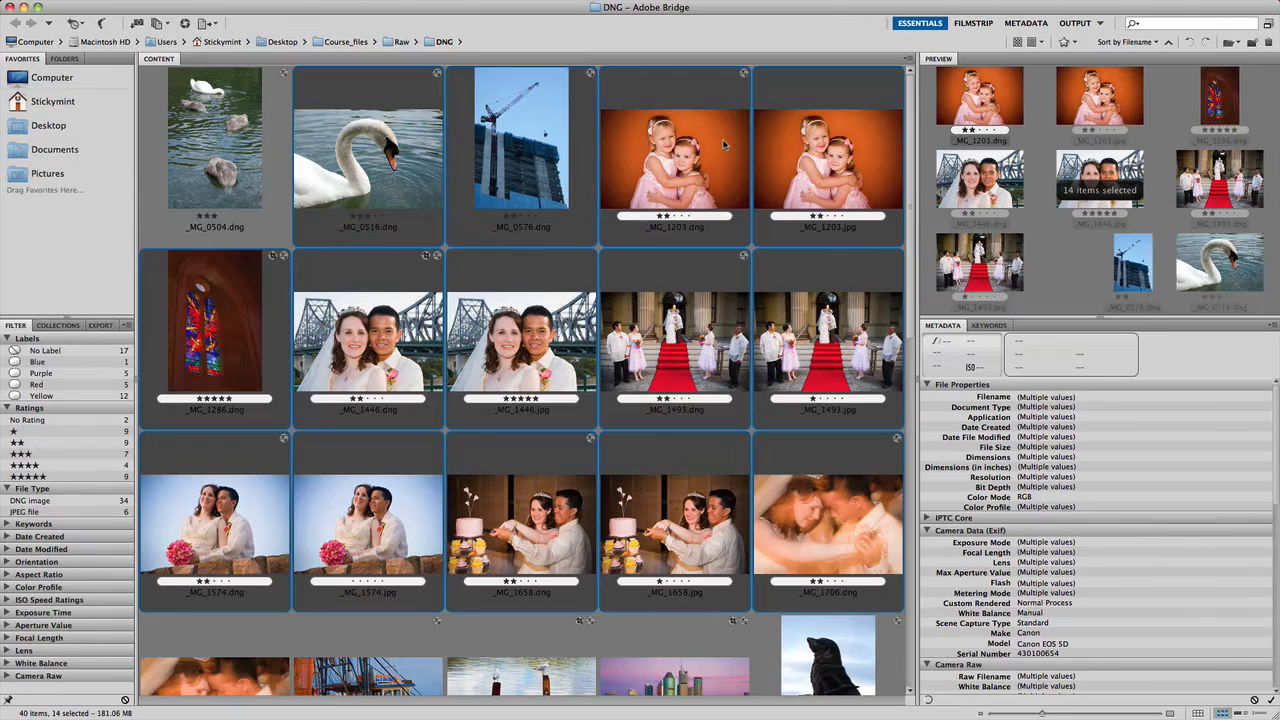
Select _MG_1203.dng plus five wedding DNGs in Bridge and open them in Camera Raw
{"action": "scroll", "scroll_direction": "down", "scroll_amount": 3}
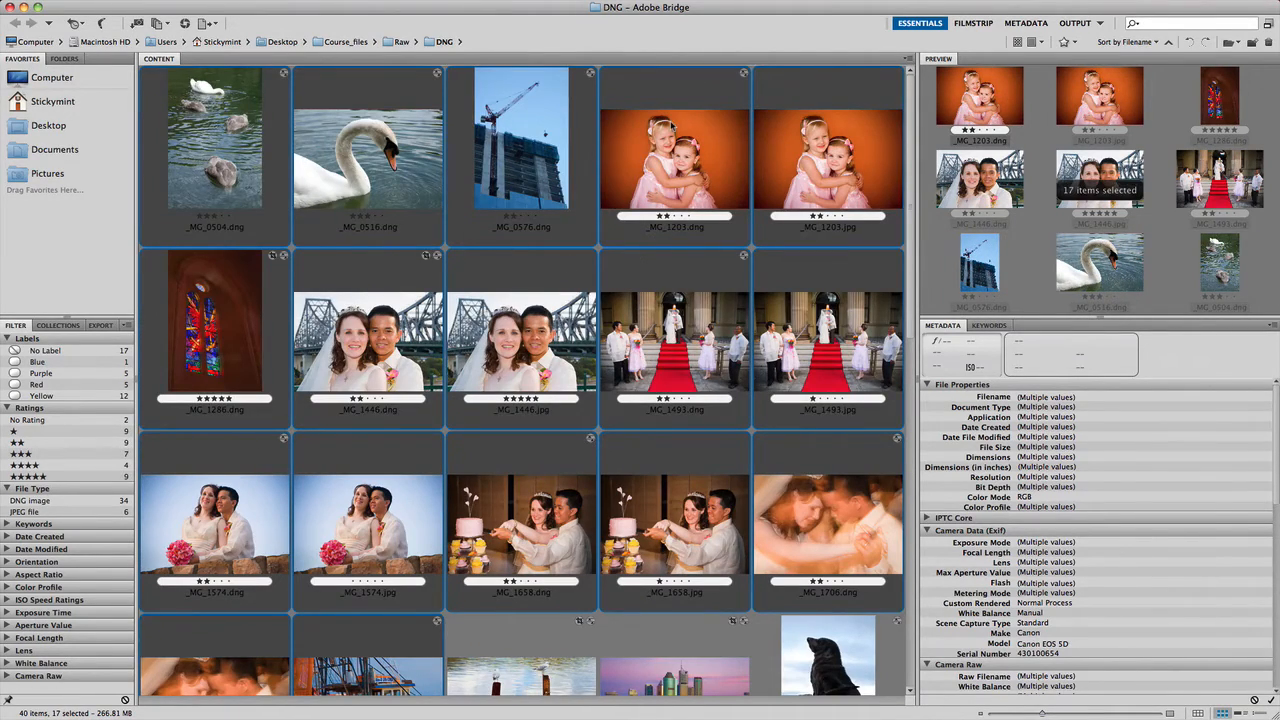
{"action": "left_click", "coordinate": [674, 160]}
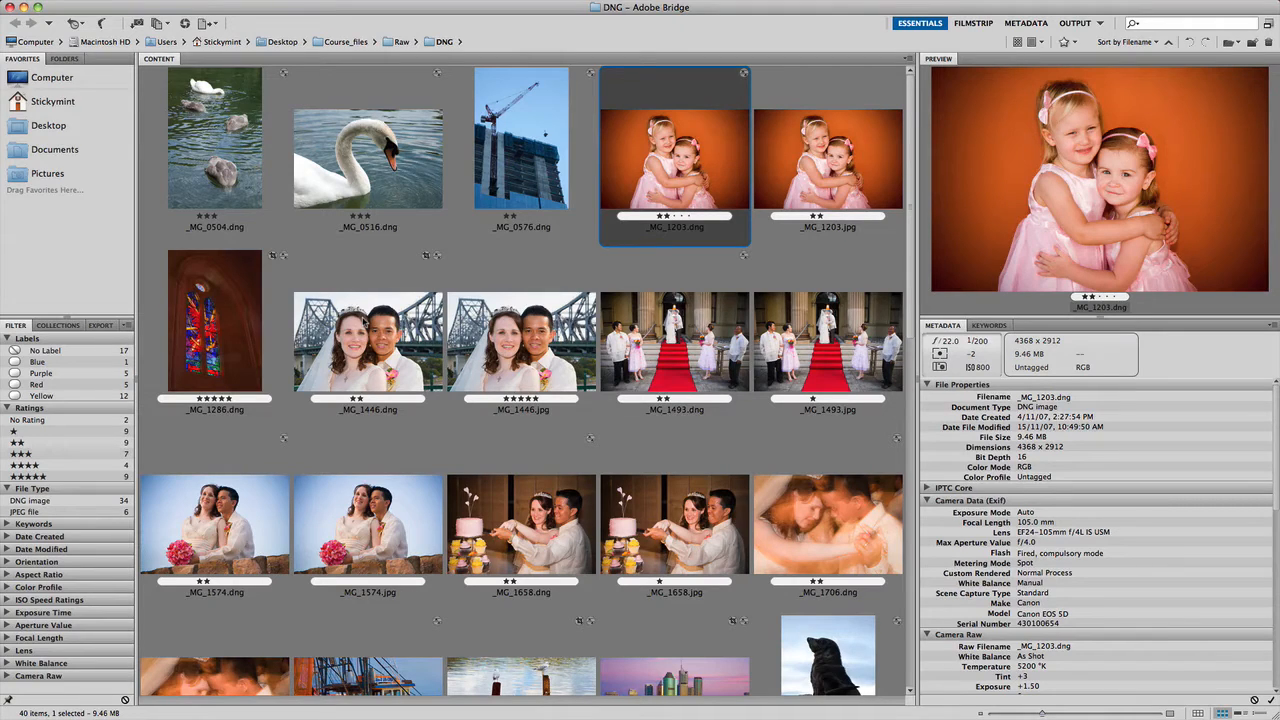
{"action": "left_click", "coordinate": [367, 340]}
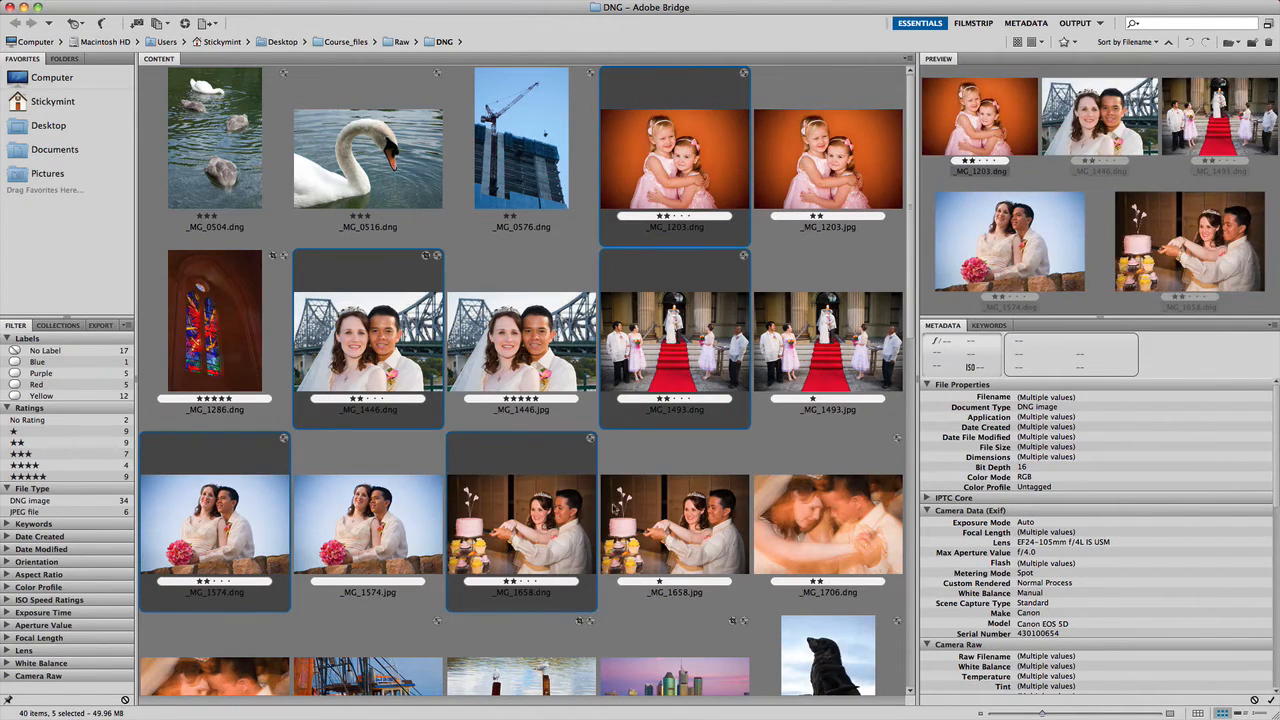
{"action": "left_click", "coordinate": [828, 525]}
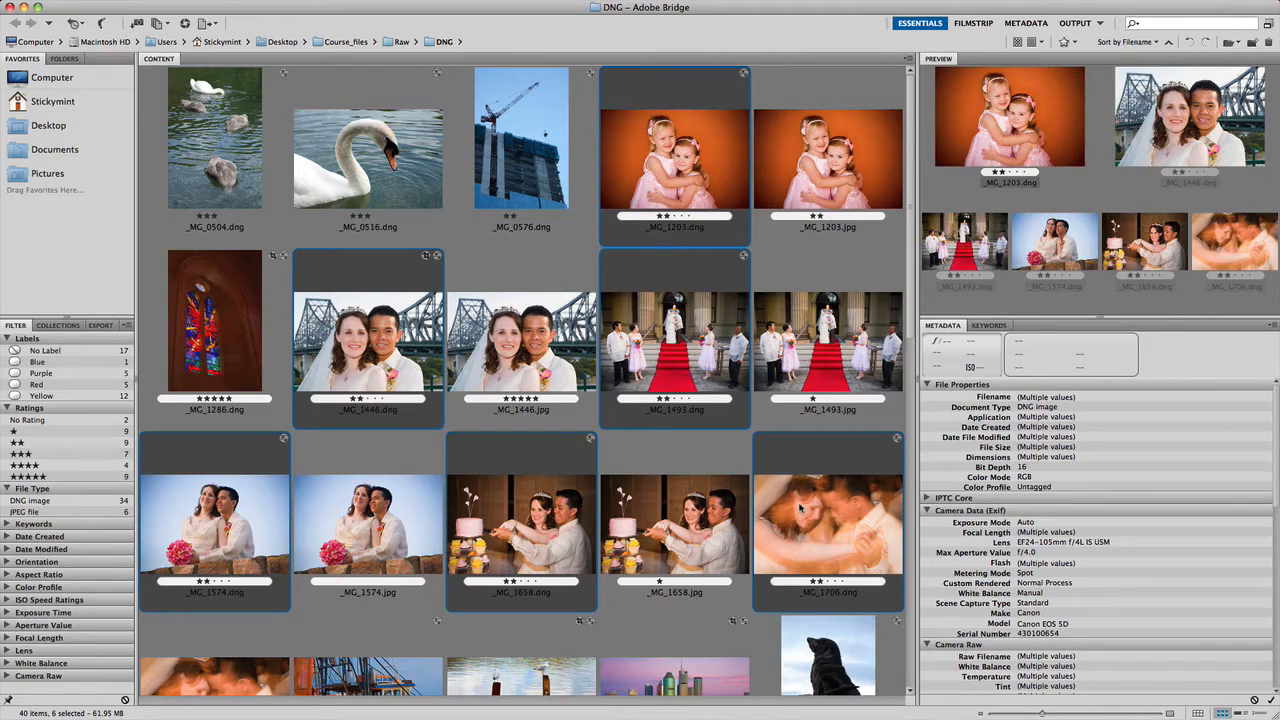
{"action": "right_click", "coordinate": [800, 510]}
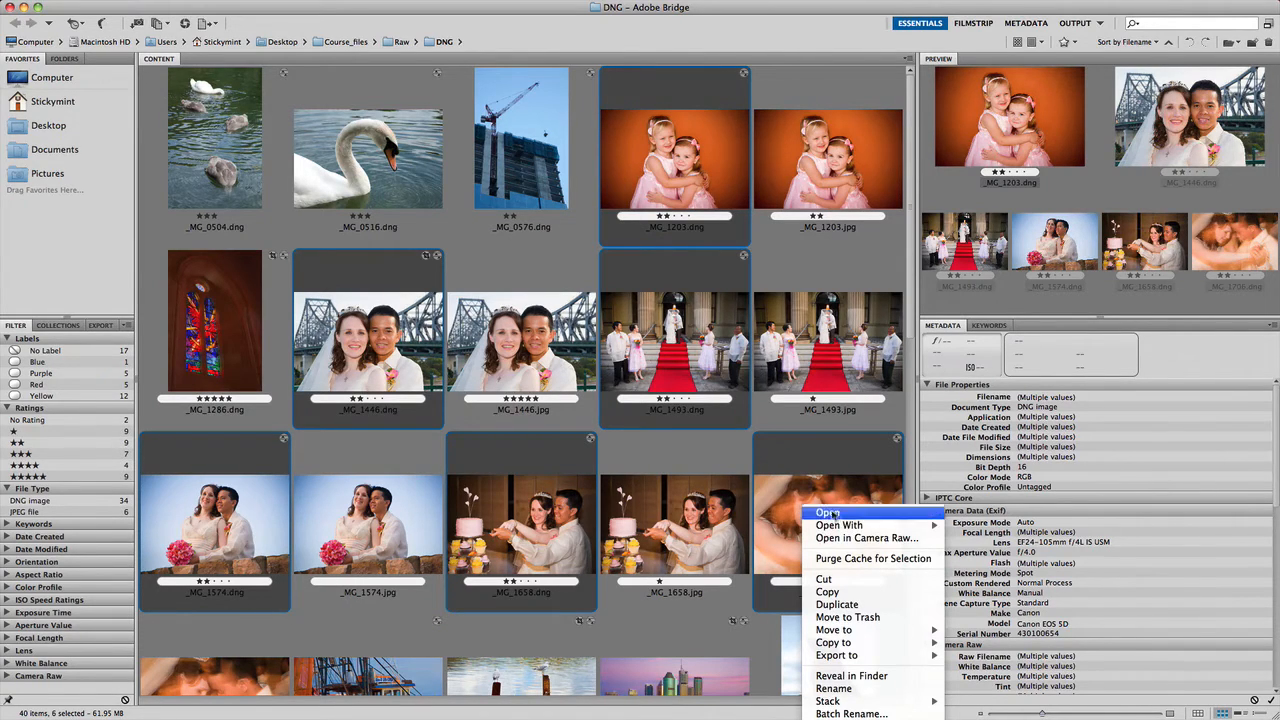
{"action": "mouse_move", "coordinate": [867, 538]}
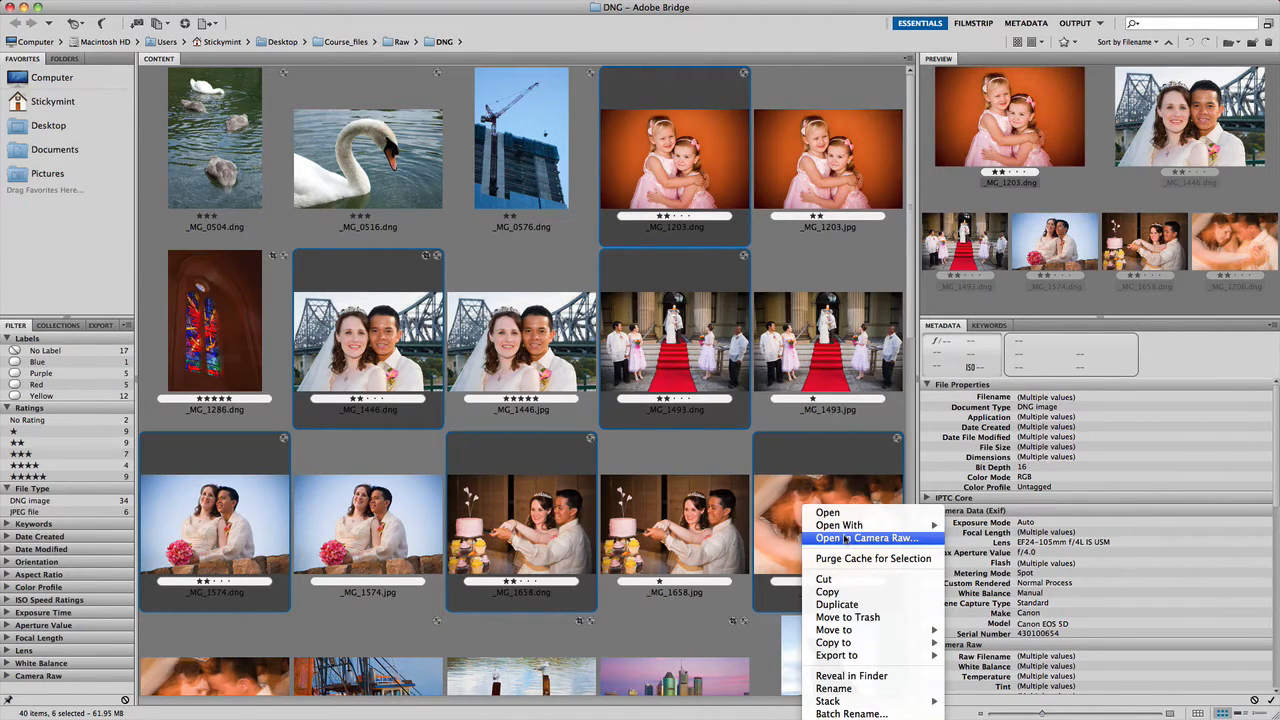
{"action": "left_click", "coordinate": [872, 538]}
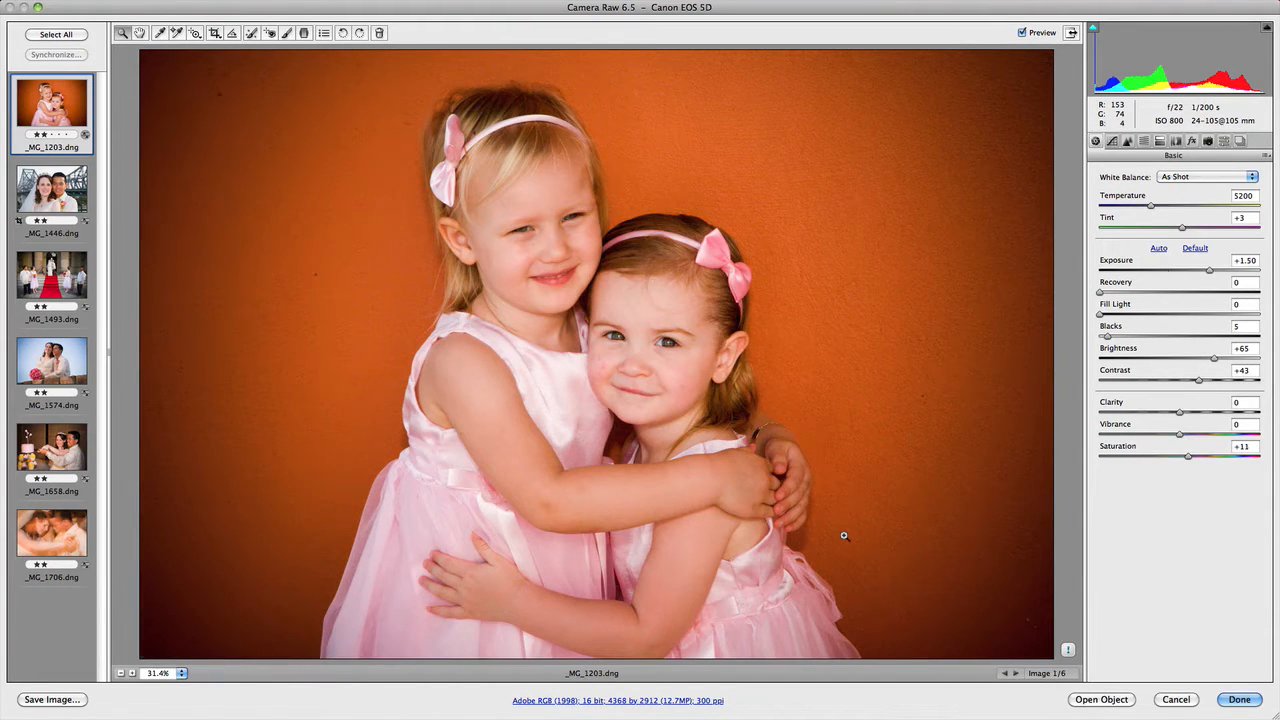
{"action": "left_click", "coordinate": [51, 362]}
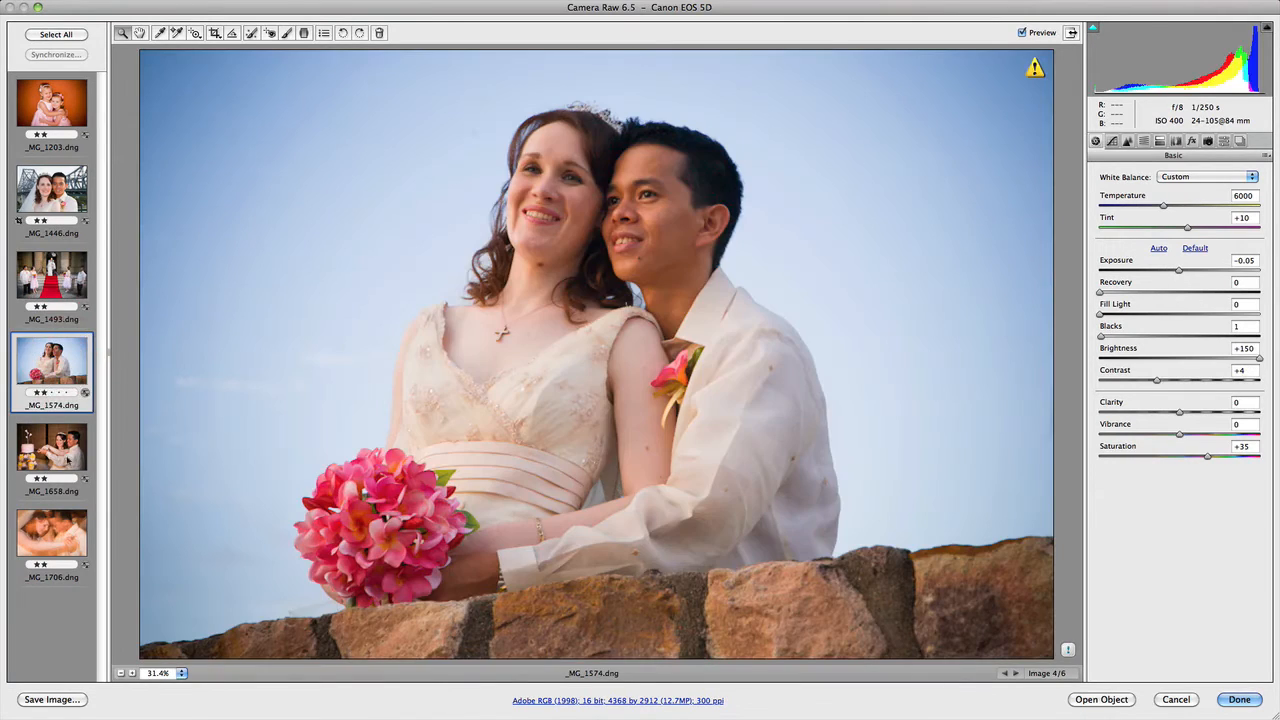
{"action": "left_click", "coordinate": [52, 540]}
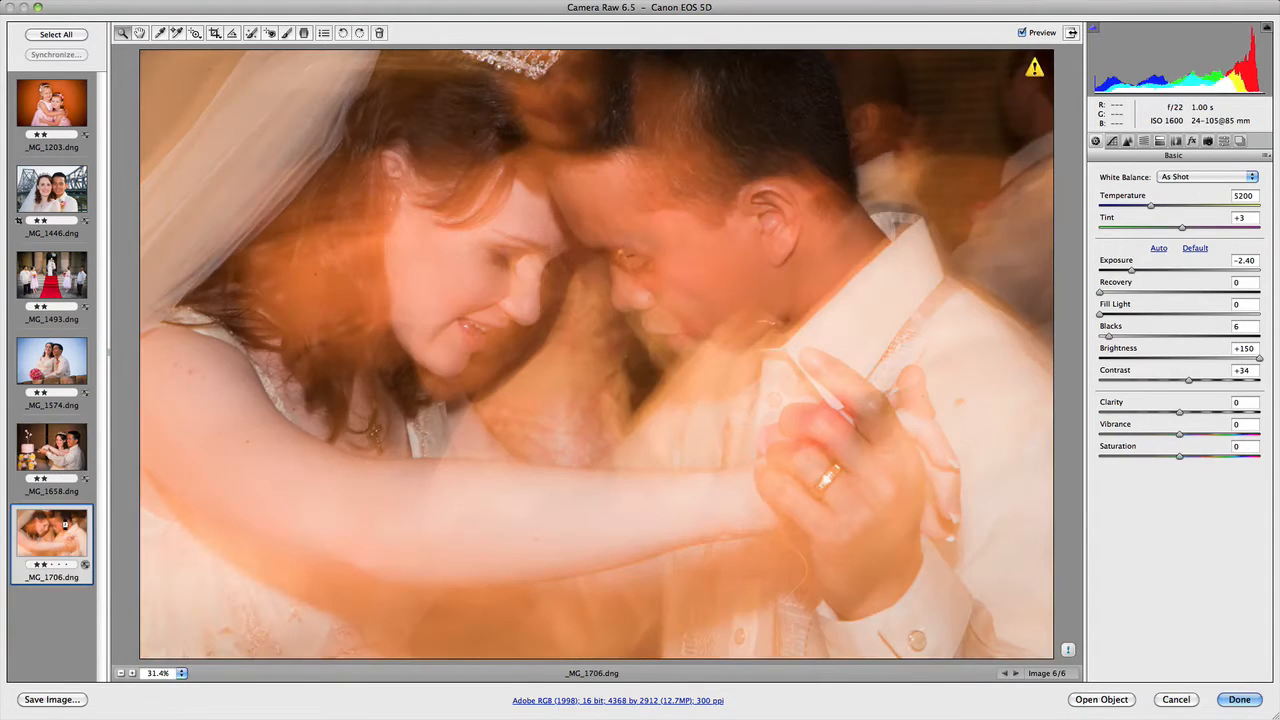
{"action": "left_click", "coordinate": [52, 103]}
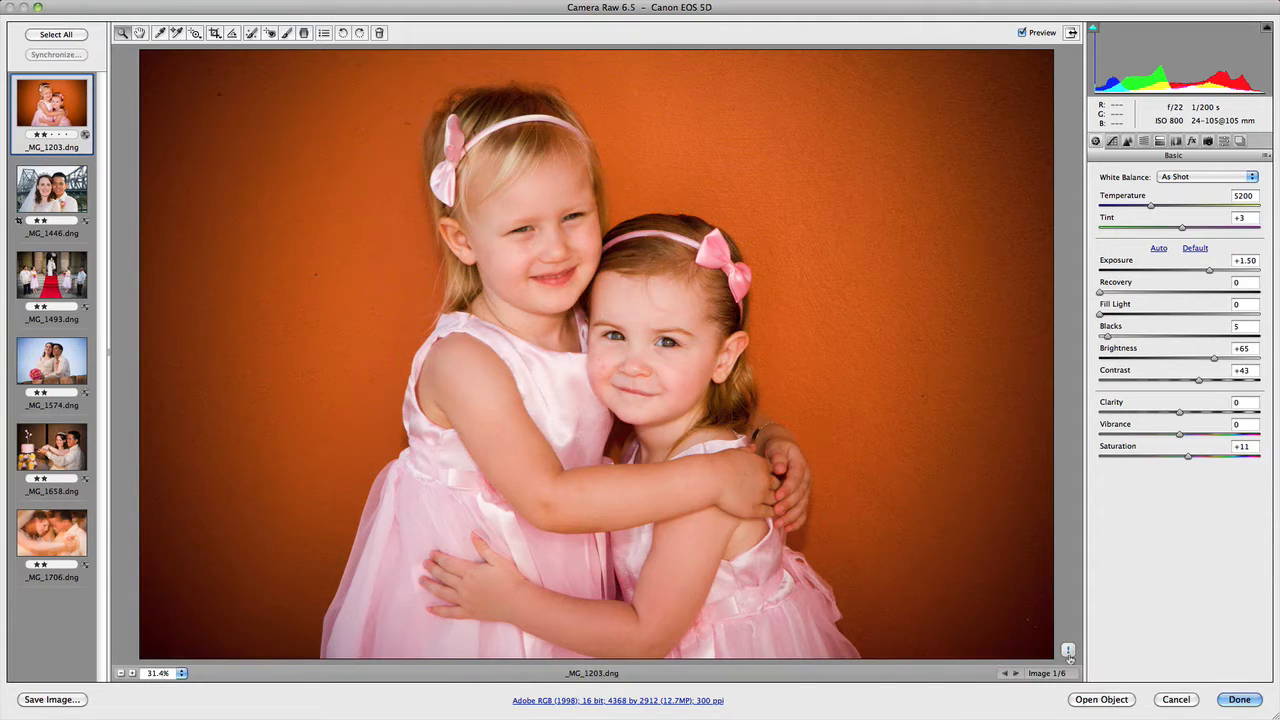
{"action": "left_click", "coordinate": [56, 34]}
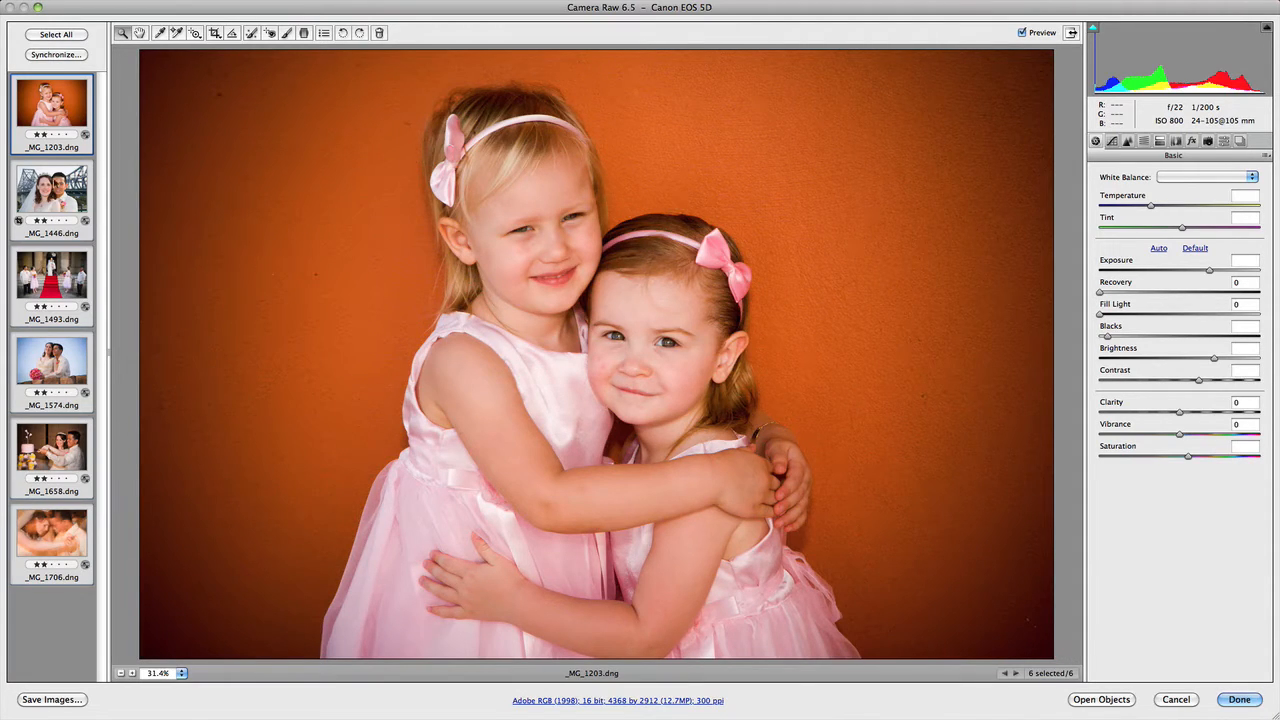
{"action": "left_click", "coordinate": [52, 275]}
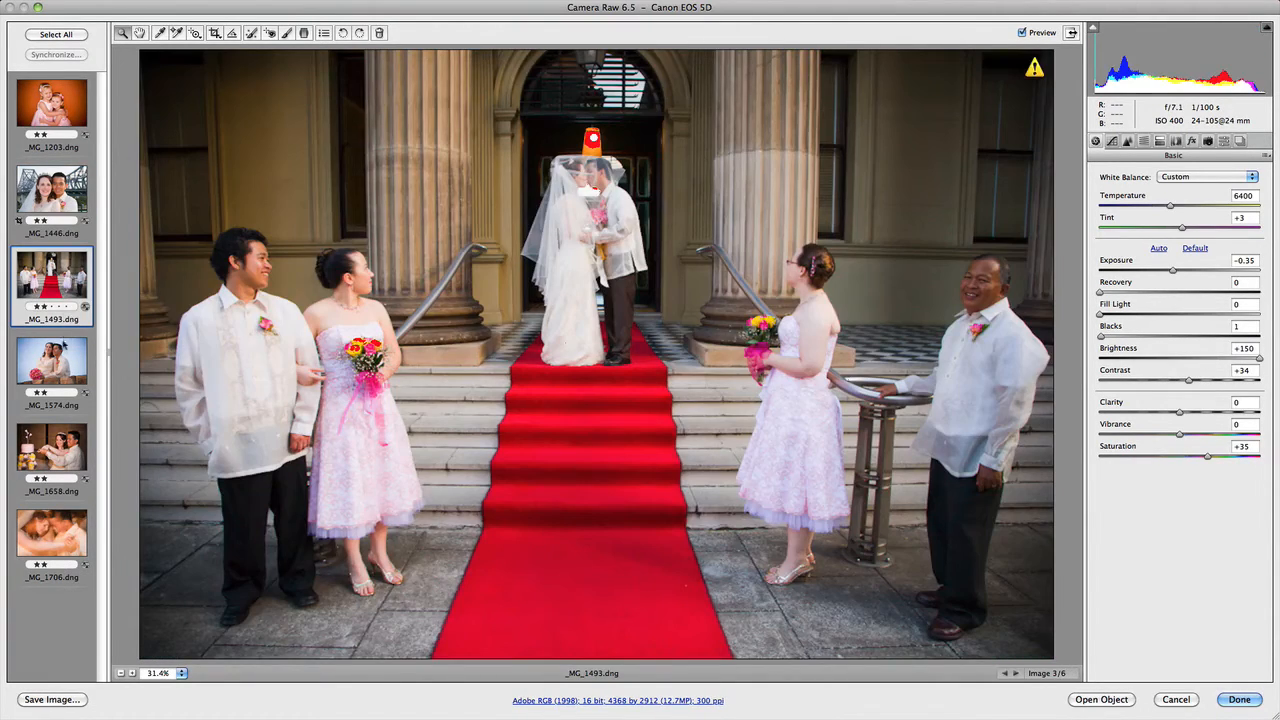
{"action": "left_click", "coordinate": [52, 455]}
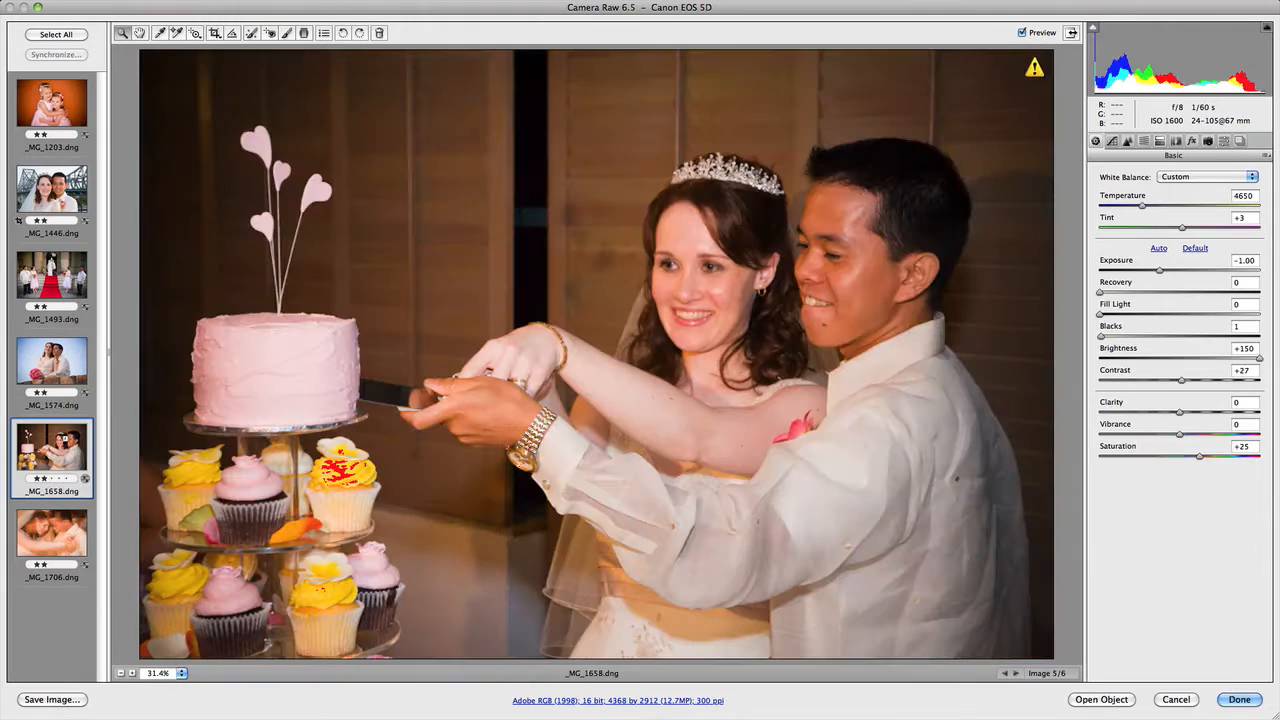
{"action": "left_click", "coordinate": [52, 533]}
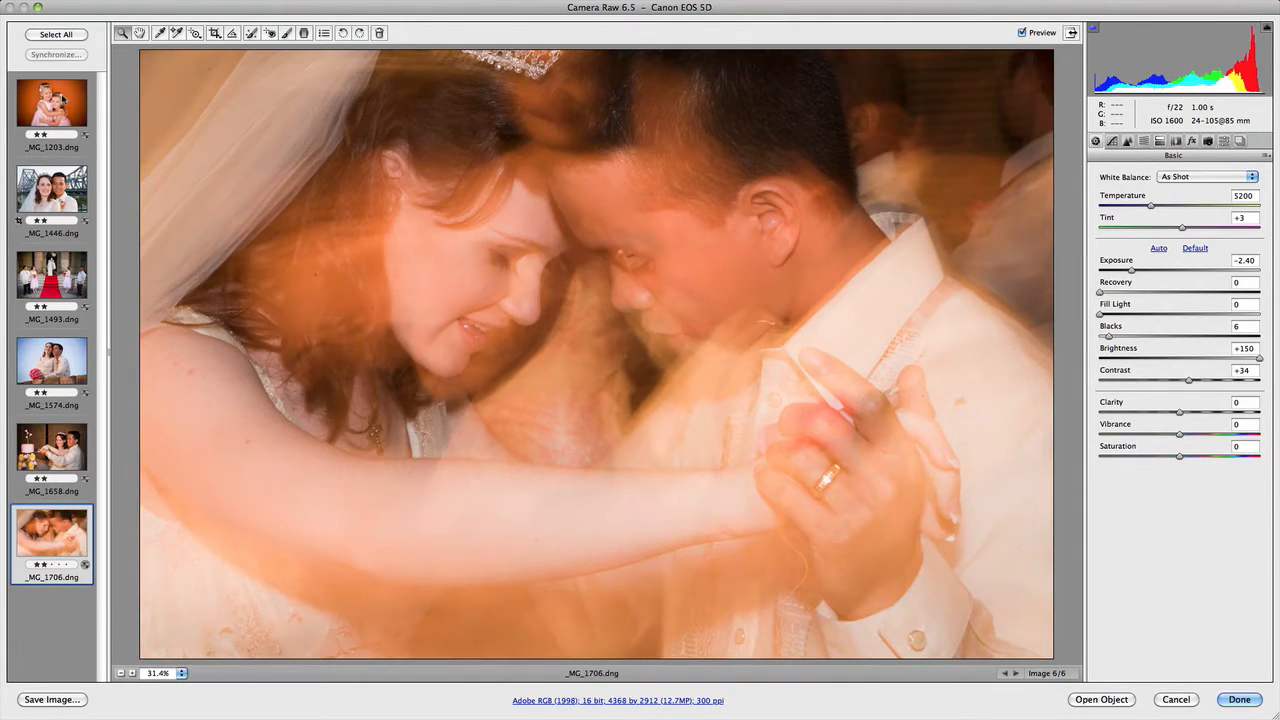
{"action": "left_click", "coordinate": [52, 103]}
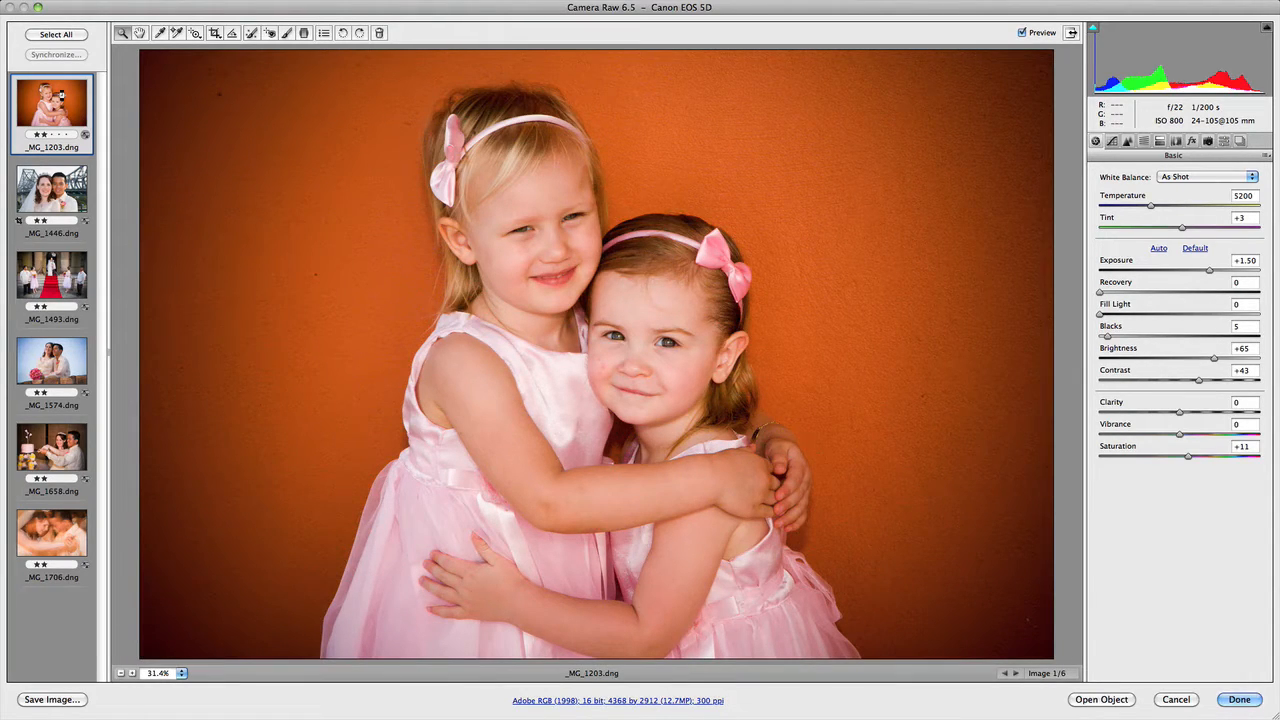
{"action": "mouse_move", "coordinate": [857, 303]}
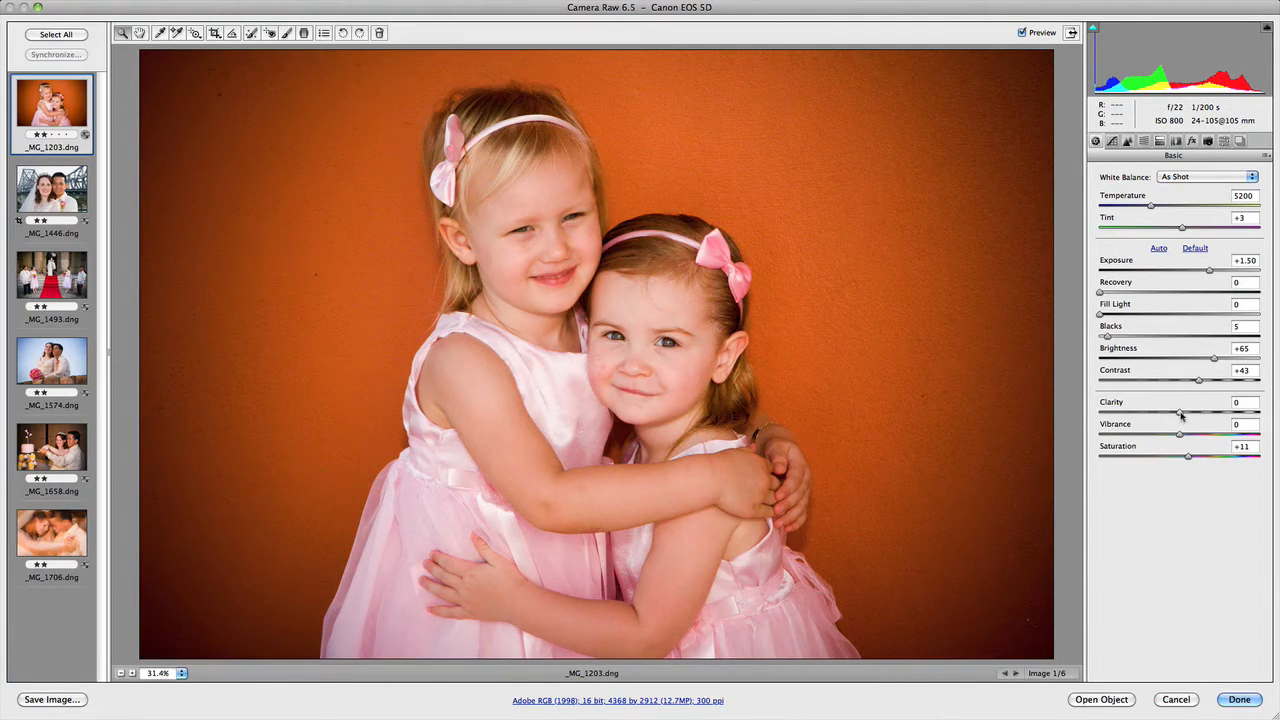
Set the portrait's Clarity to +100, then select it with the bridge and red-carpet photos
{"action": "left_click_drag", "start_coordinate": [1180, 412], "coordinate": [1265, 412]}
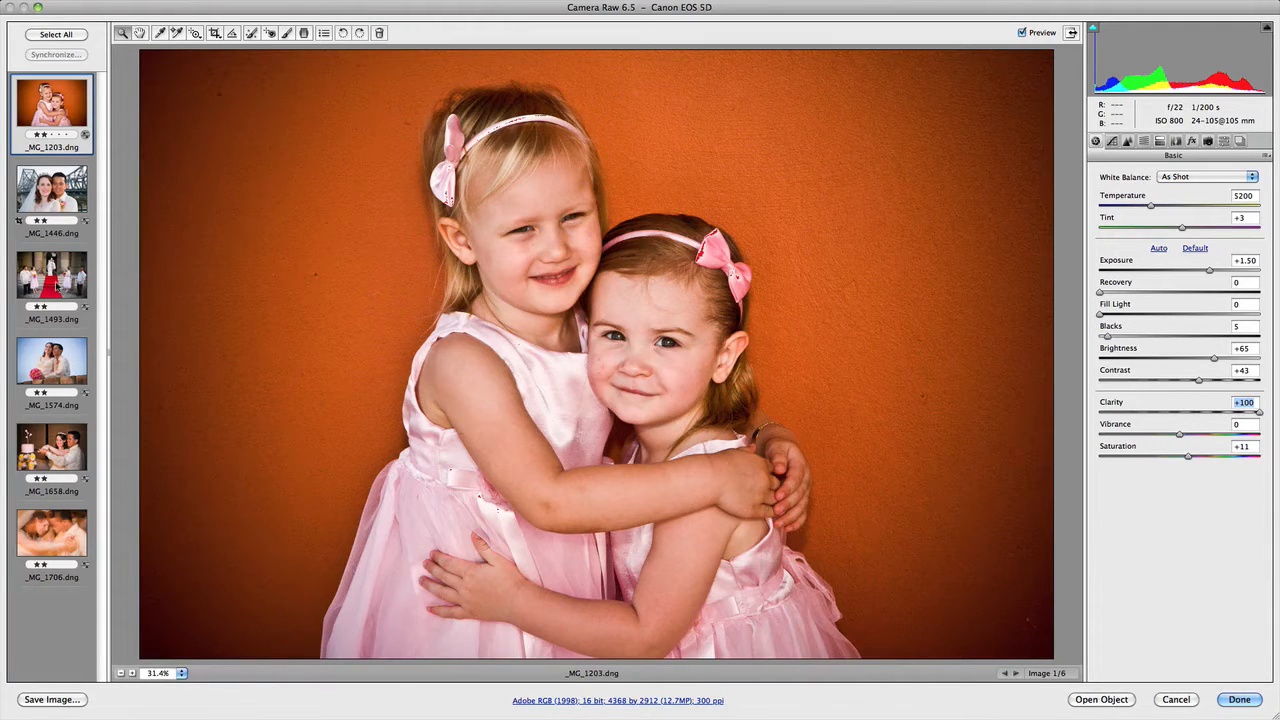
{"action": "left_click", "coordinate": [51, 277]}
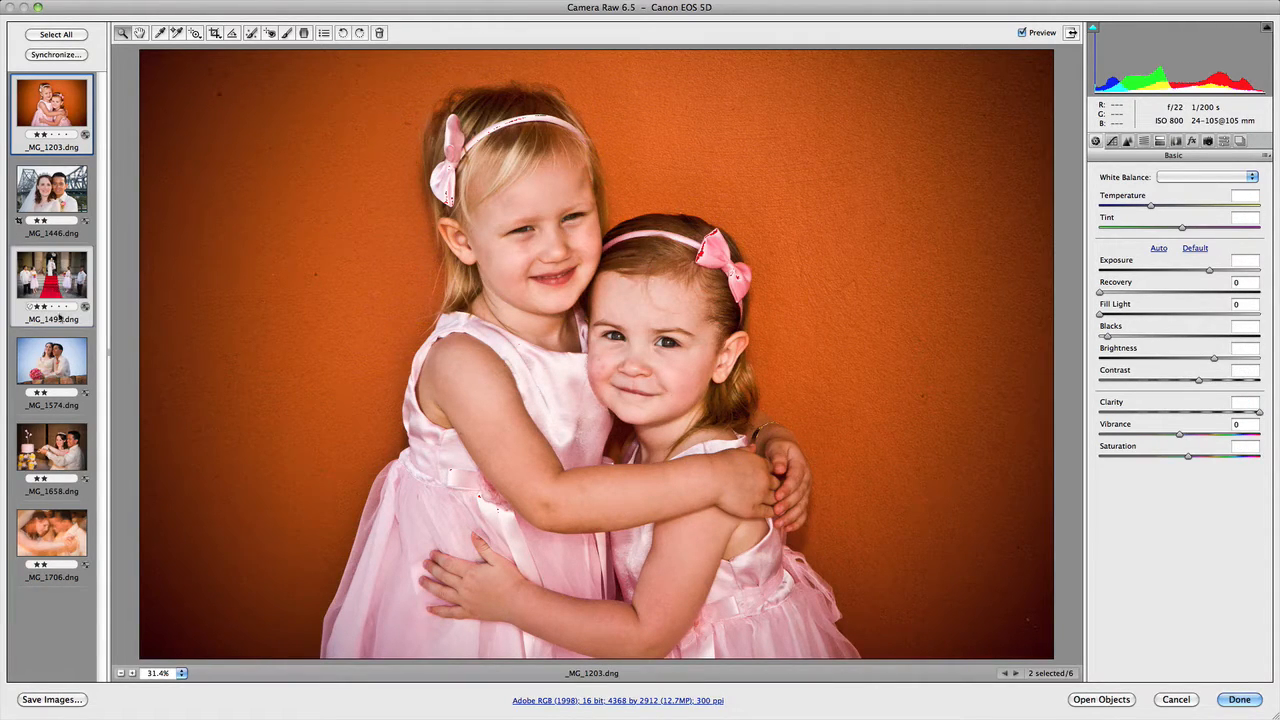
{"action": "left_click", "coordinate": [52, 448]}
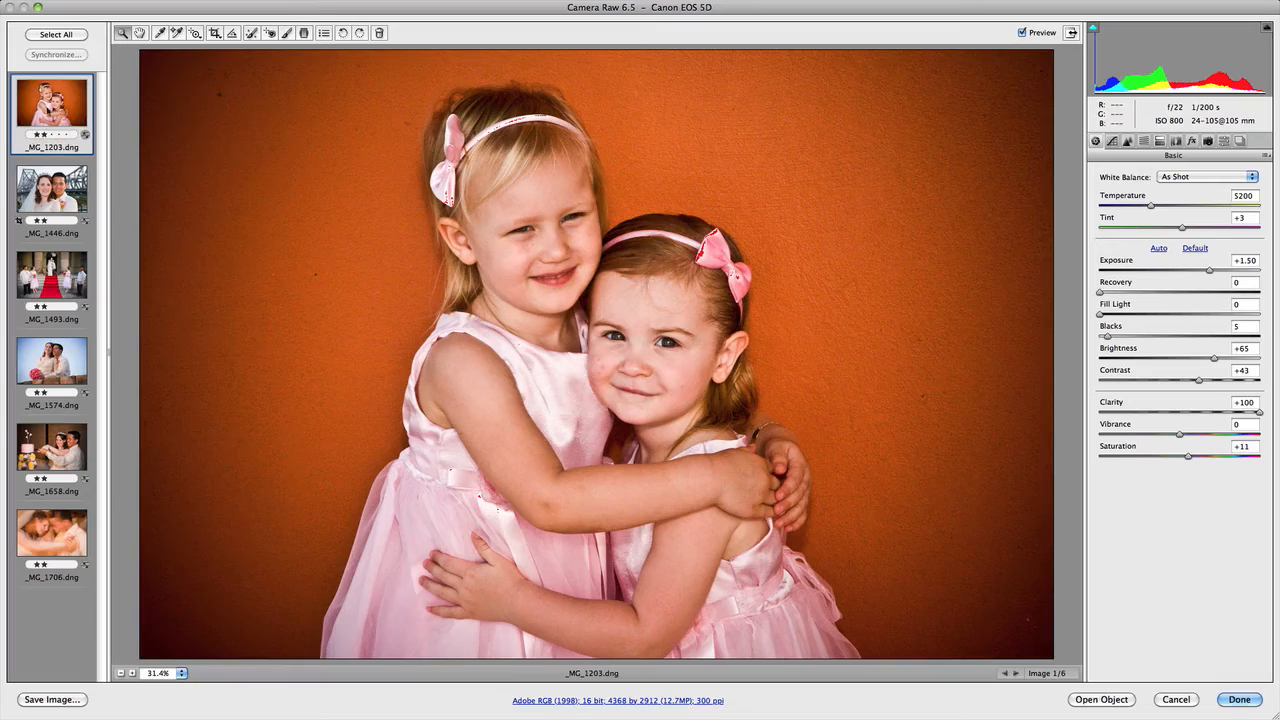
{"action": "left_click", "coordinate": [56, 34]}
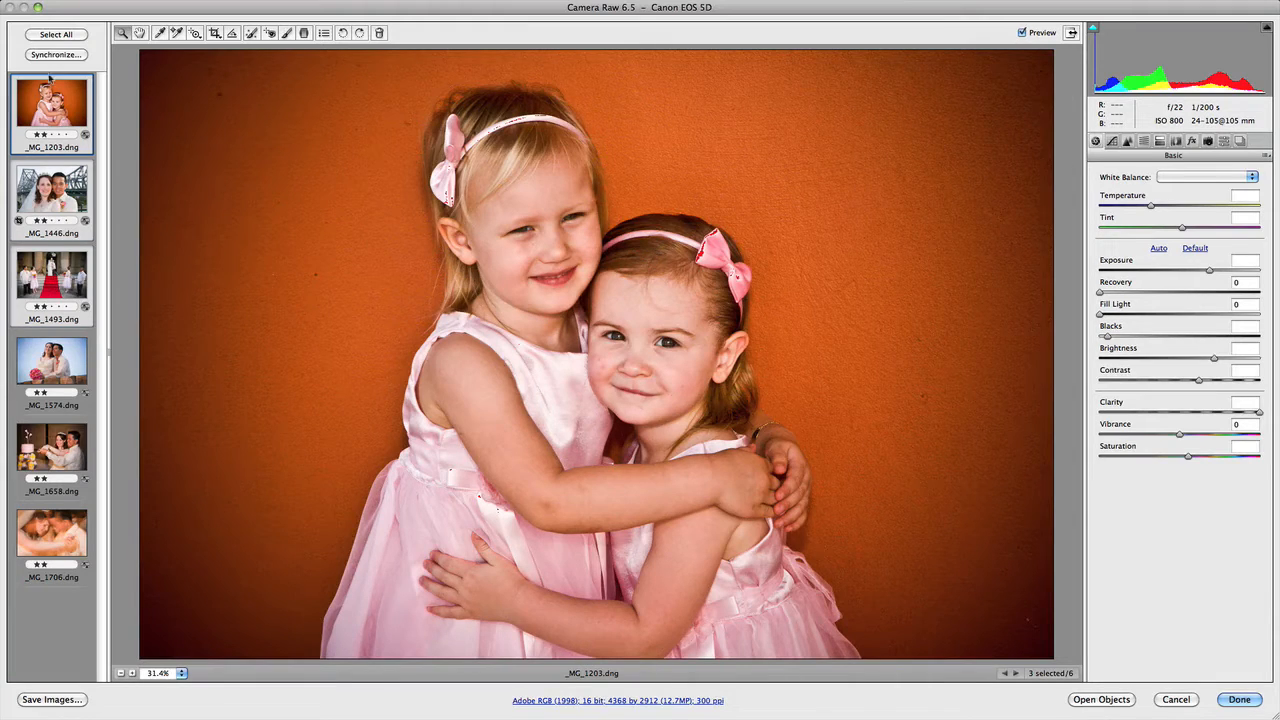
In Synchronize, uncheck White Balance, Exposure, Recovery, Fill Light, Blacks and others, leaving only Clarity
{"action": "left_click", "coordinate": [56, 54]}
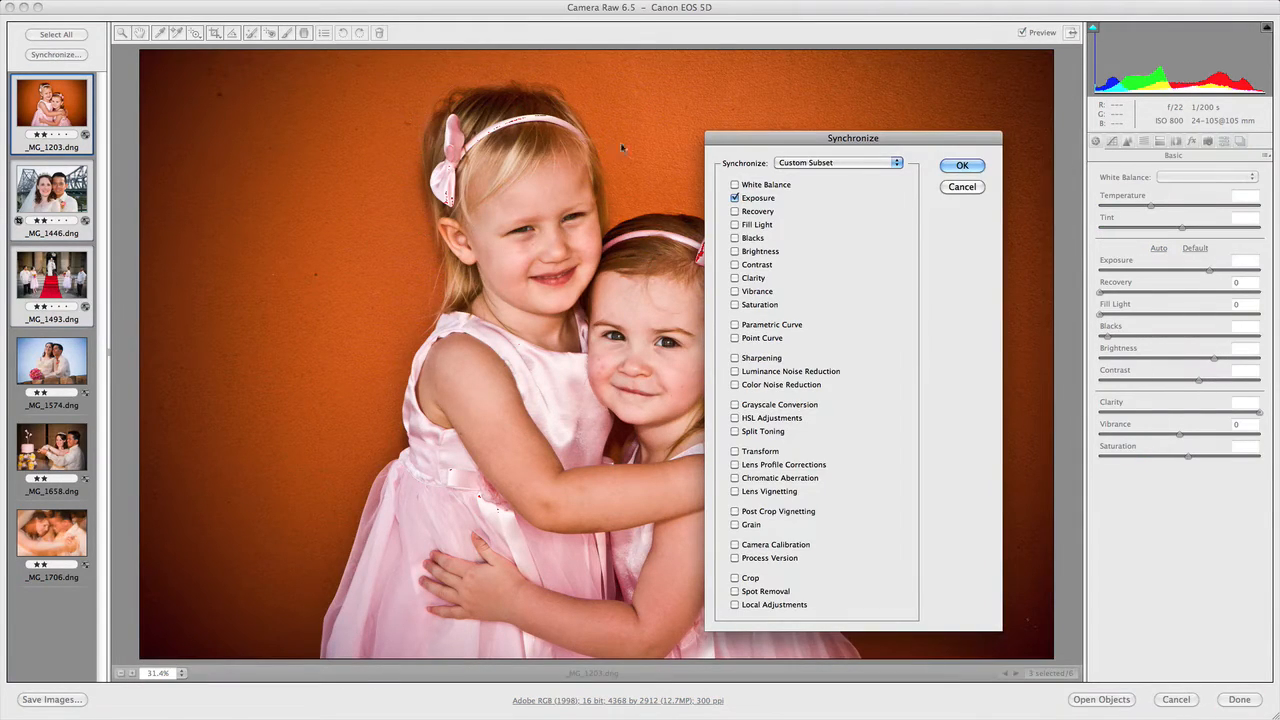
{"action": "mouse_move", "coordinate": [815, 703]}
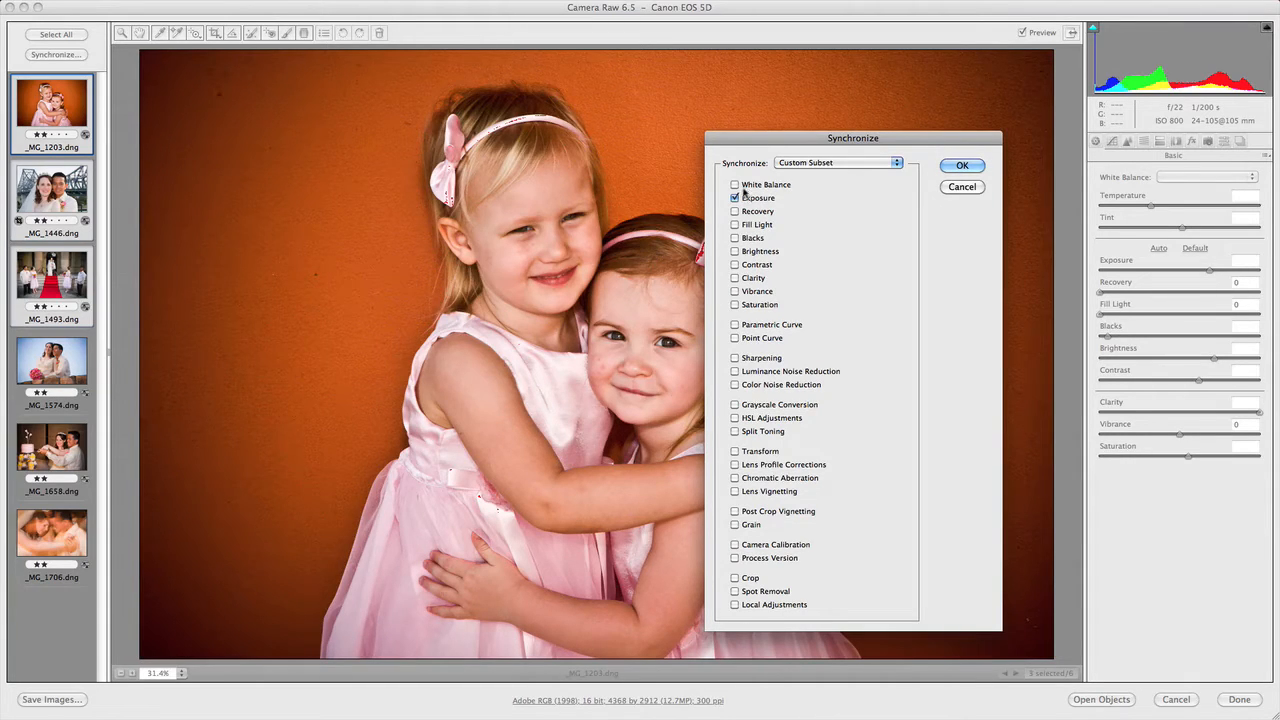
{"action": "left_click", "coordinate": [735, 184]}
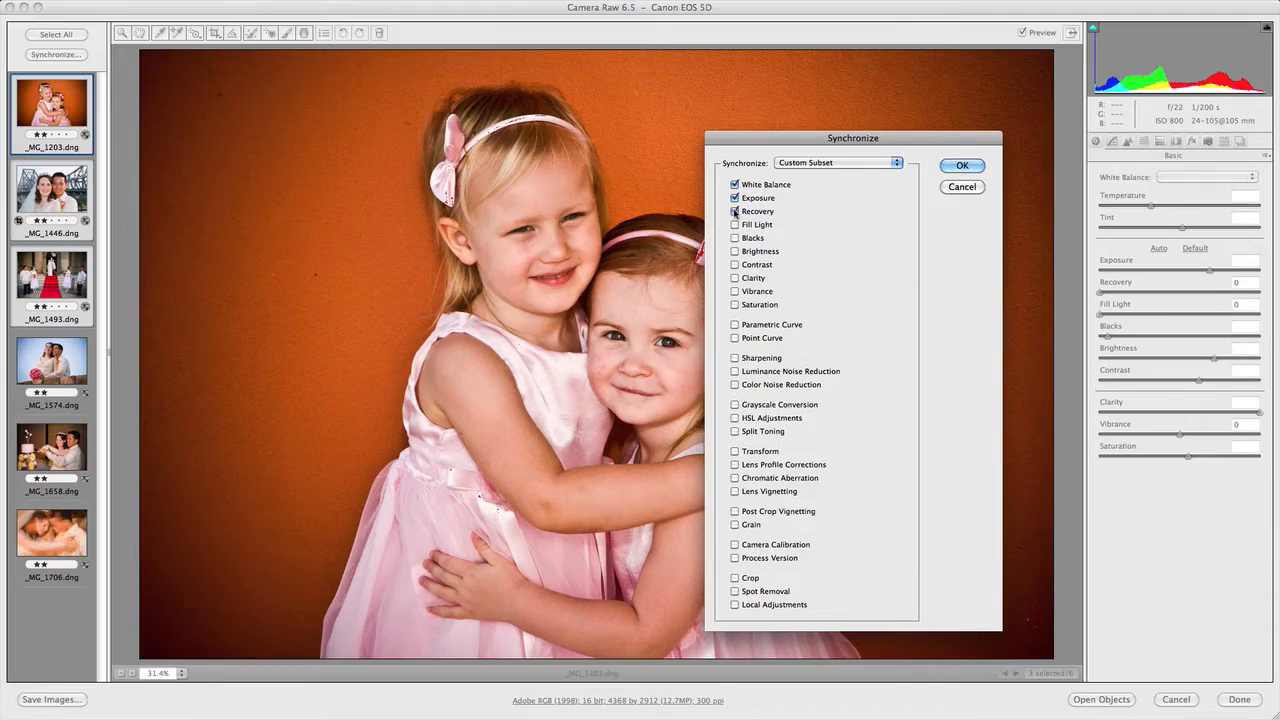
{"action": "left_click", "coordinate": [735, 224]}
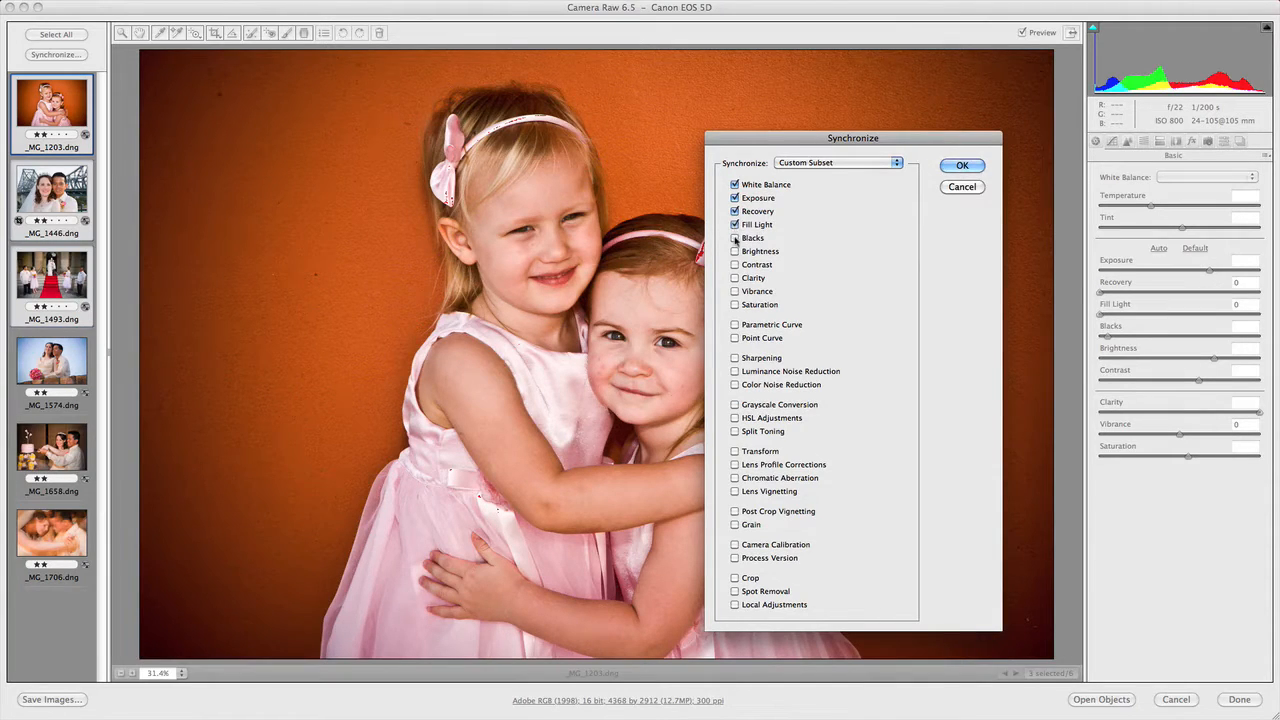
{"action": "left_click", "coordinate": [735, 251]}
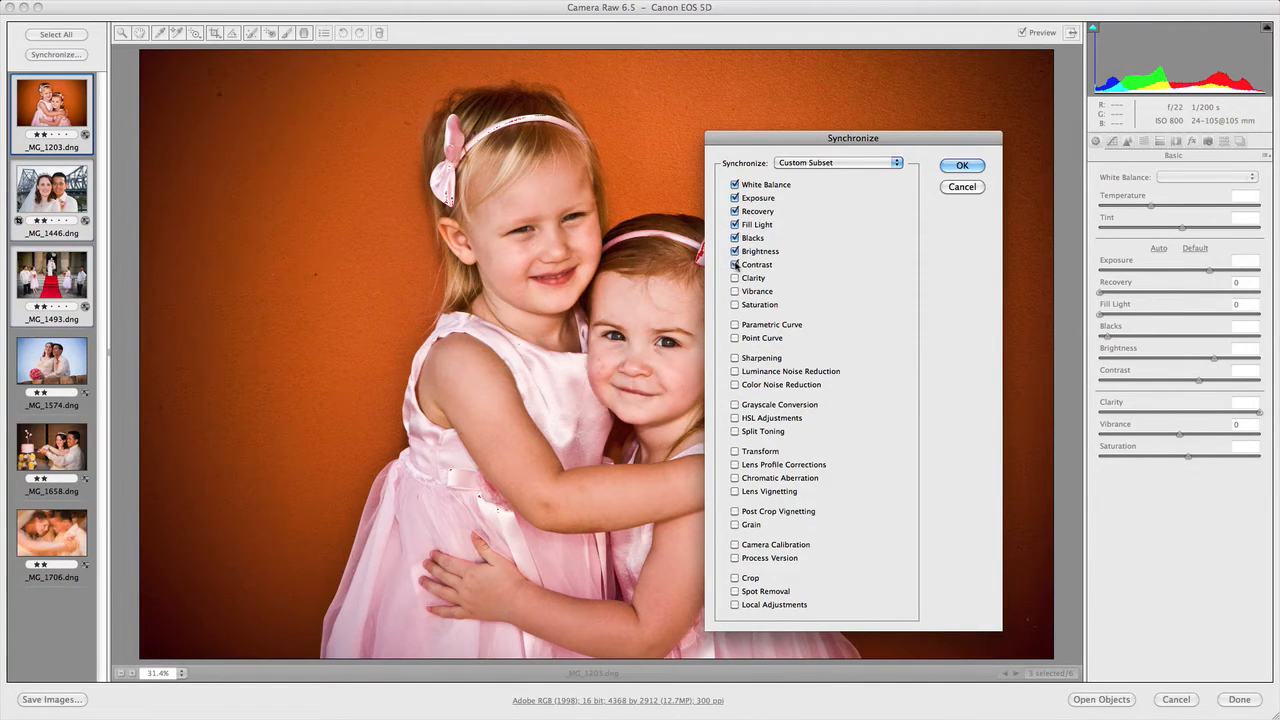
{"action": "left_click", "coordinate": [735, 278]}
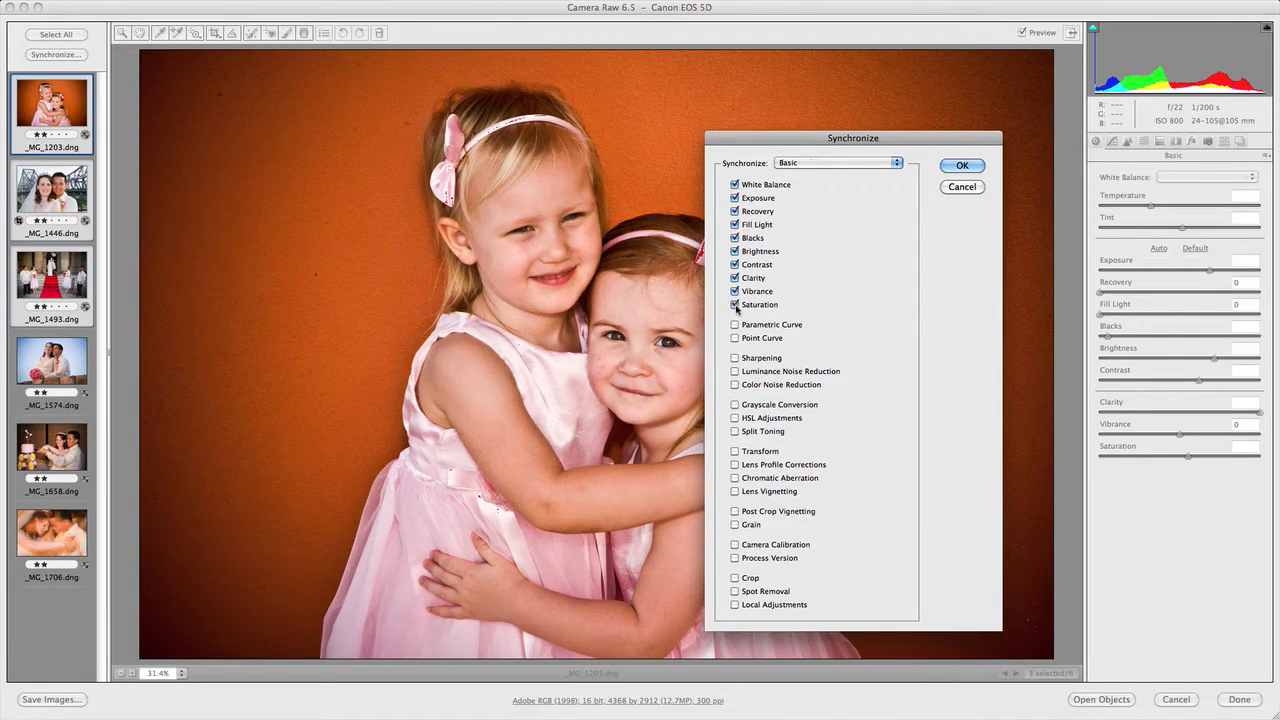
{"action": "left_click", "coordinate": [735, 305]}
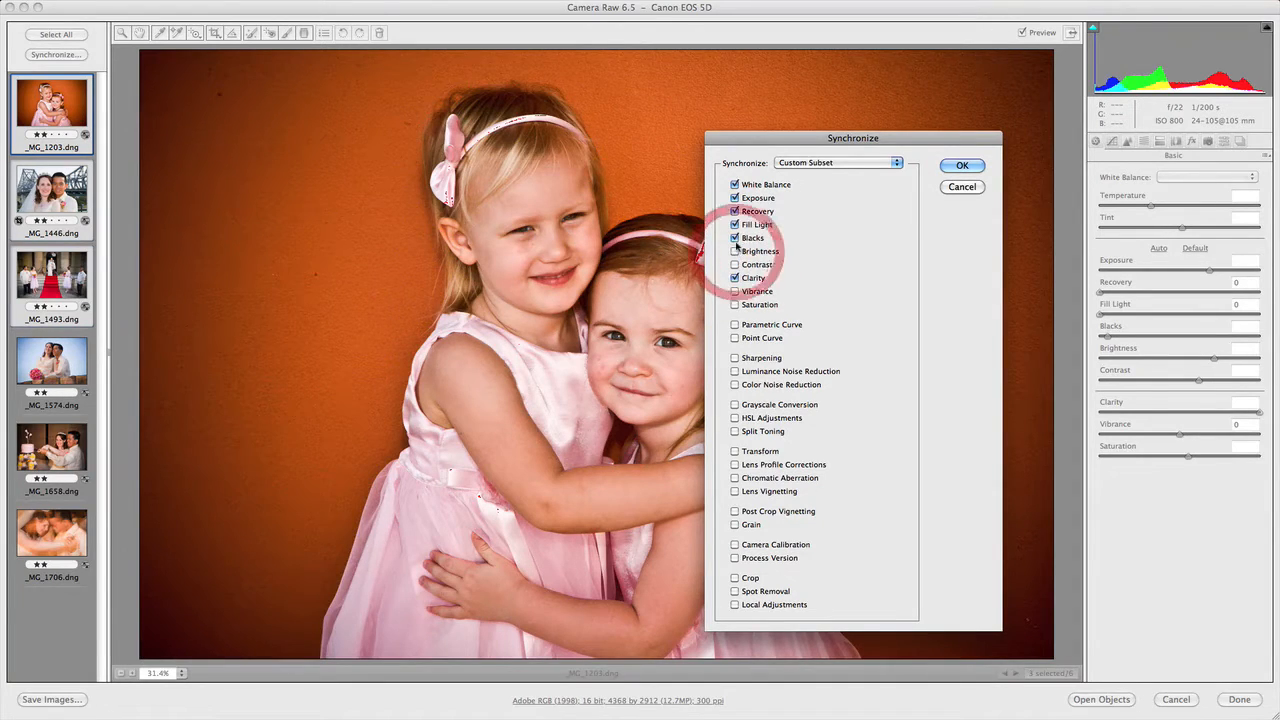
{"action": "left_click", "coordinate": [735, 224]}
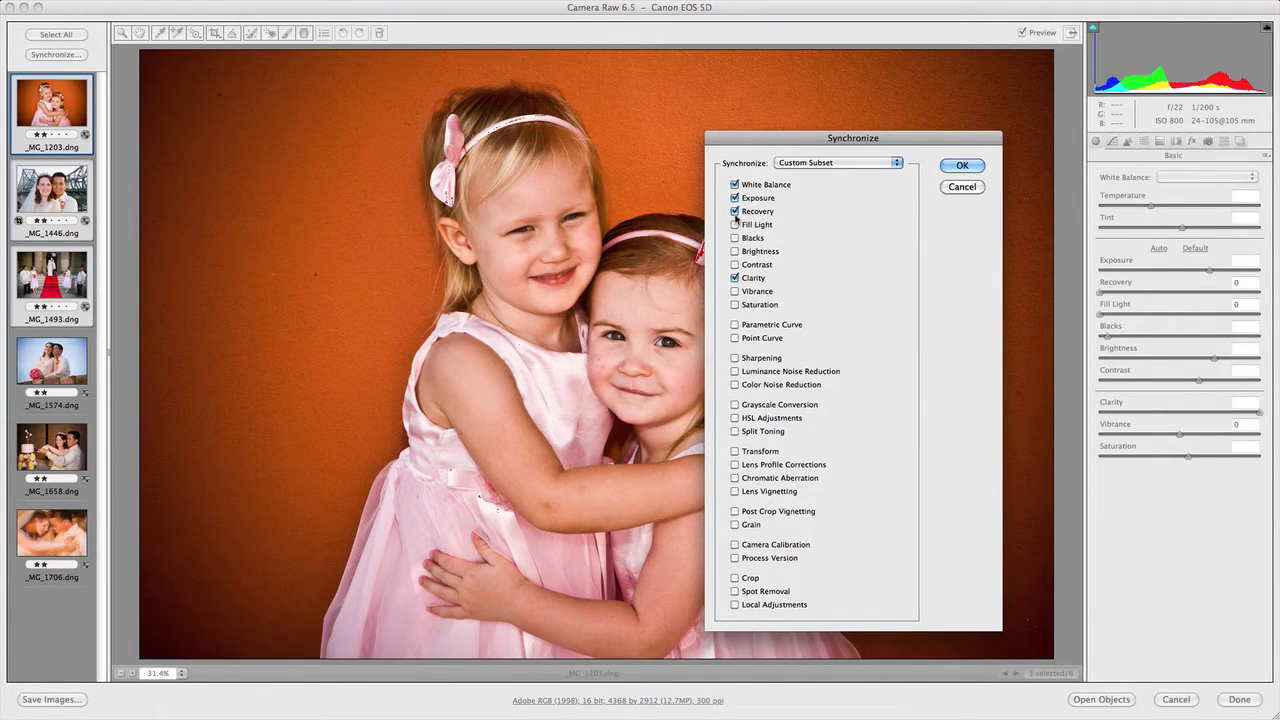
{"action": "left_click", "coordinate": [735, 197]}
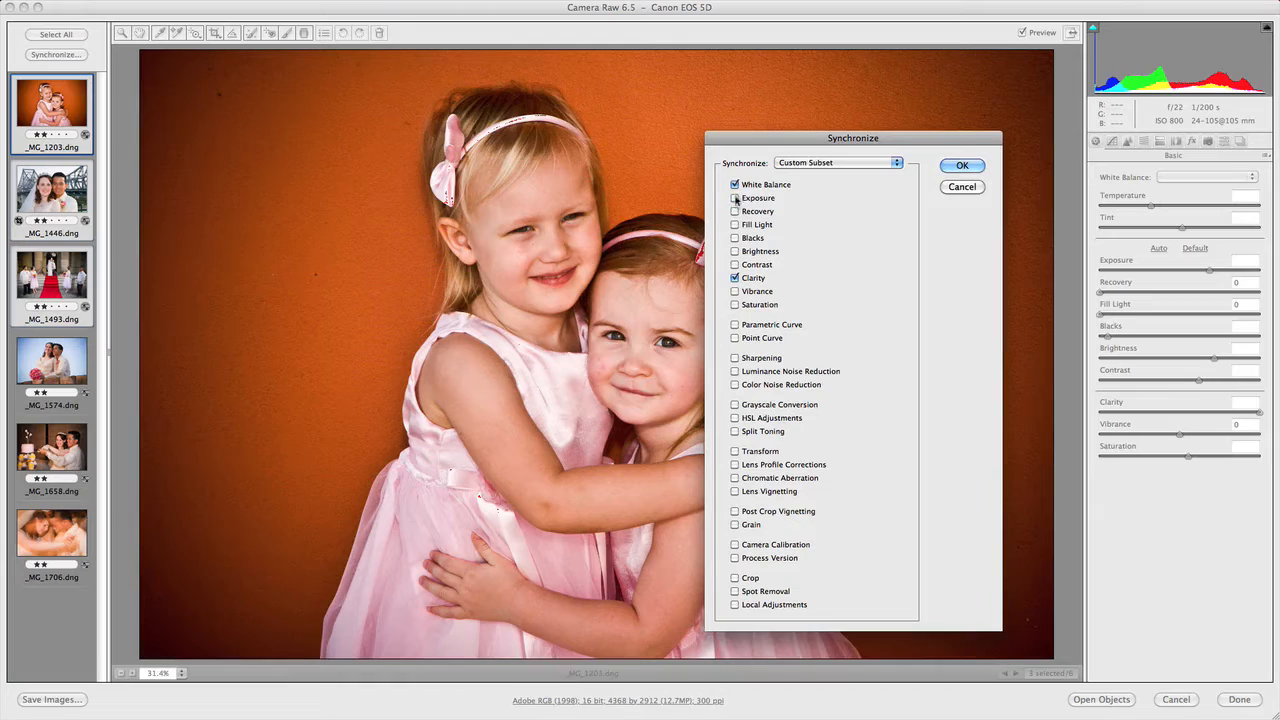
{"action": "left_click", "coordinate": [735, 184]}
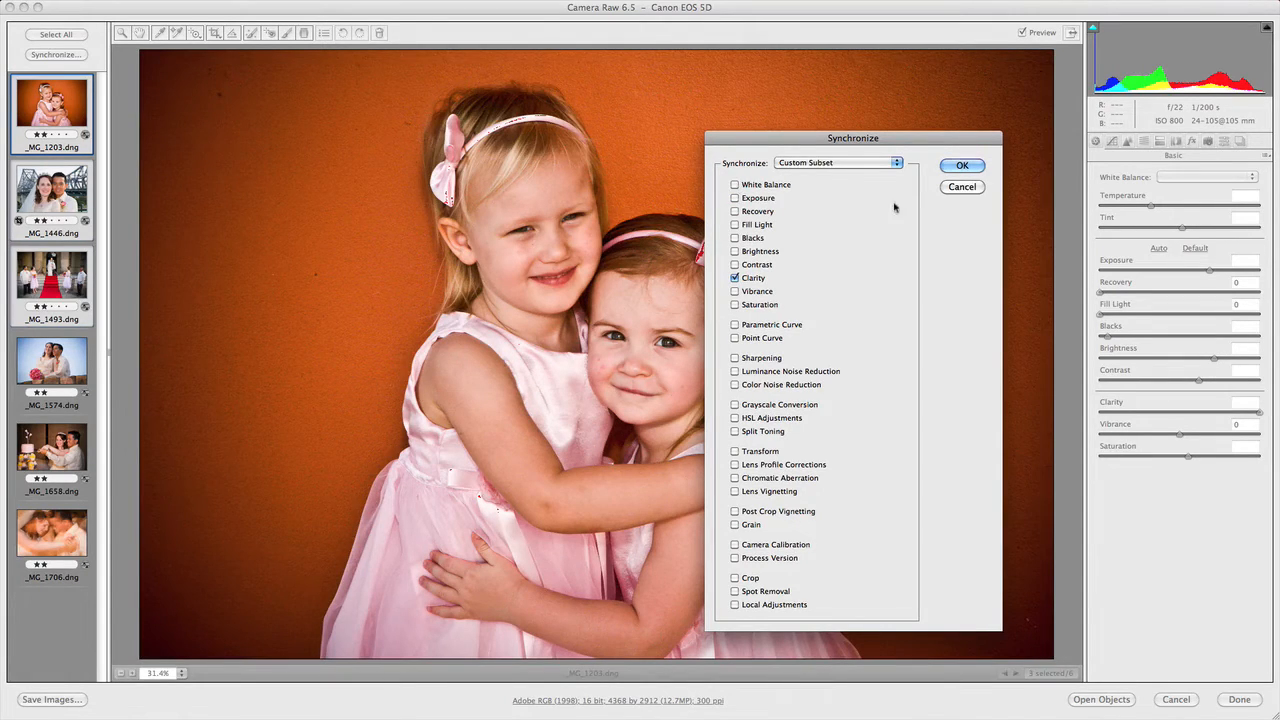
{"action": "mouse_move", "coordinate": [902, 278]}
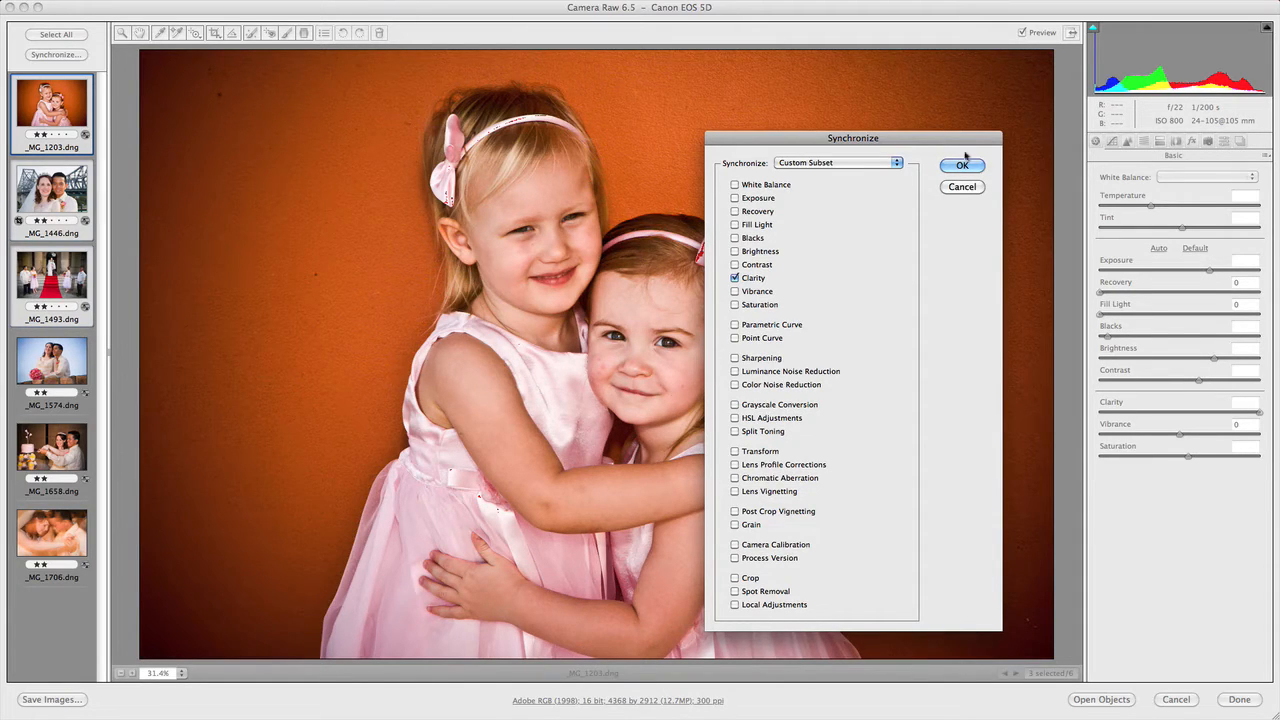
Confirm the Clarity-only sync, then check the bride-and-groom and other photo thumbnails
{"action": "left_click", "coordinate": [961, 164]}
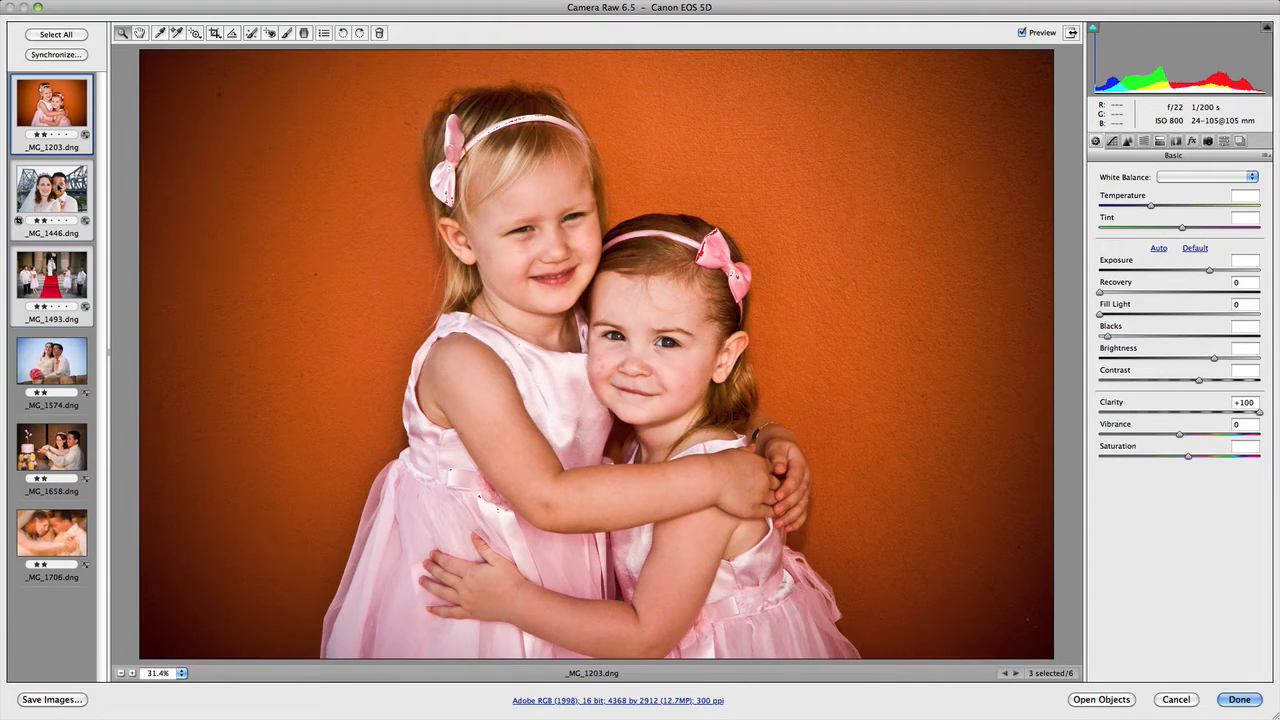
{"action": "left_click", "coordinate": [52, 198]}
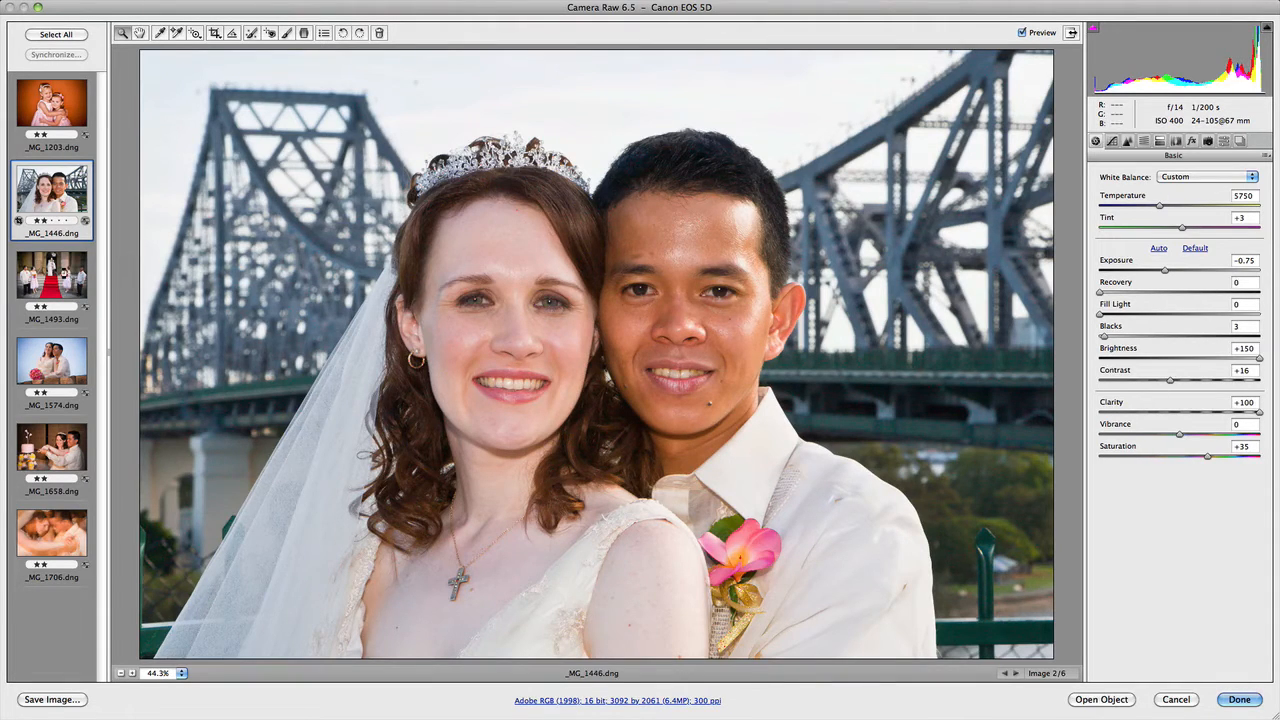
{"action": "left_click", "coordinate": [52, 278]}
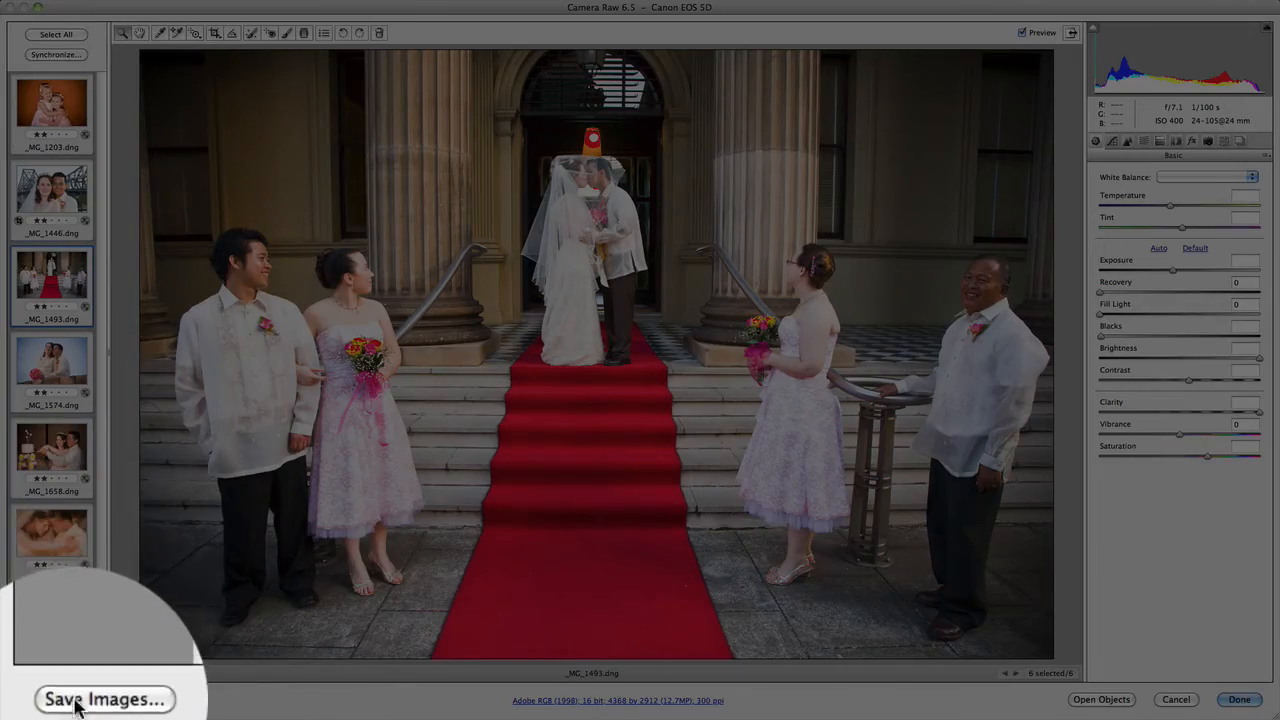
Open Save Images options and list the Destination location choices
{"action": "left_click", "coordinate": [104, 699]}
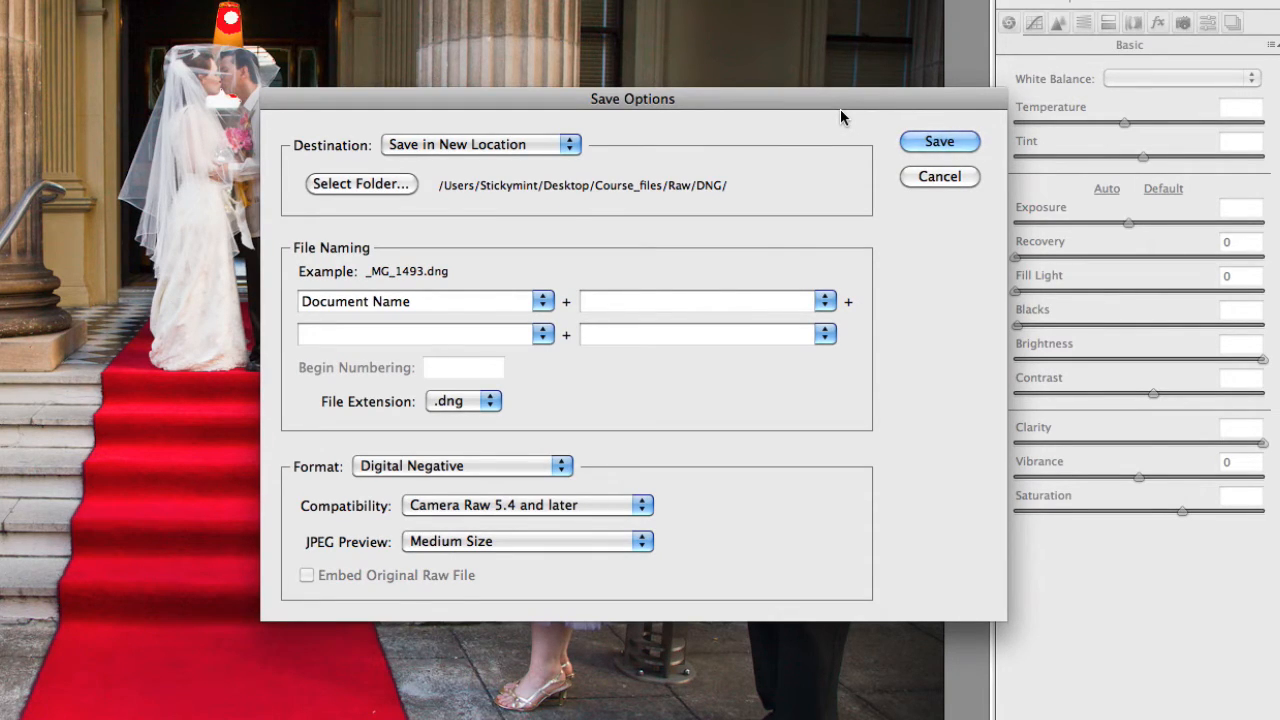
{"action": "mouse_move", "coordinate": [775, 115]}
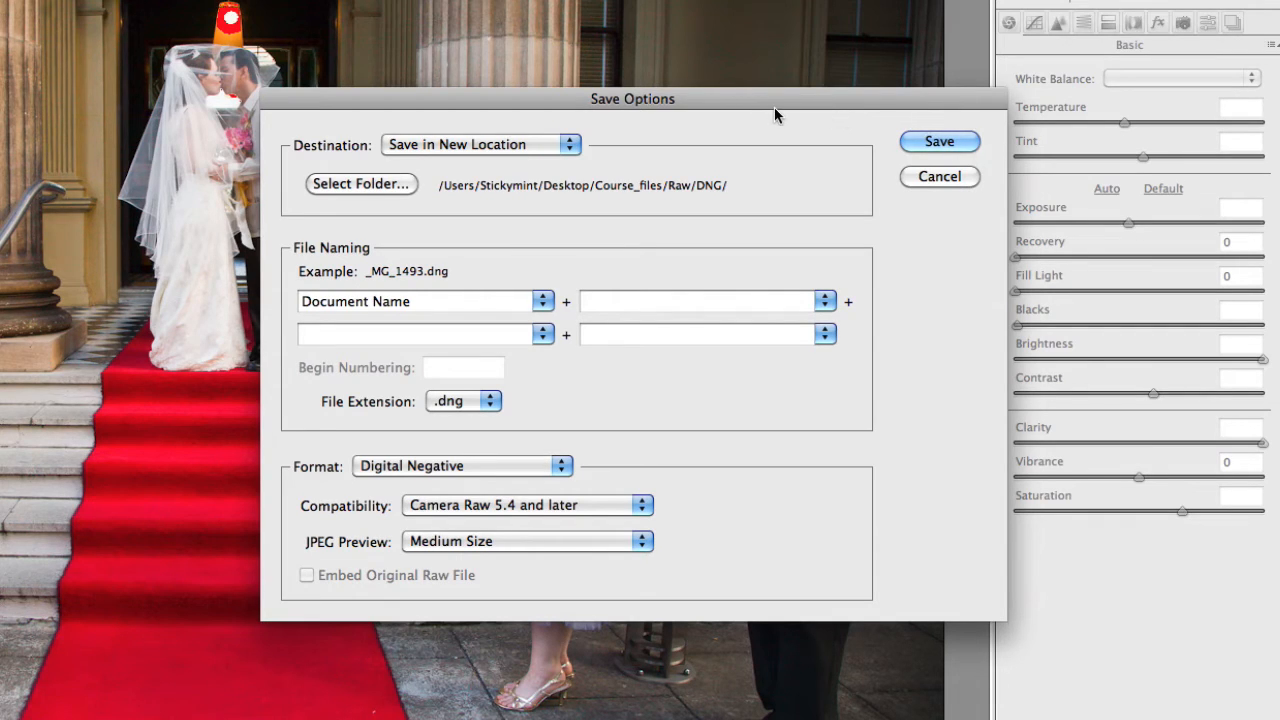
{"action": "mouse_move", "coordinate": [568, 150]}
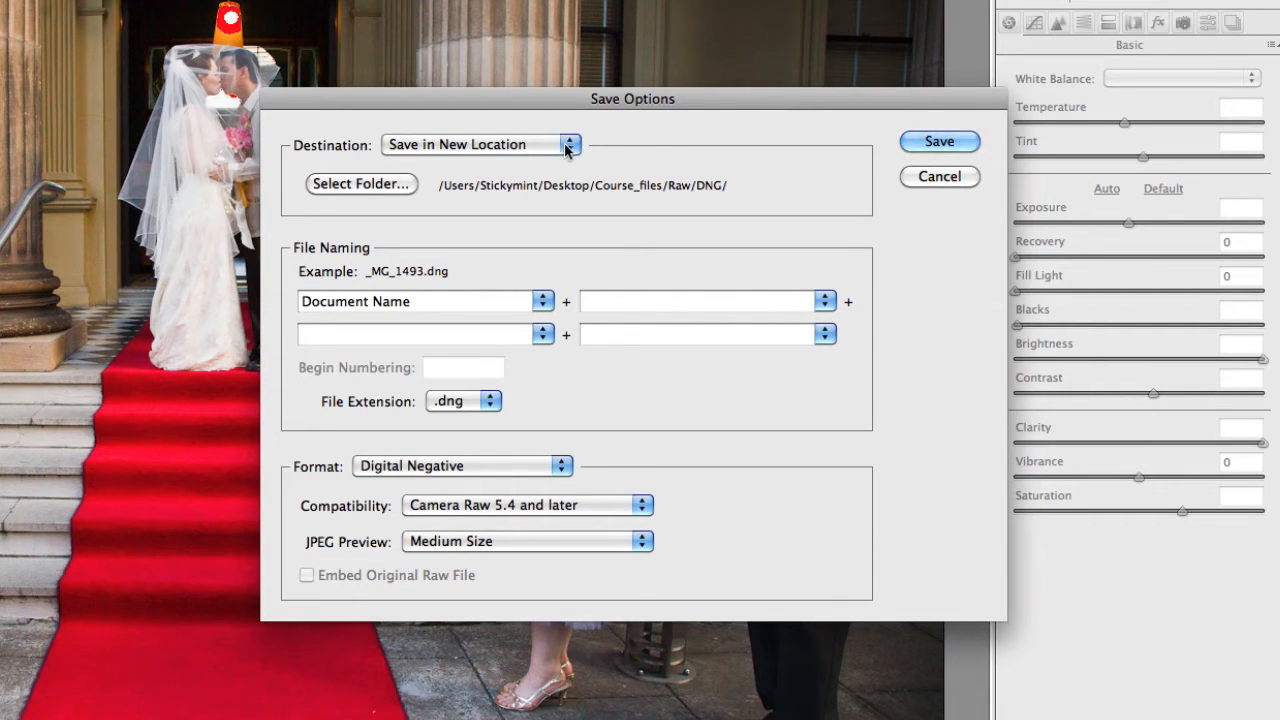
{"action": "left_click", "coordinate": [570, 144]}
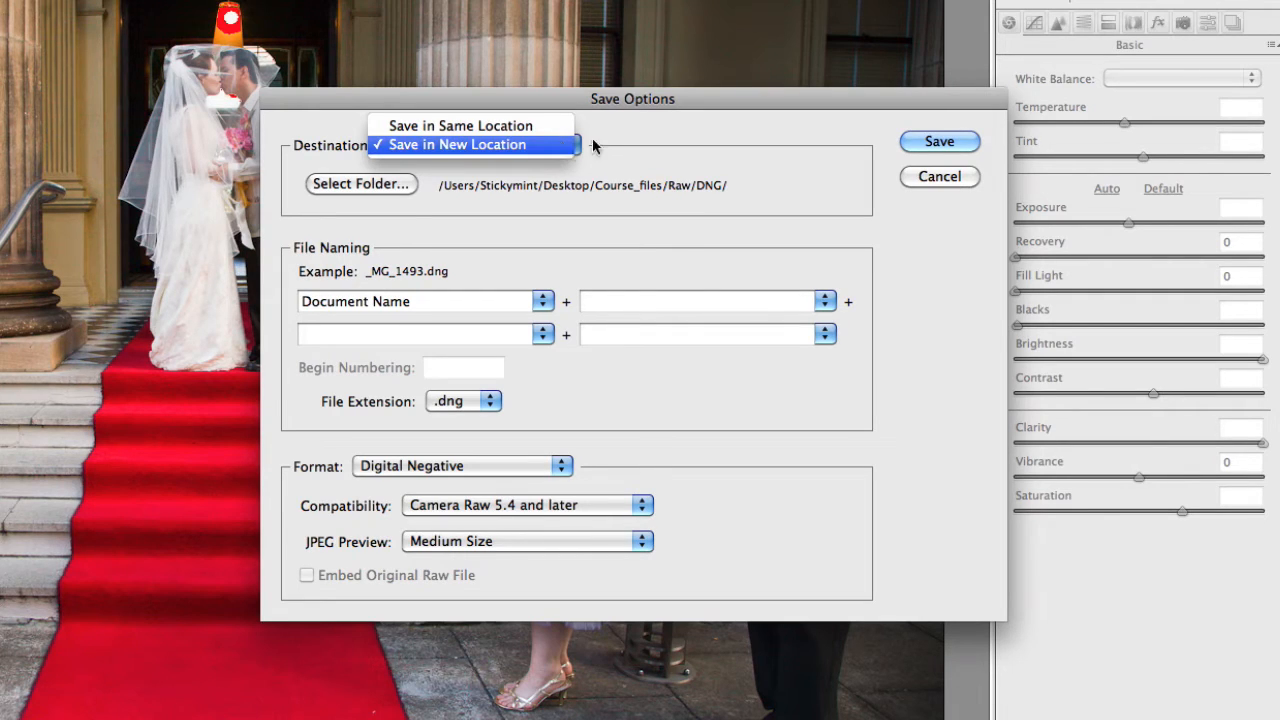
Keep Save in New Location and list the choices for the second file-name part
{"action": "left_click", "coordinate": [455, 144]}
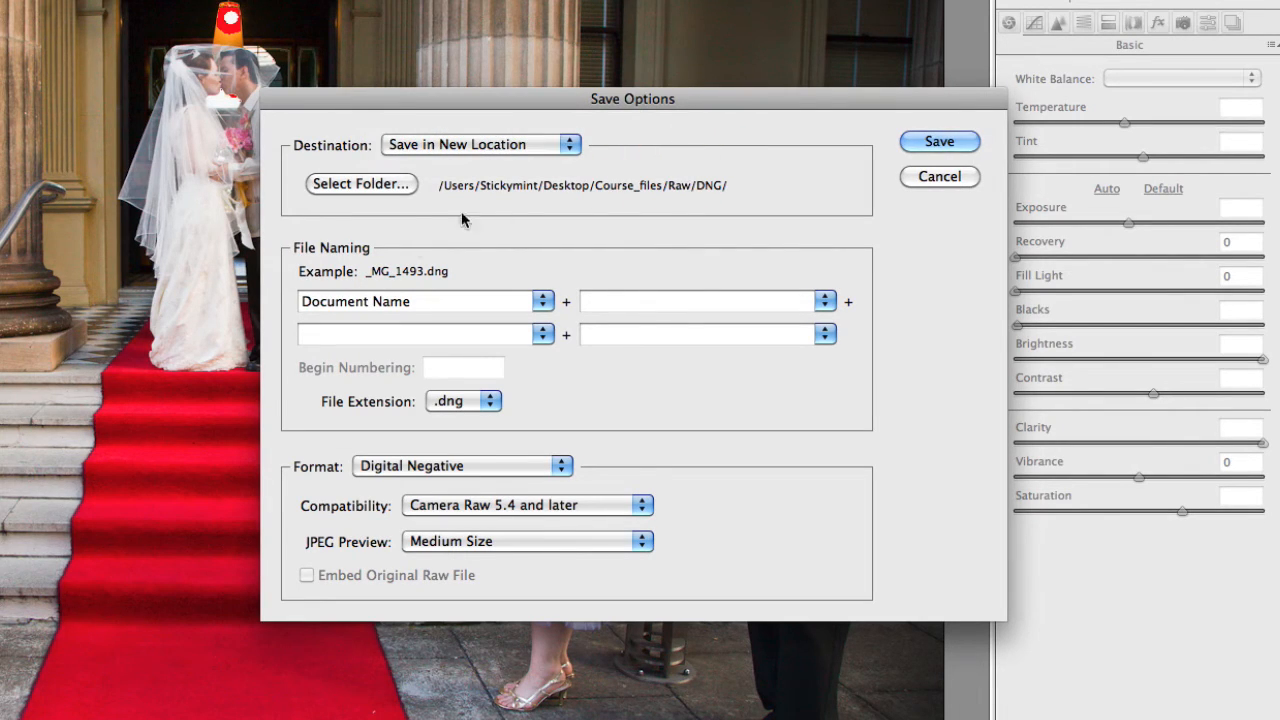
{"action": "mouse_move", "coordinate": [518, 300]}
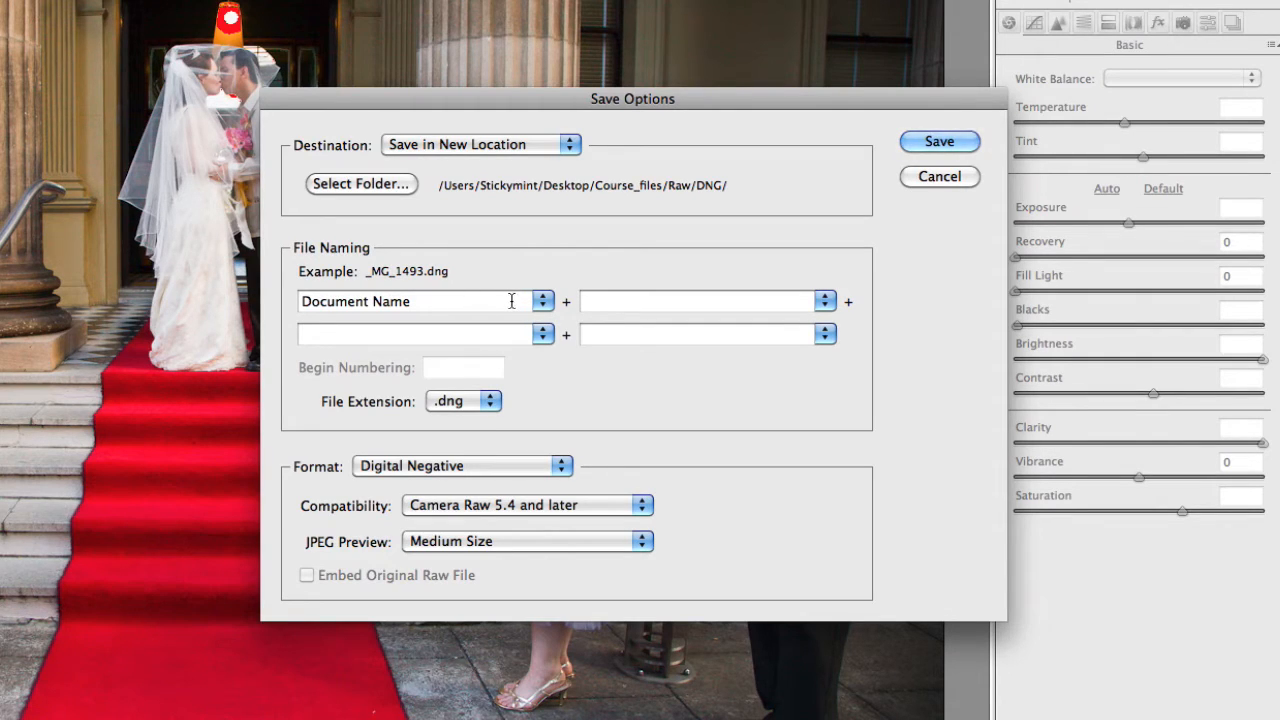
{"action": "mouse_move", "coordinate": [435, 282]}
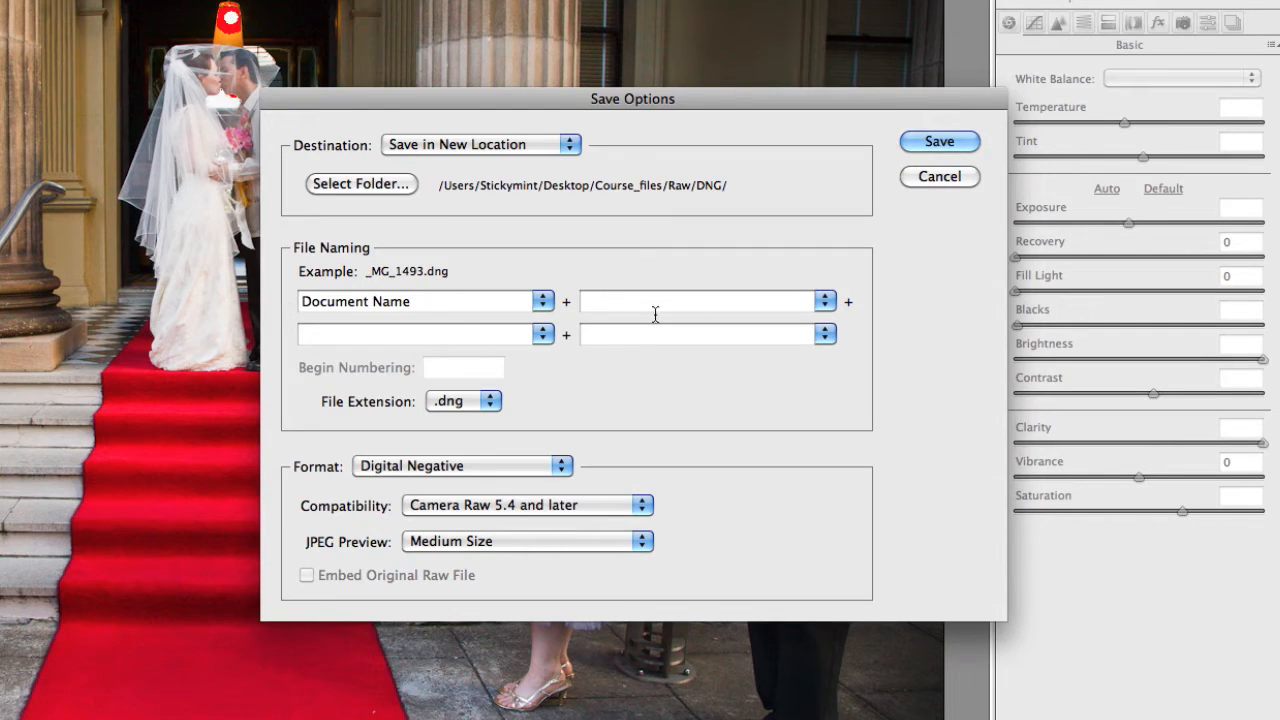
{"action": "mouse_move", "coordinate": [805, 320]}
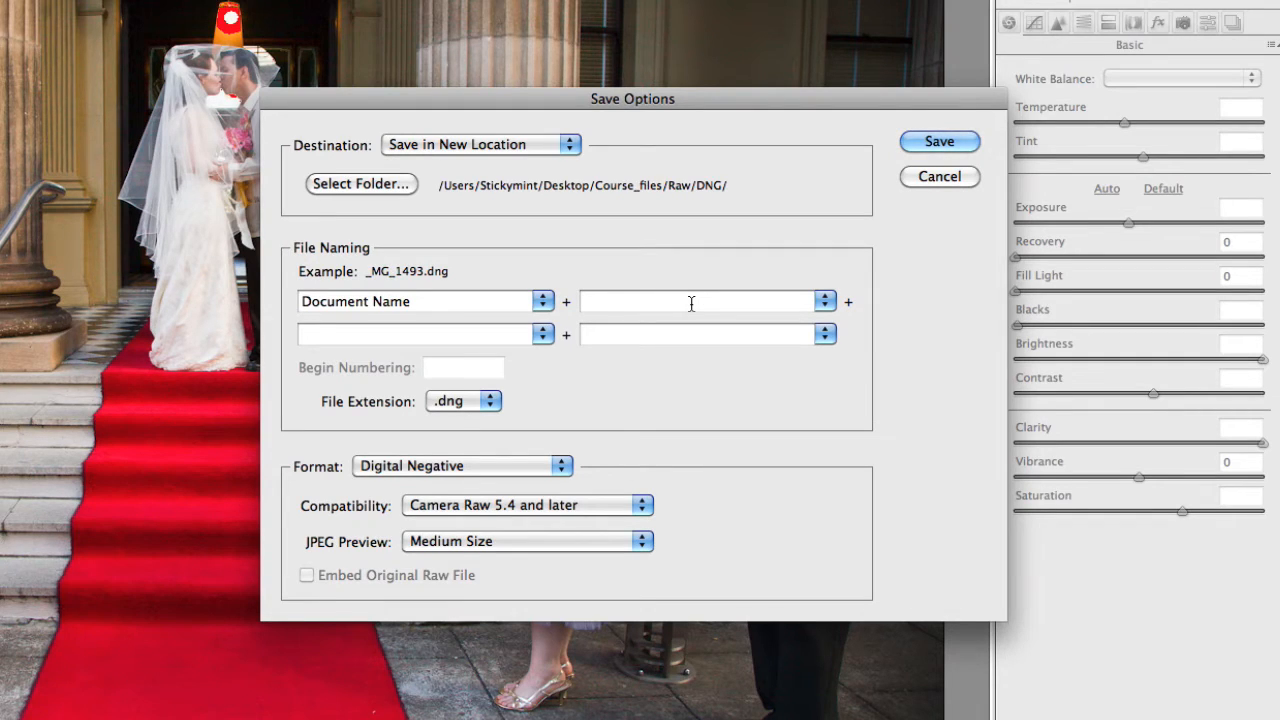
{"action": "mouse_move", "coordinate": [702, 304]}
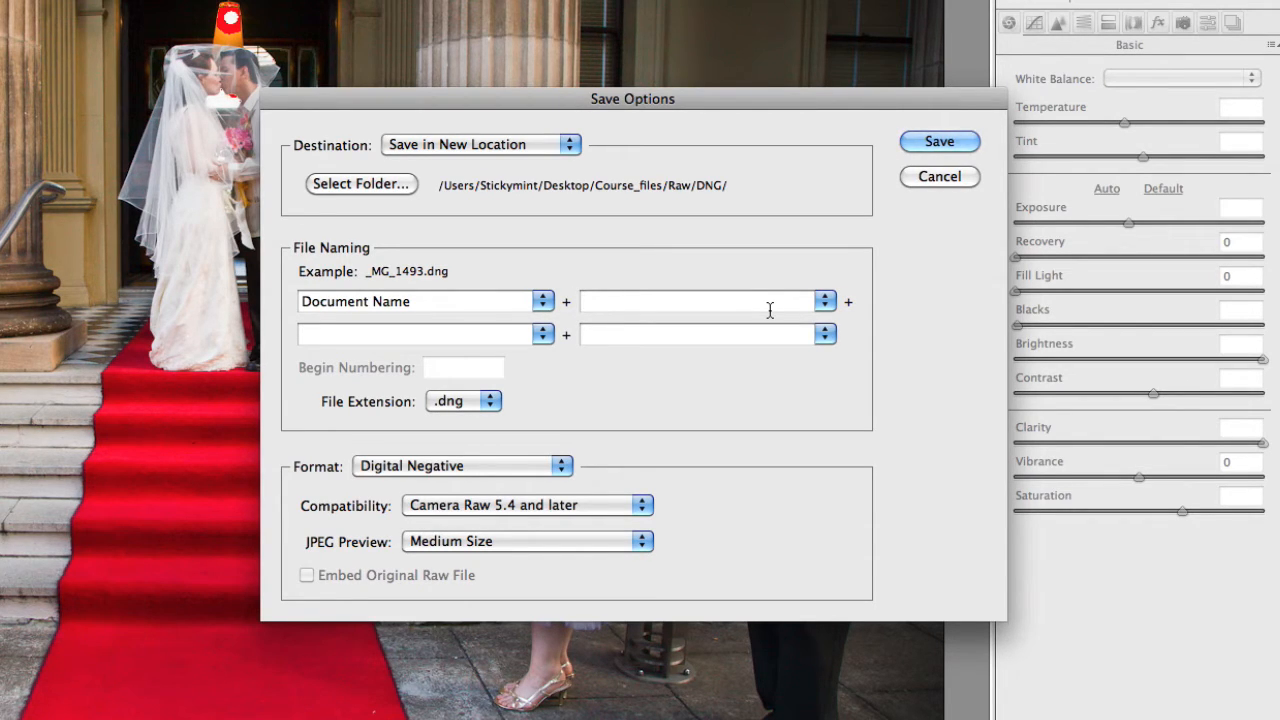
{"action": "left_click", "coordinate": [824, 301]}
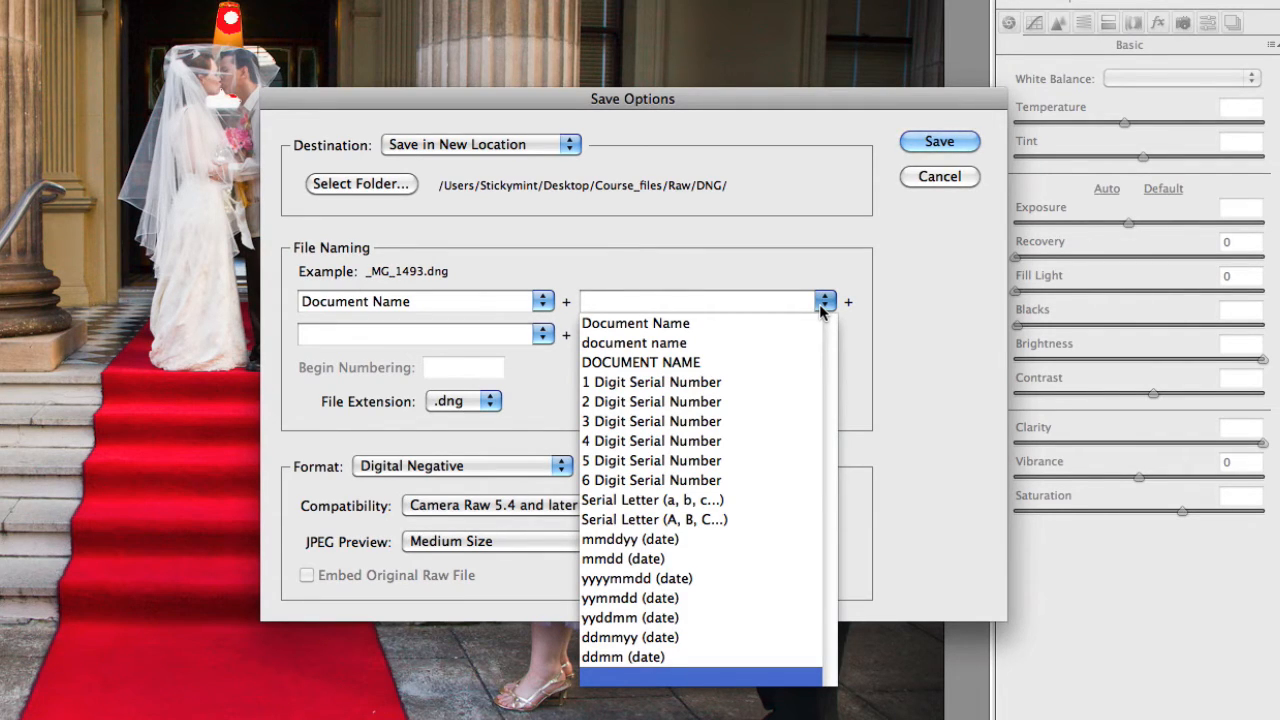
{"action": "mouse_move", "coordinate": [782, 308]}
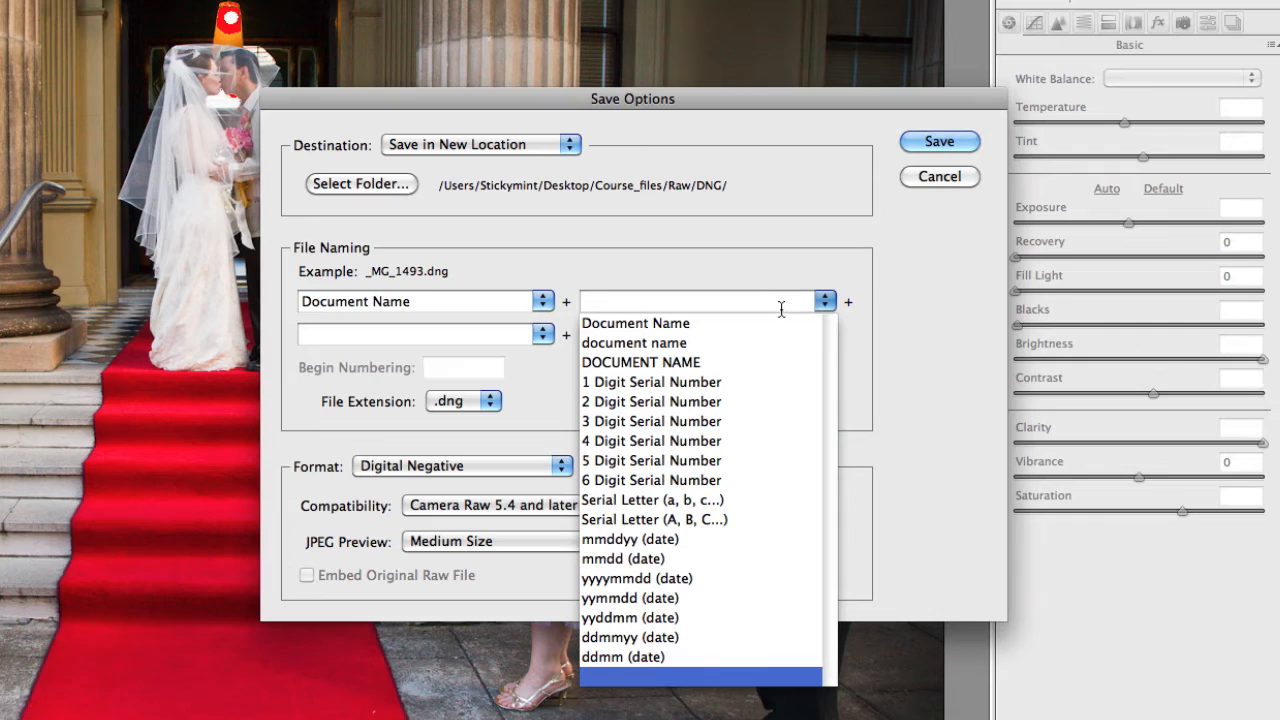
{"action": "mouse_move", "coordinate": [632, 387]}
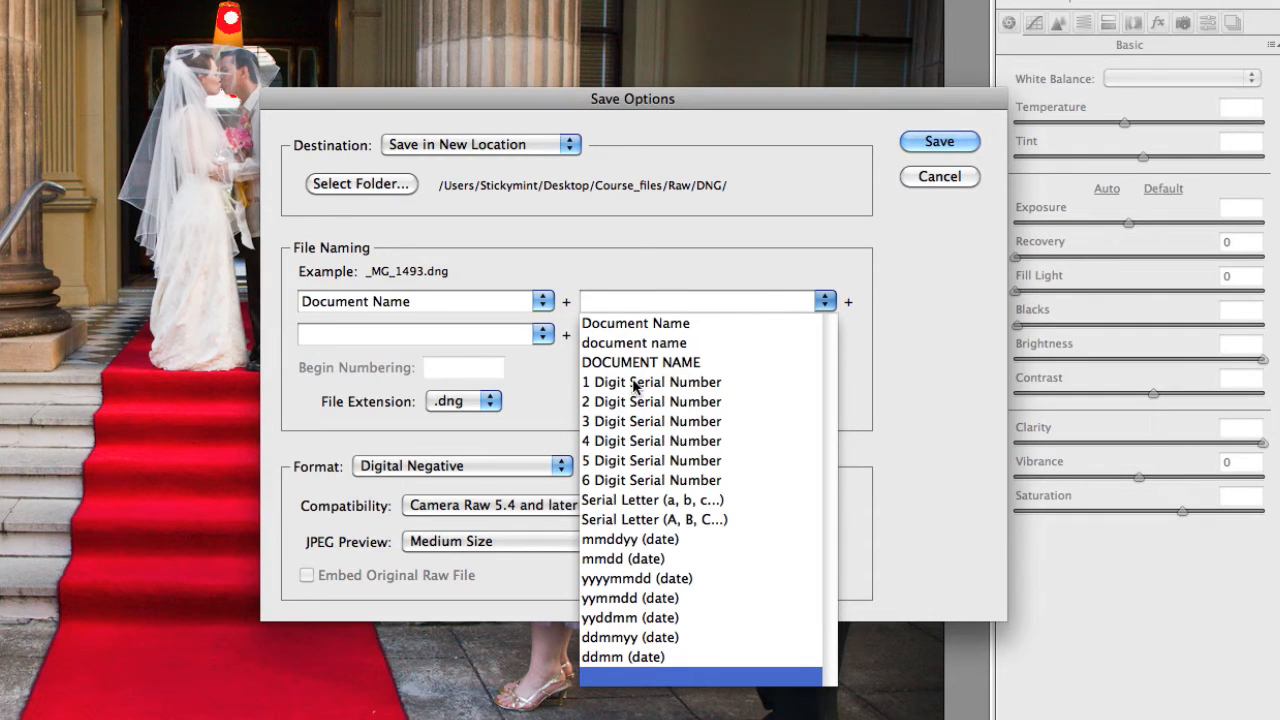
{"action": "mouse_move", "coordinate": [647, 490]}
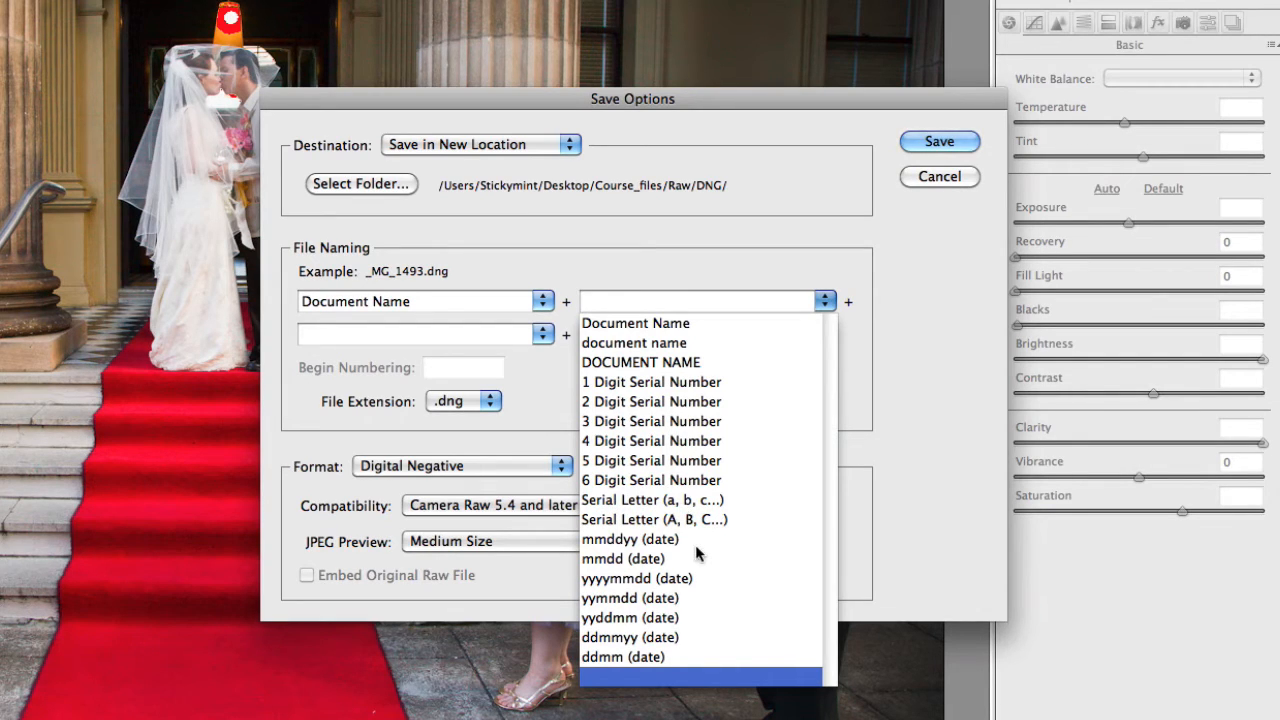
{"action": "mouse_move", "coordinate": [733, 624]}
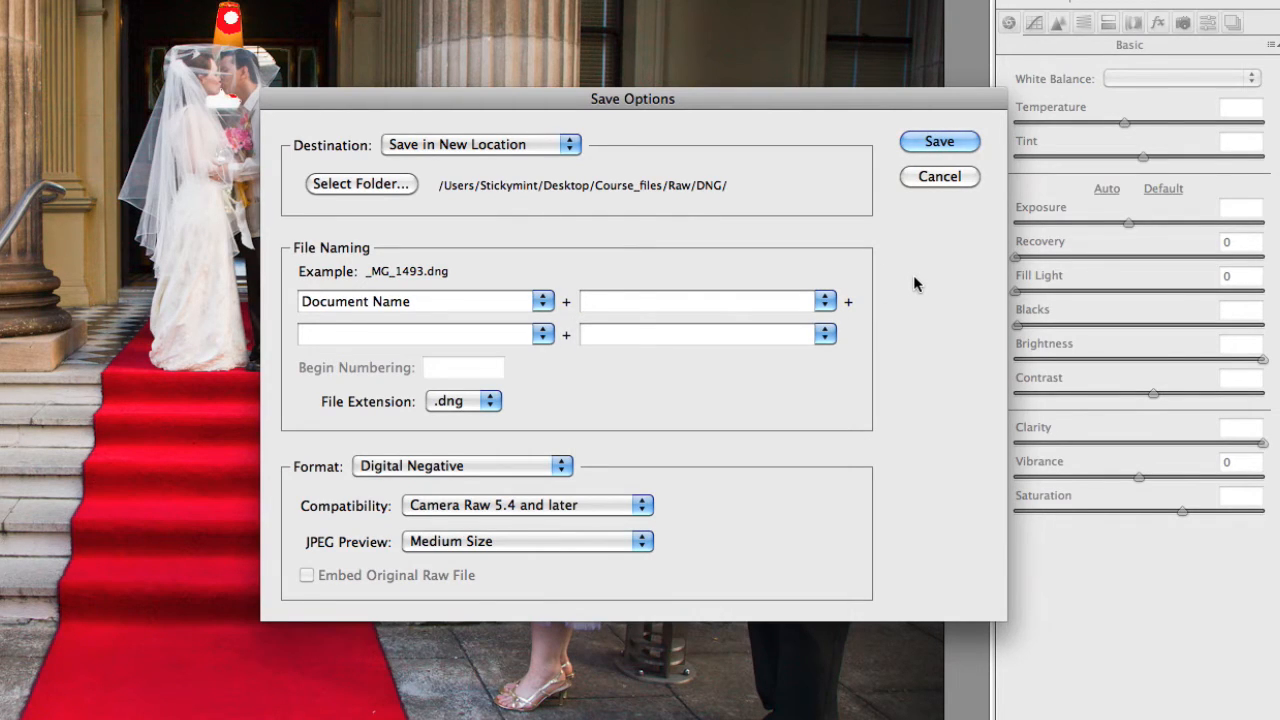
{"action": "mouse_move", "coordinate": [324, 415]}
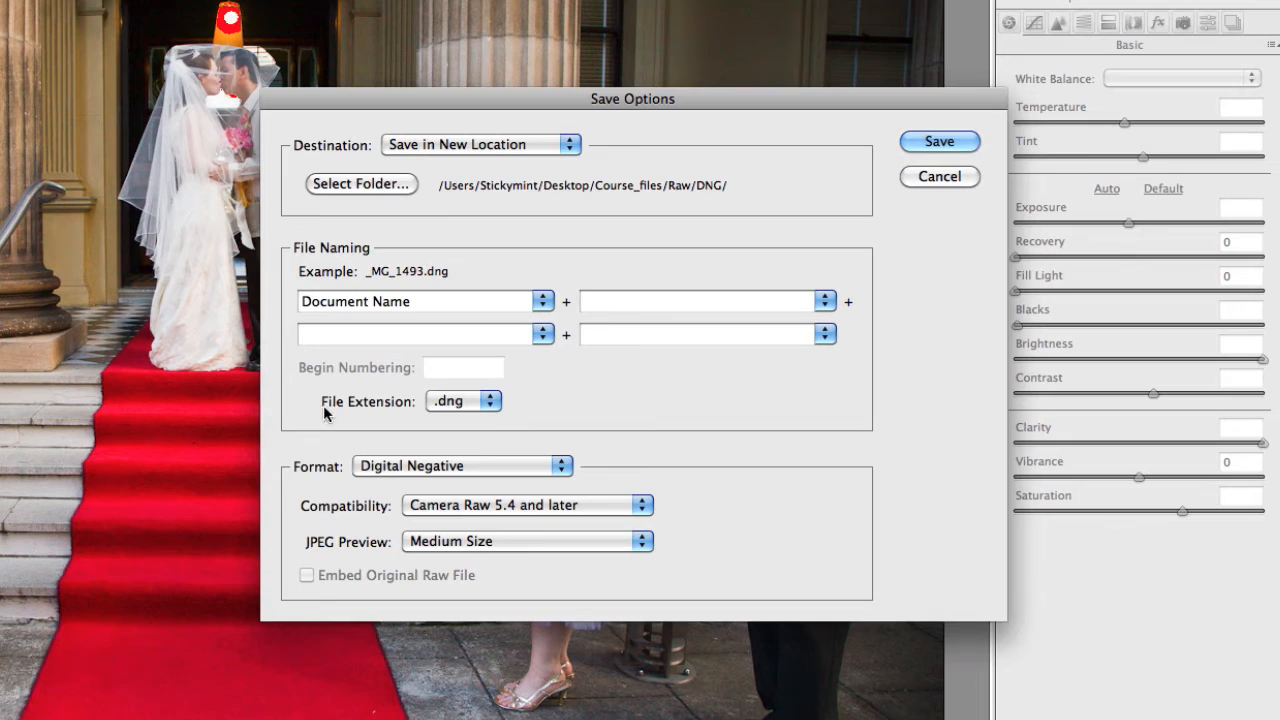
{"action": "mouse_move", "coordinate": [490, 413]}
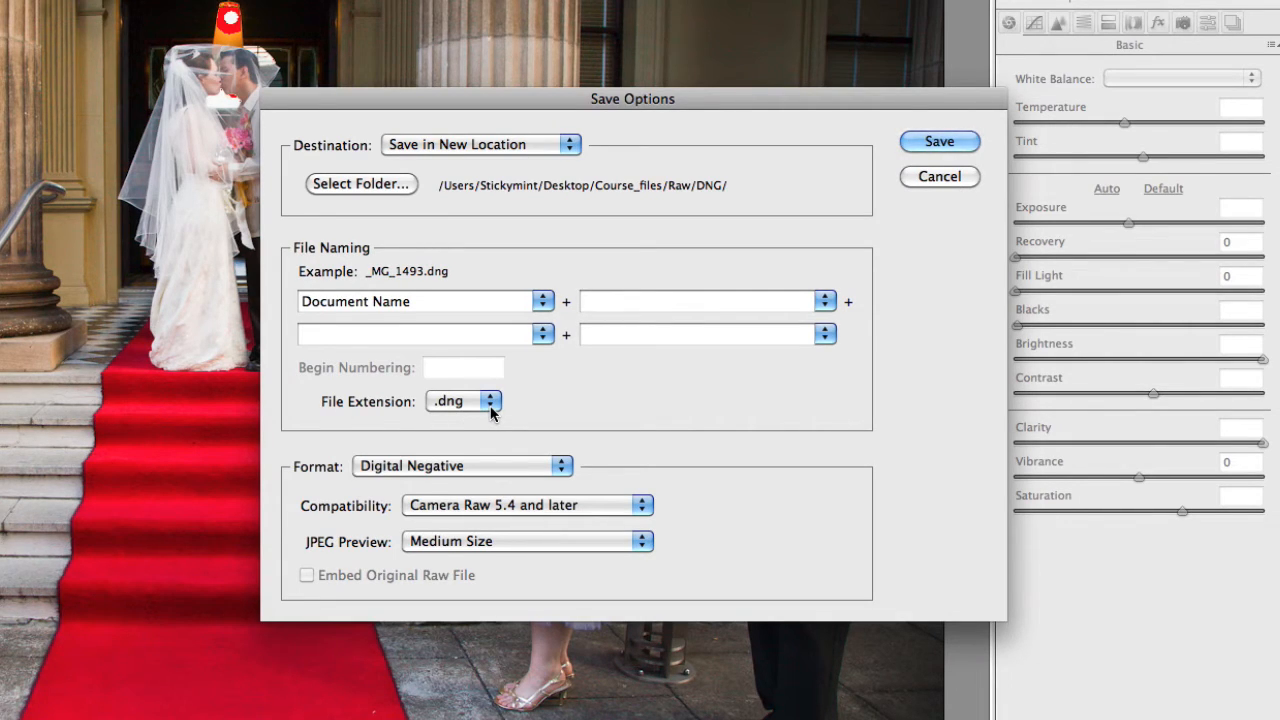
Try .jpg with its quality presets and TIFF compression, then settle on Photoshop (.psd) format
{"action": "left_click", "coordinate": [463, 401]}
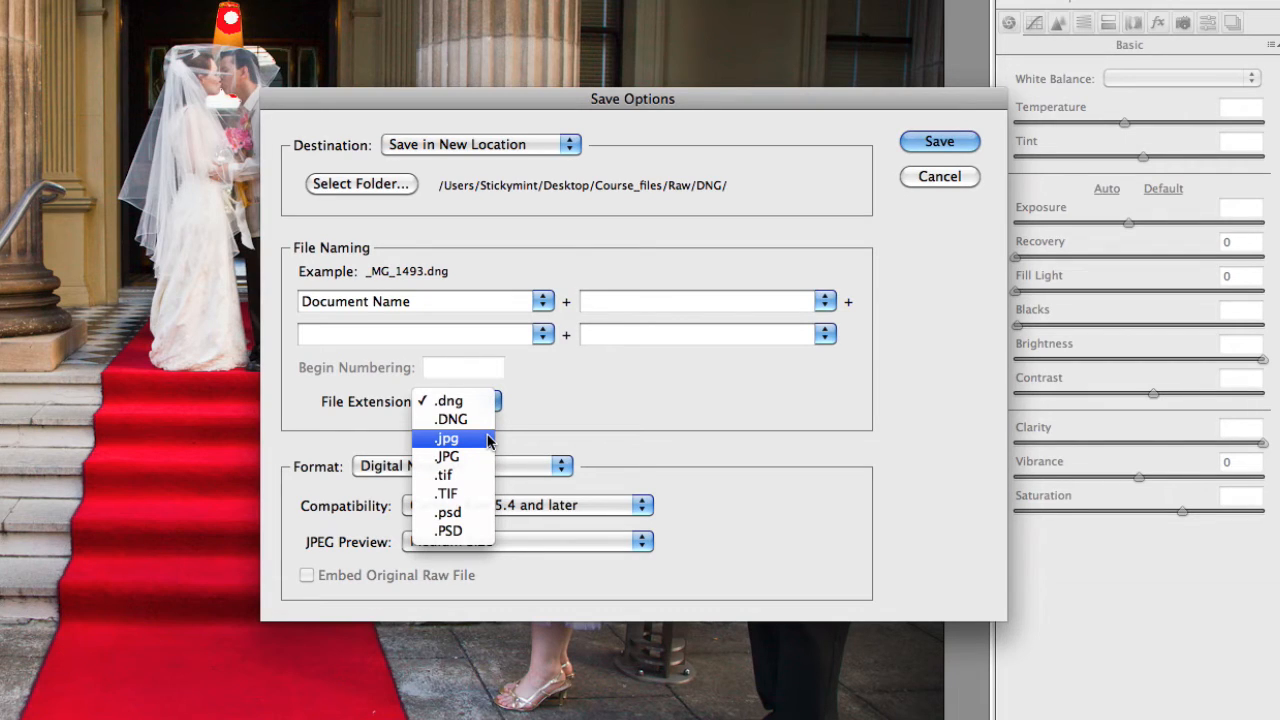
{"action": "left_click", "coordinate": [447, 438]}
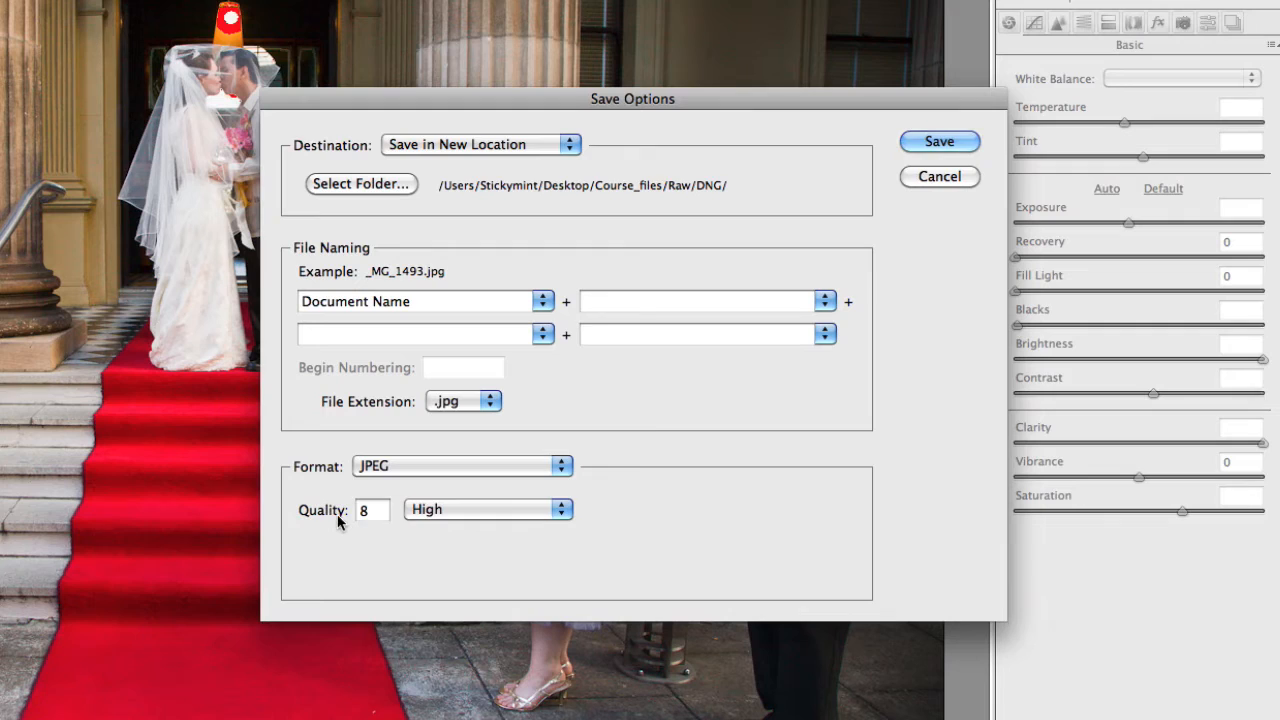
{"action": "mouse_move", "coordinate": [390, 528]}
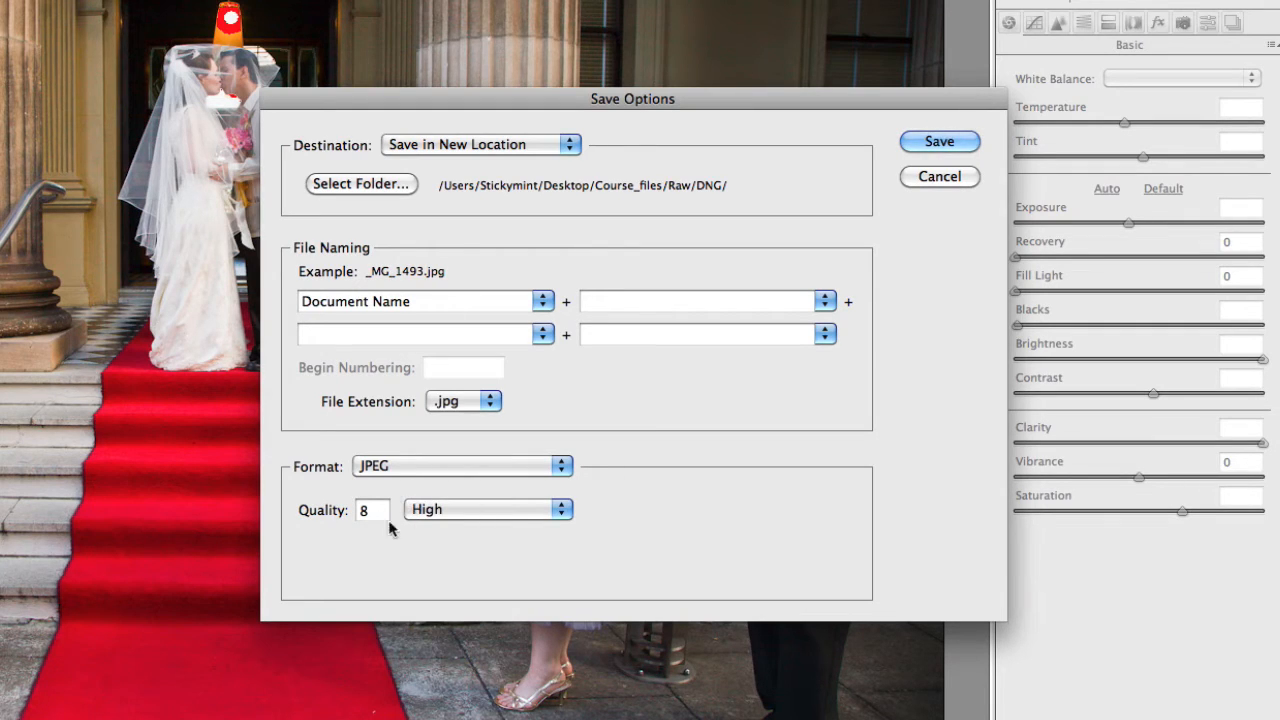
{"action": "mouse_move", "coordinate": [483, 518]}
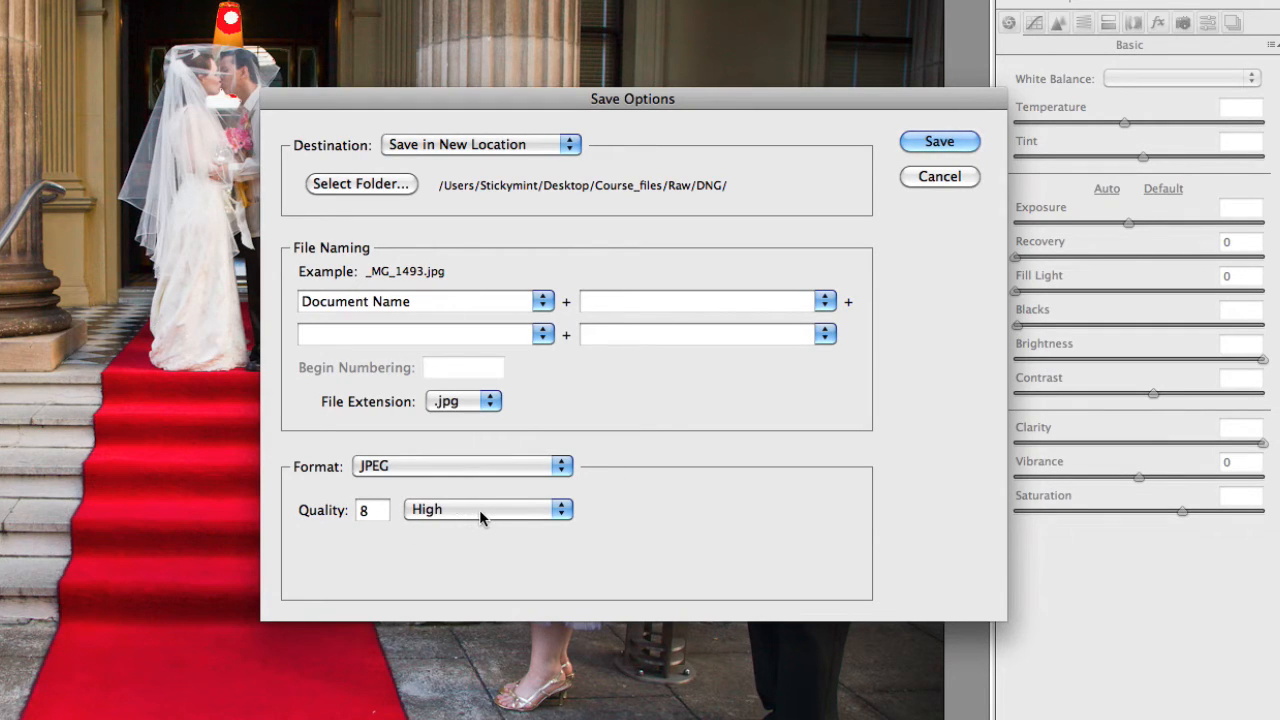
{"action": "left_click", "coordinate": [487, 509]}
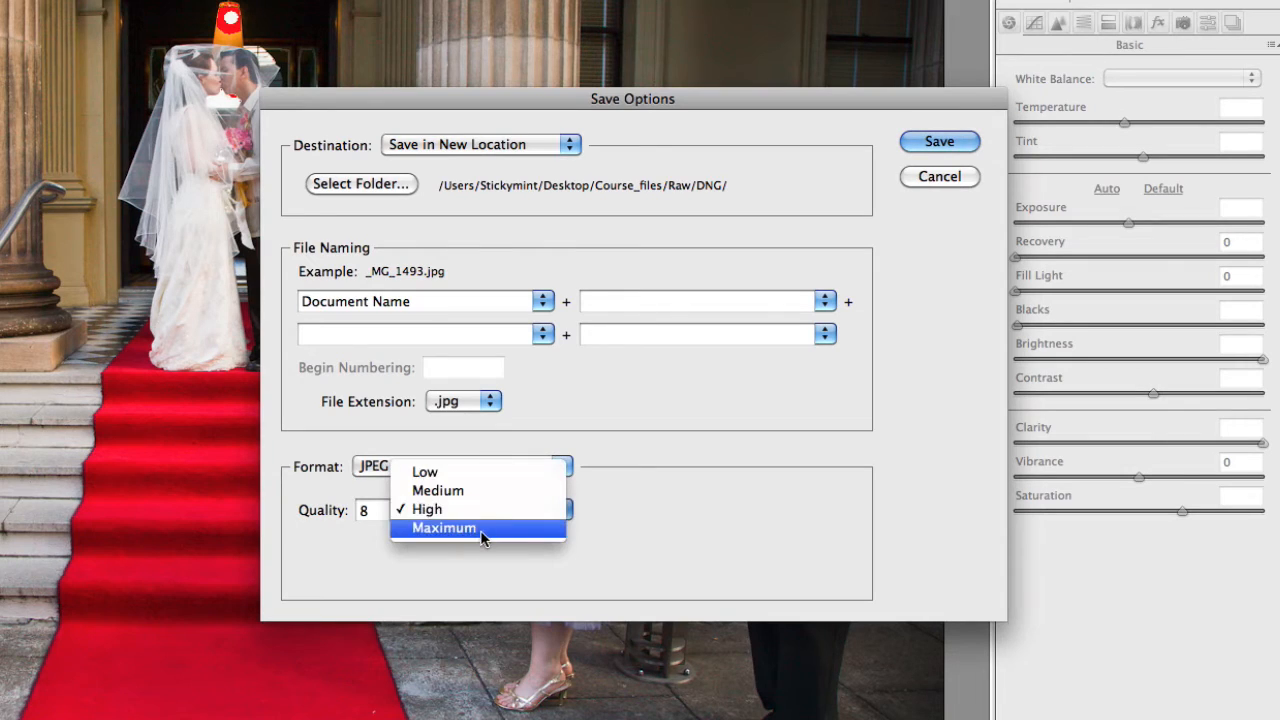
{"action": "left_click", "coordinate": [443, 527]}
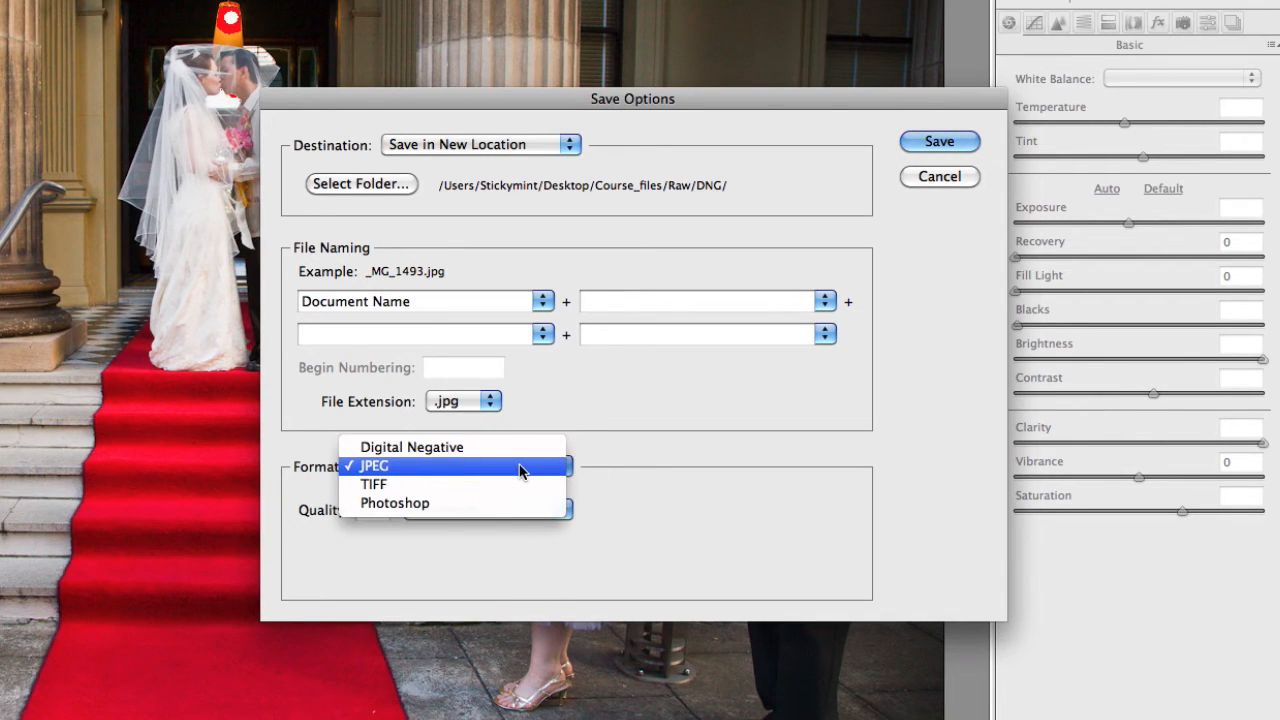
{"action": "left_click", "coordinate": [373, 484]}
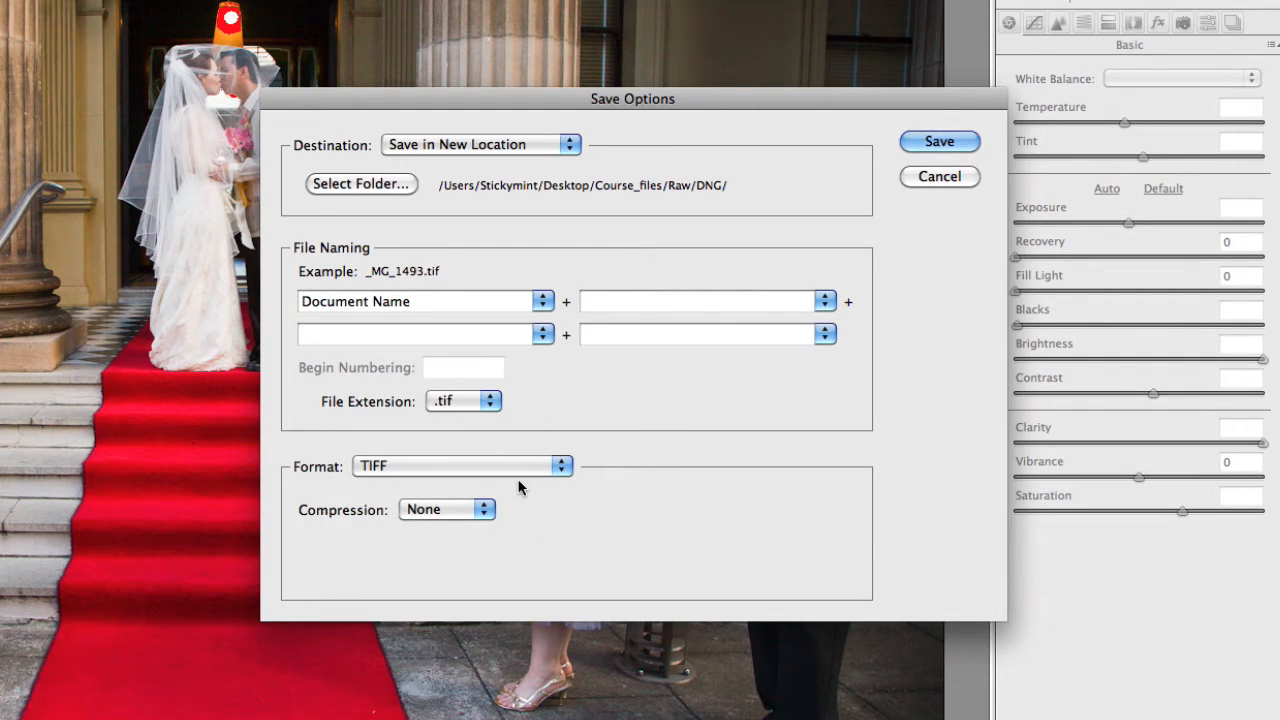
{"action": "left_click", "coordinate": [447, 509]}
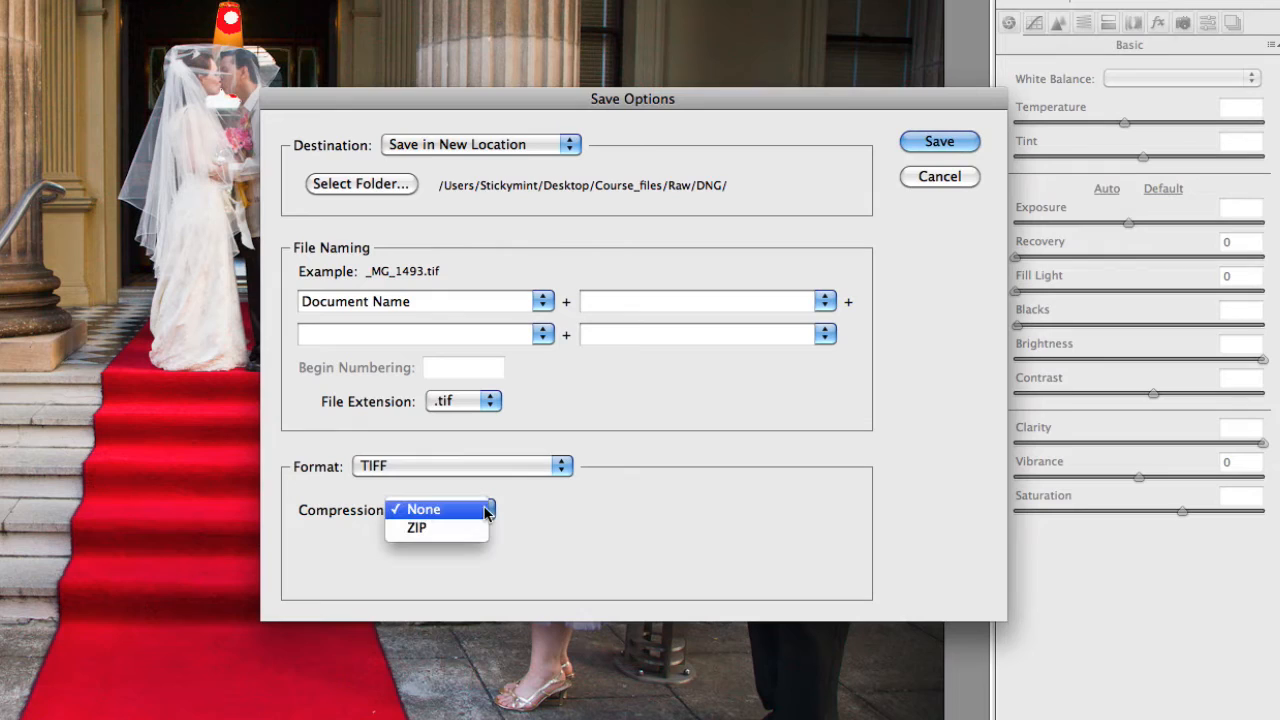
{"action": "mouse_move", "coordinate": [416, 528]}
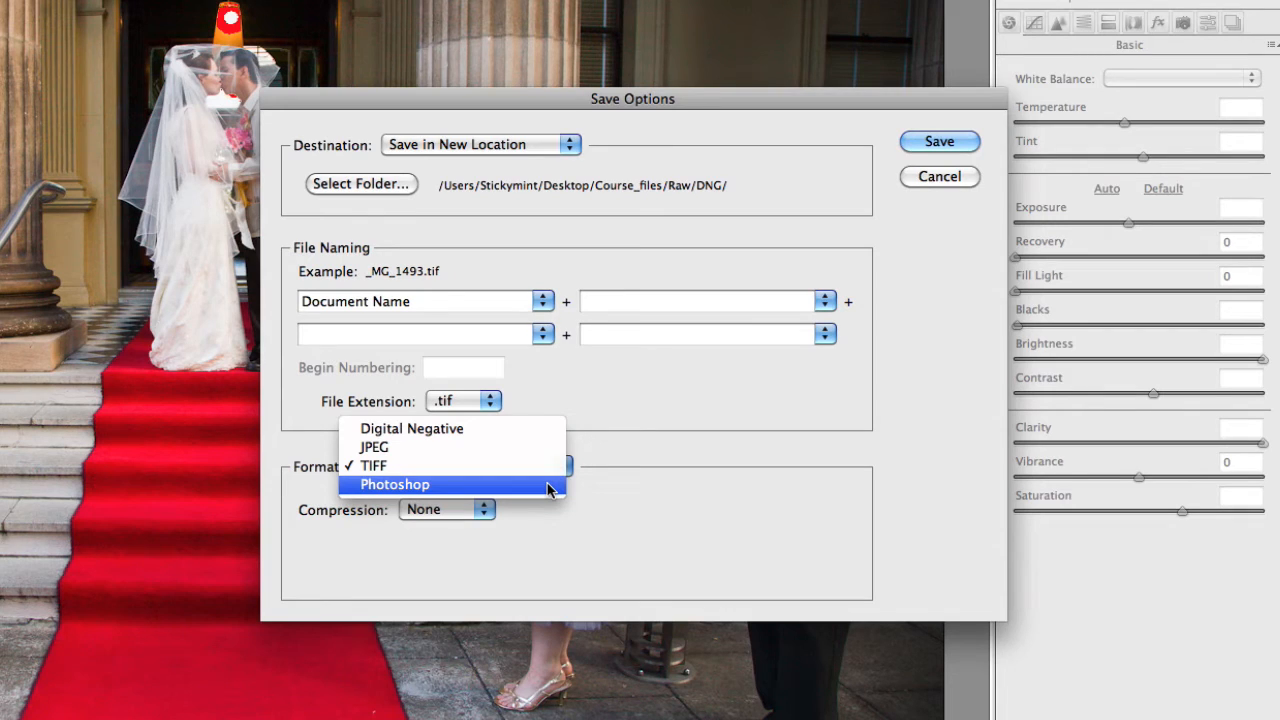
{"action": "left_click", "coordinate": [394, 484]}
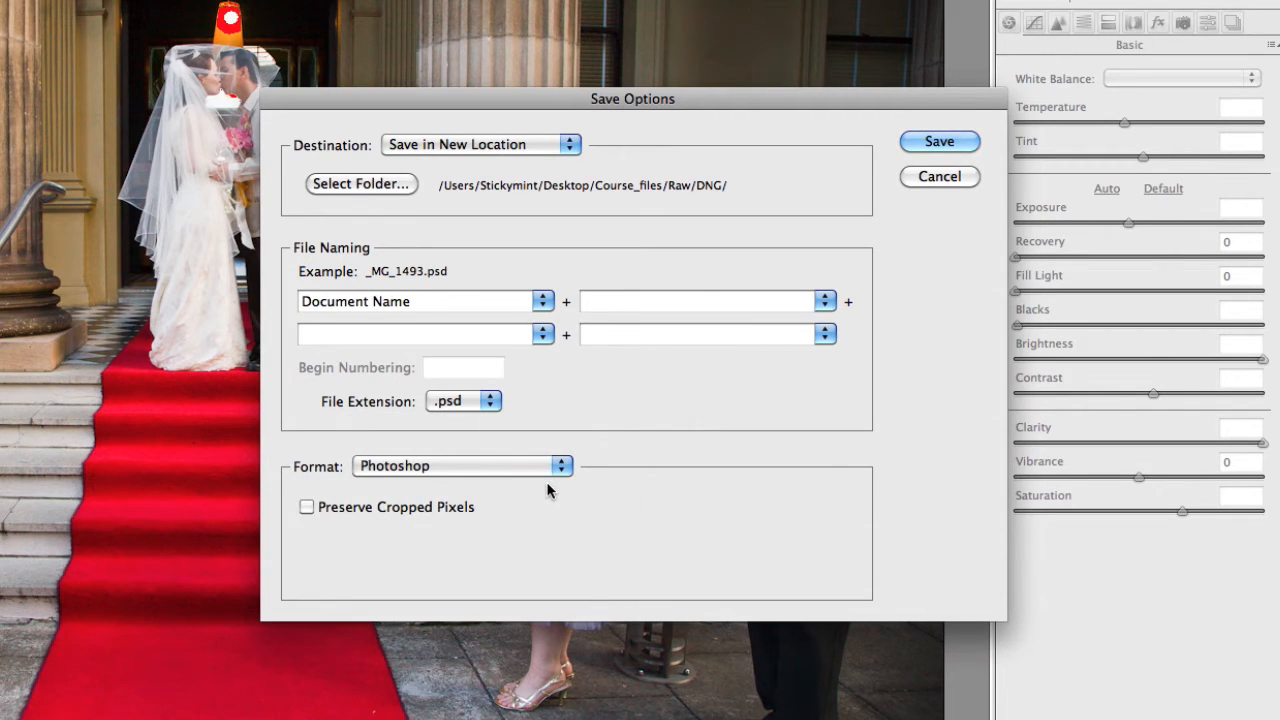
{"action": "mouse_move", "coordinate": [465, 603]}
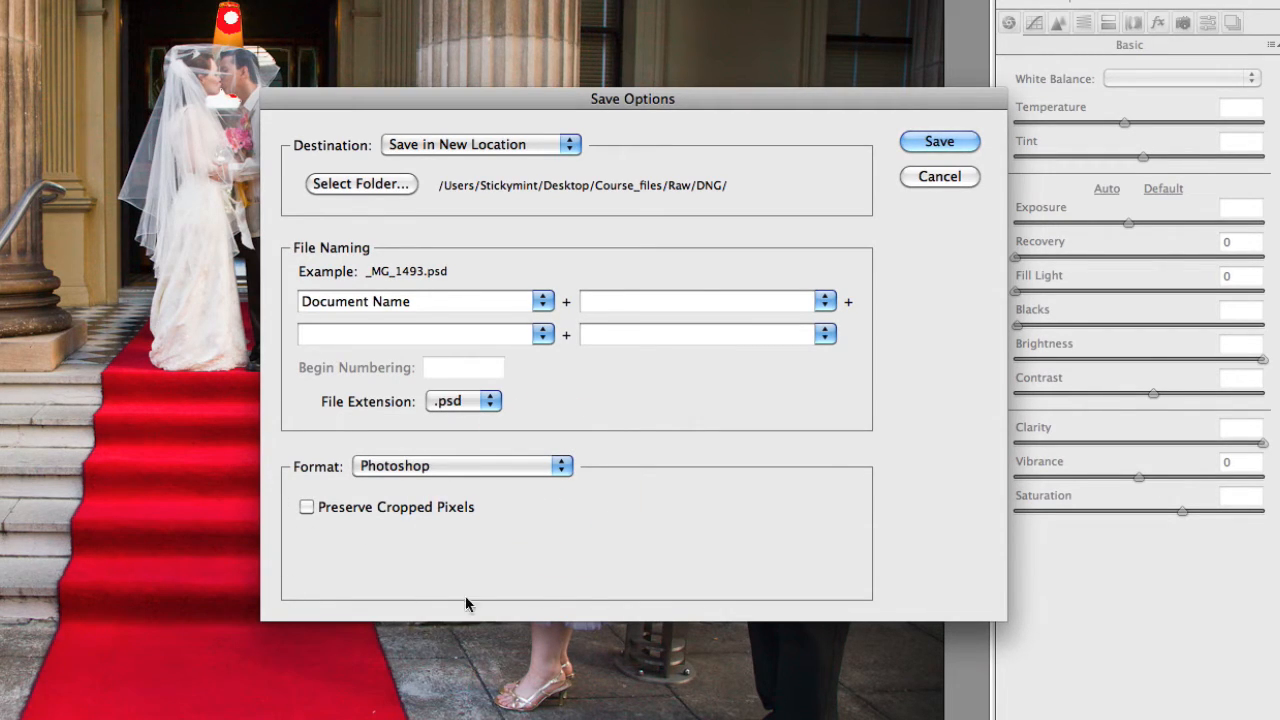
{"action": "mouse_move", "coordinate": [342, 556]}
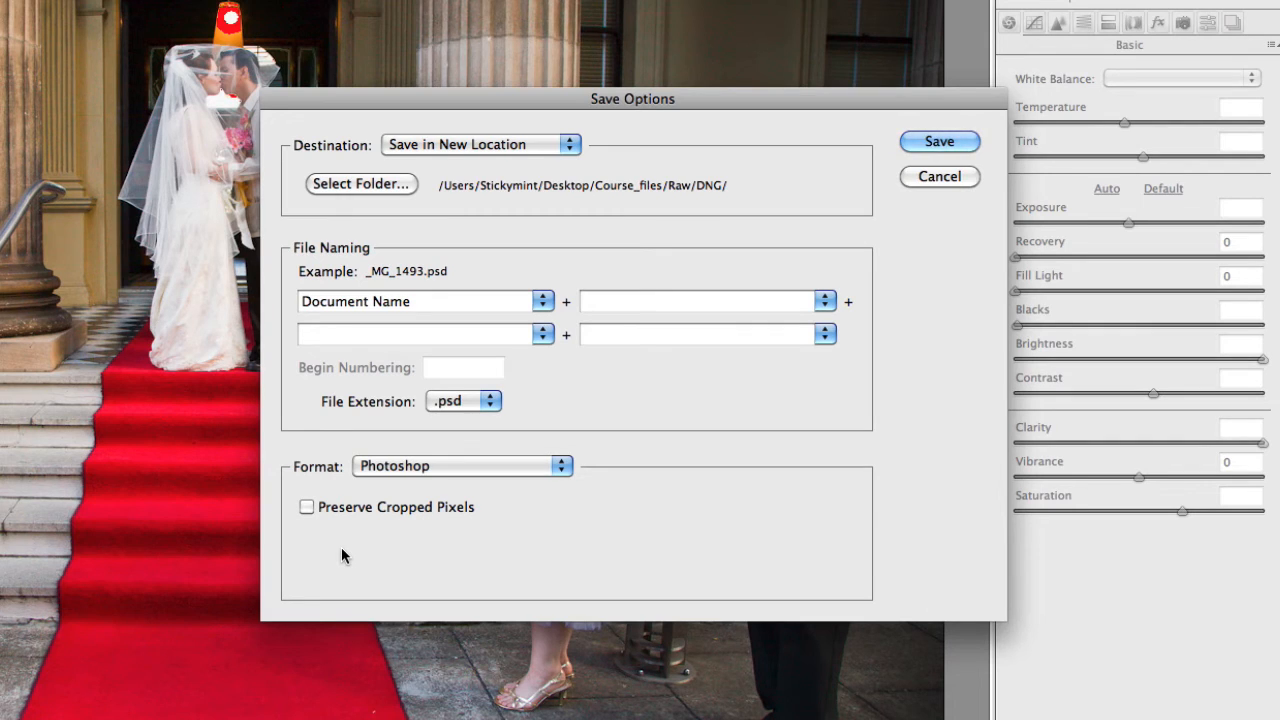
{"action": "mouse_move", "coordinate": [883, 206]}
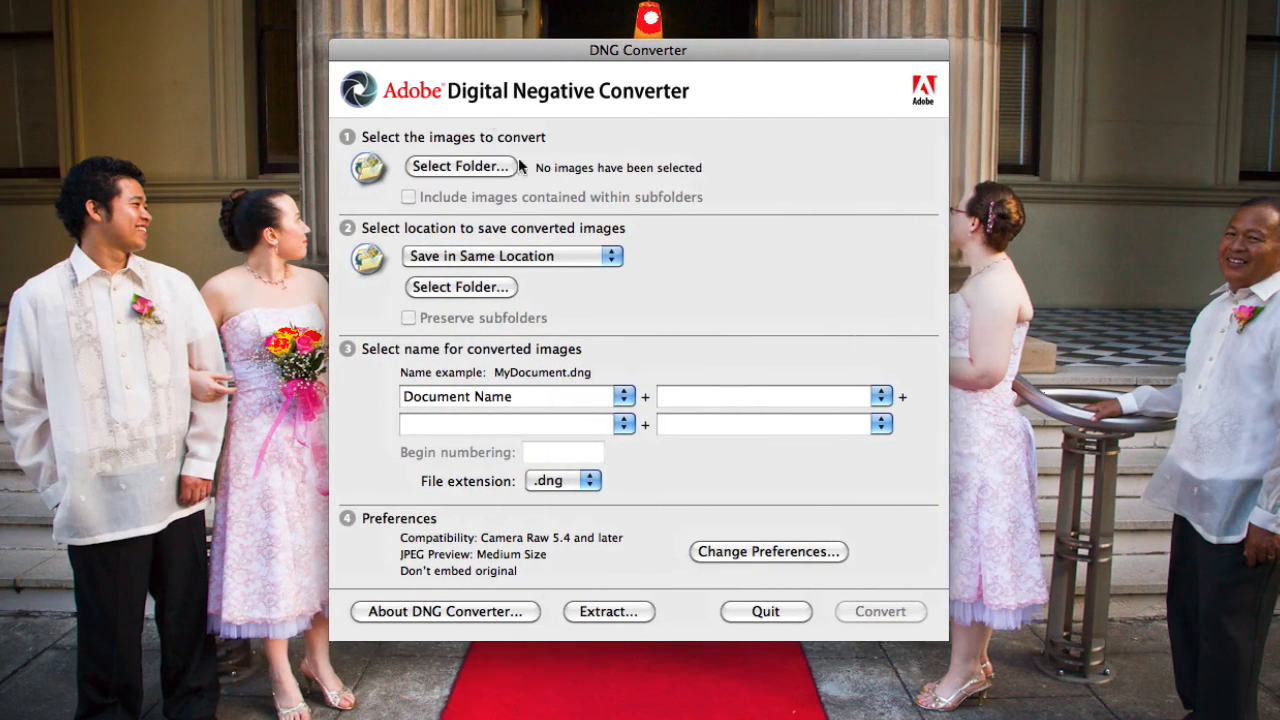
{"action": "mouse_move", "coordinate": [590, 175]}
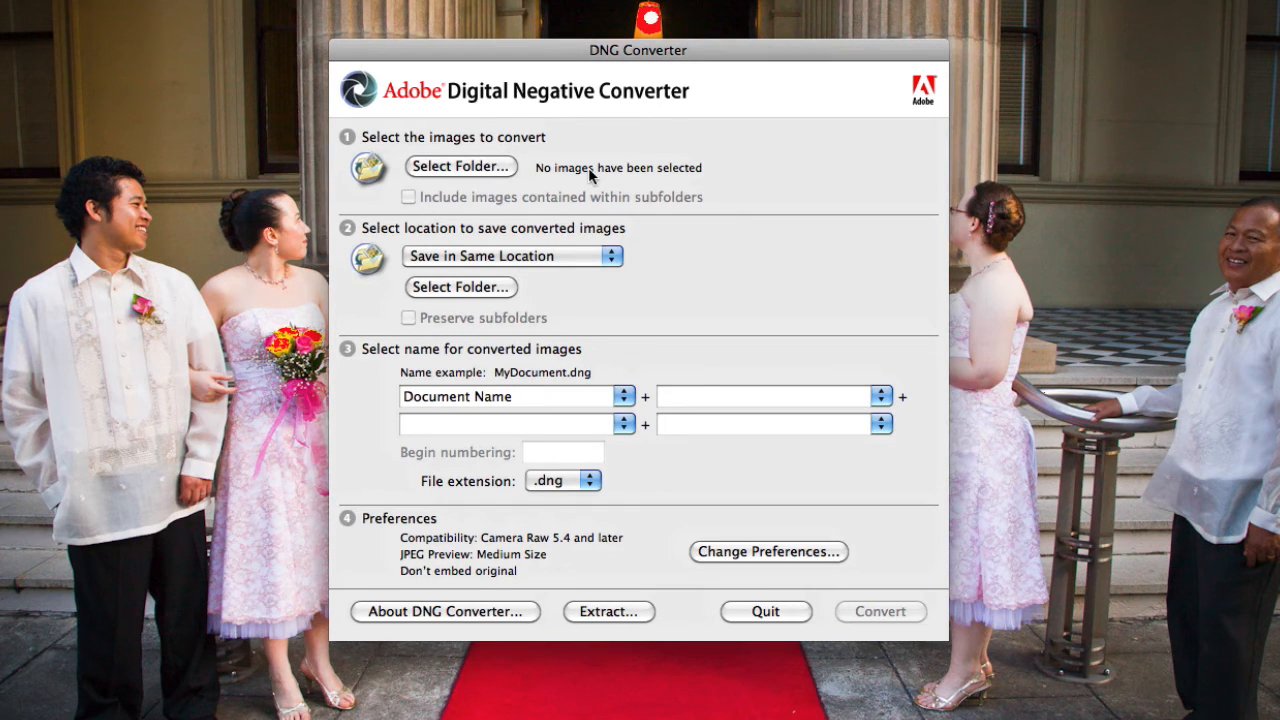
{"action": "mouse_move", "coordinate": [403, 263]}
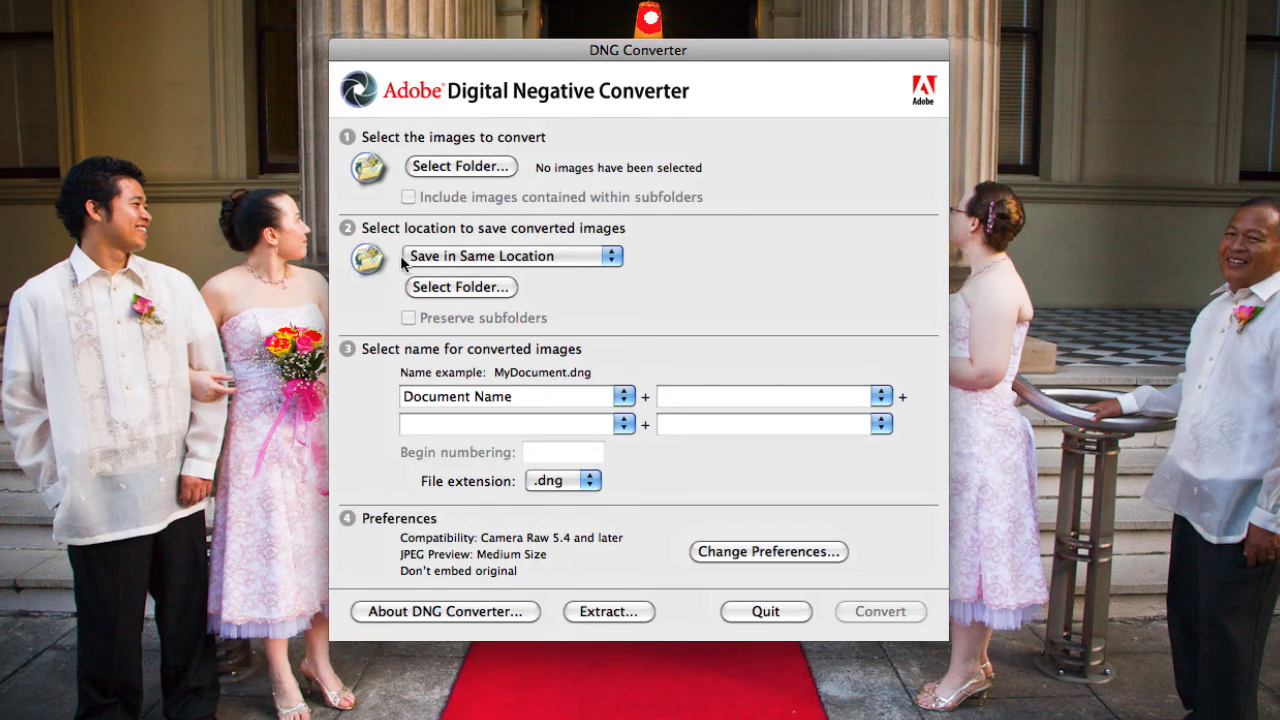
{"action": "mouse_move", "coordinate": [578, 258]}
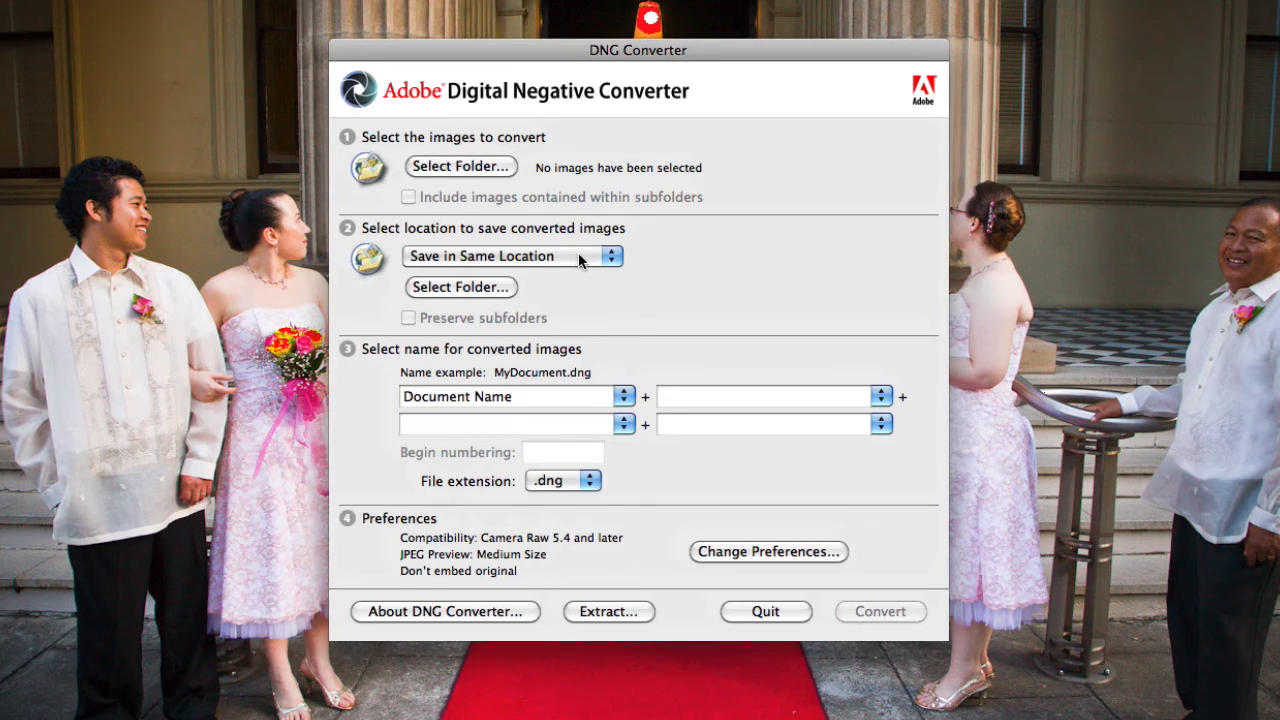
Keep Save in Same Location, and open then cancel the Select Folder chooser
{"action": "left_click", "coordinate": [510, 256]}
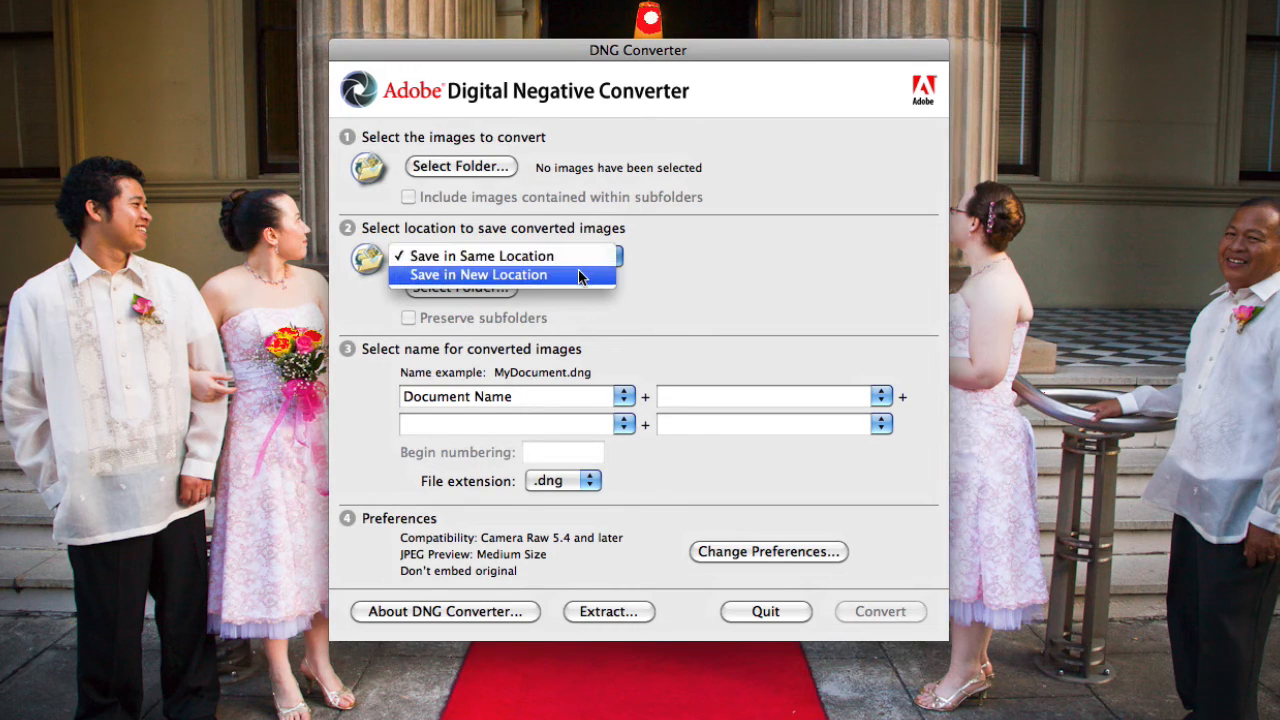
{"action": "left_click", "coordinate": [504, 255]}
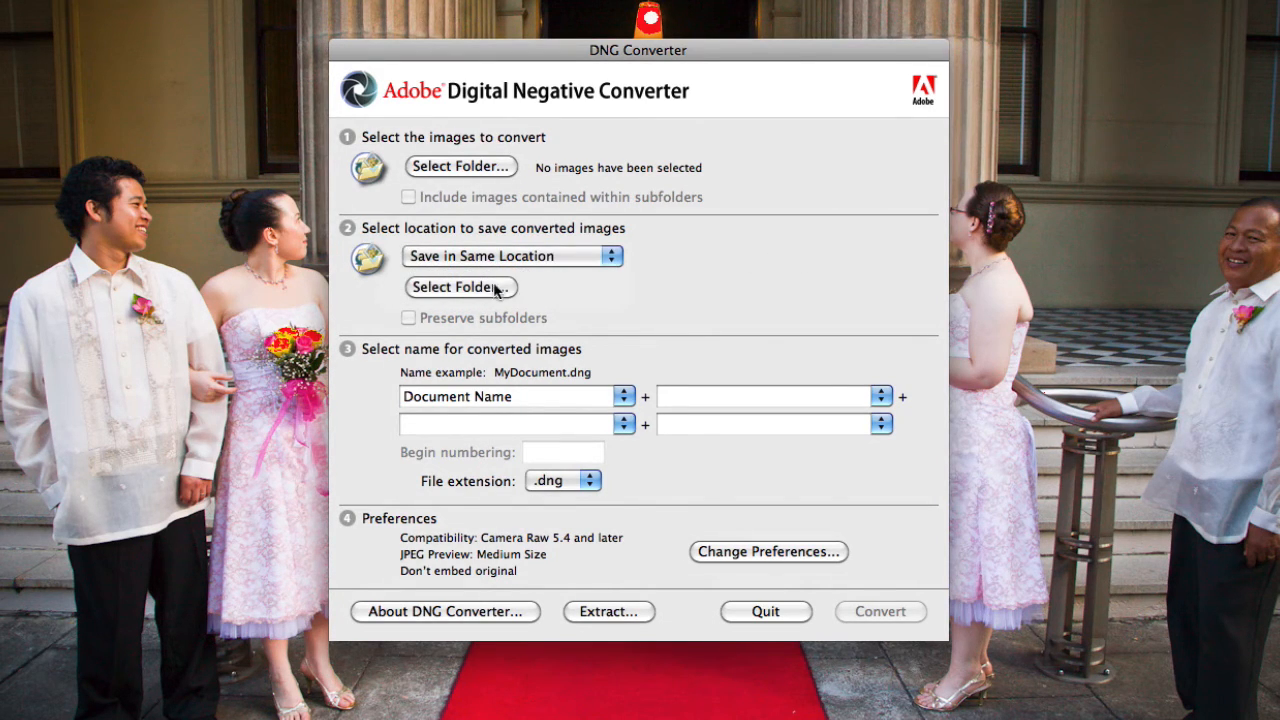
{"action": "left_click", "coordinate": [460, 287]}
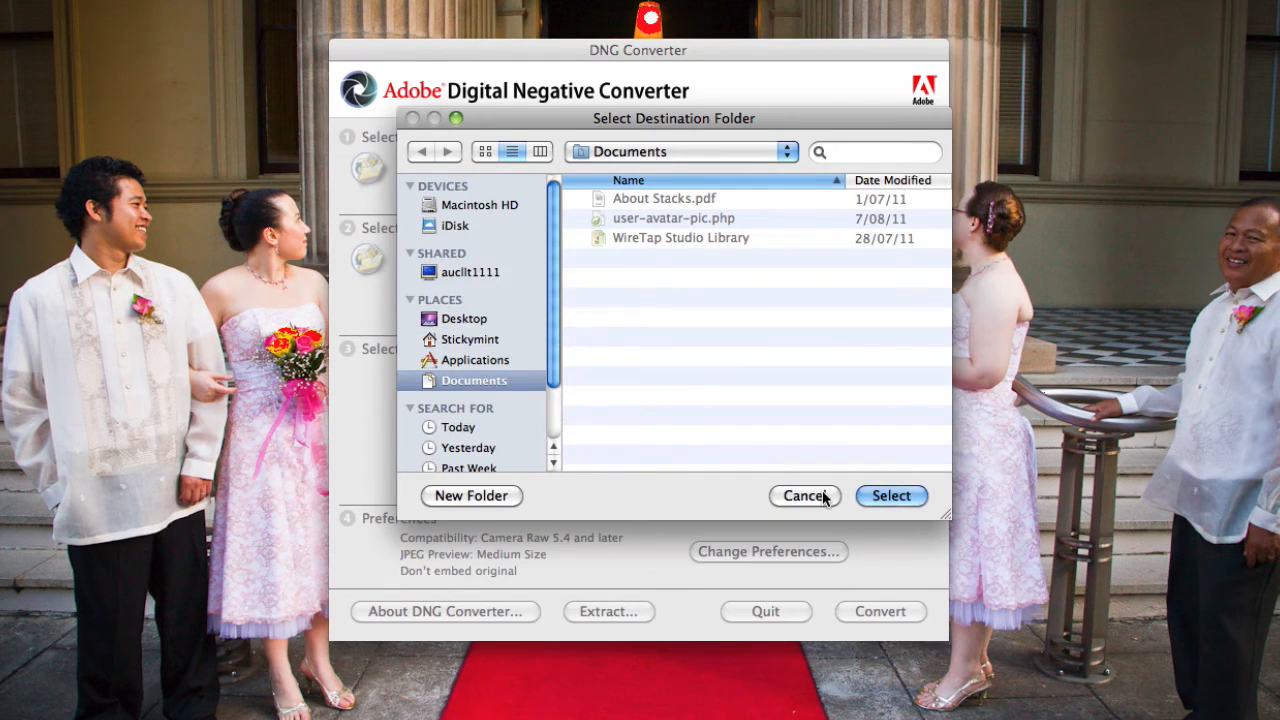
{"action": "left_click", "coordinate": [805, 495]}
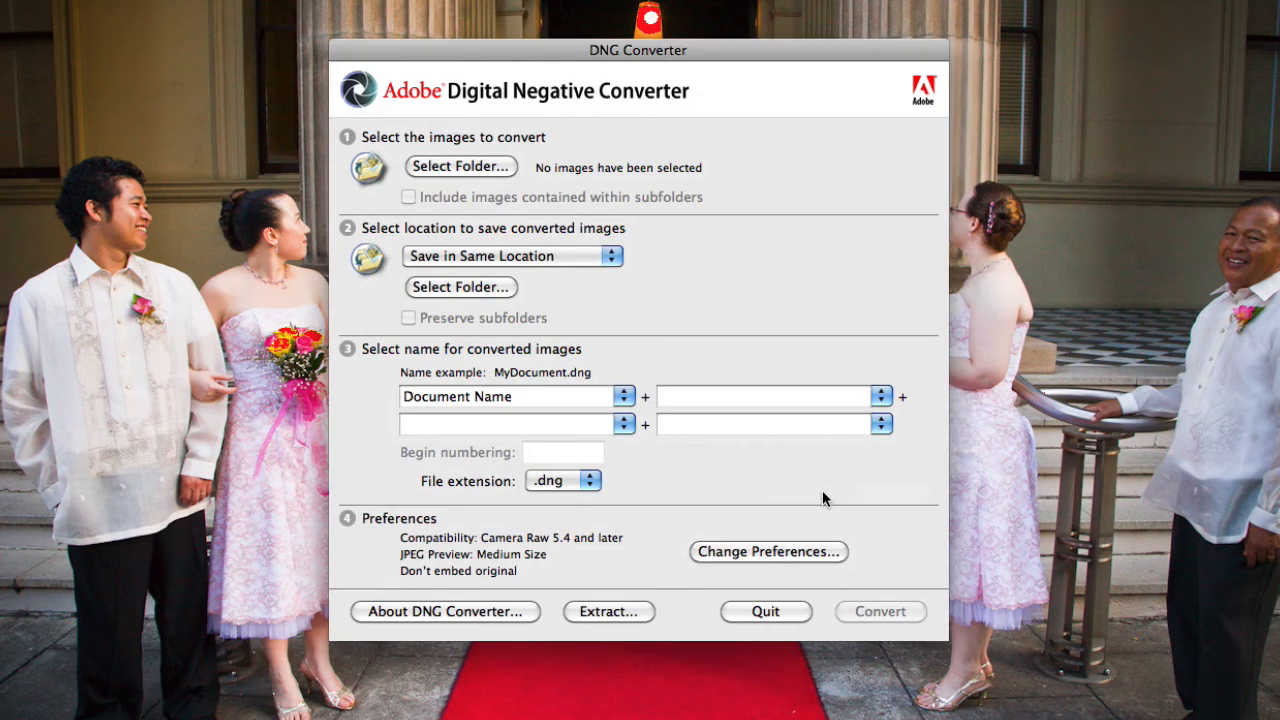
{"action": "mouse_move", "coordinate": [510, 375]}
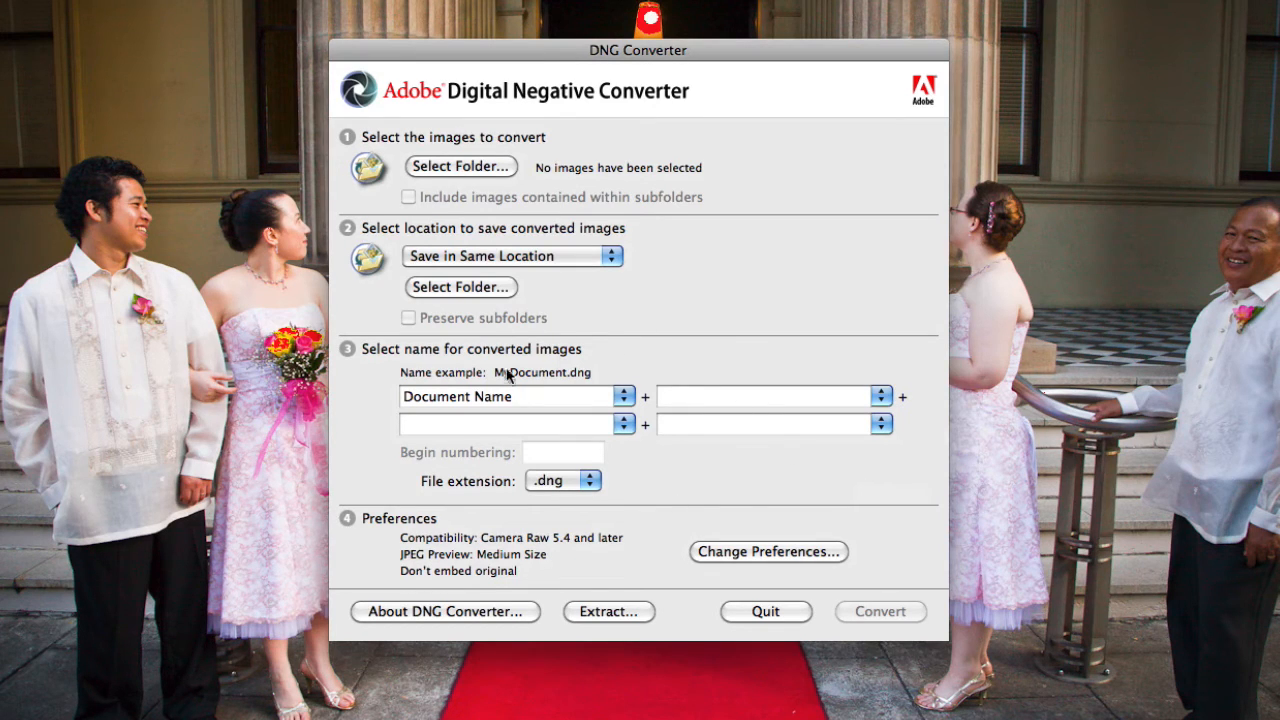
{"action": "mouse_move", "coordinate": [555, 460]}
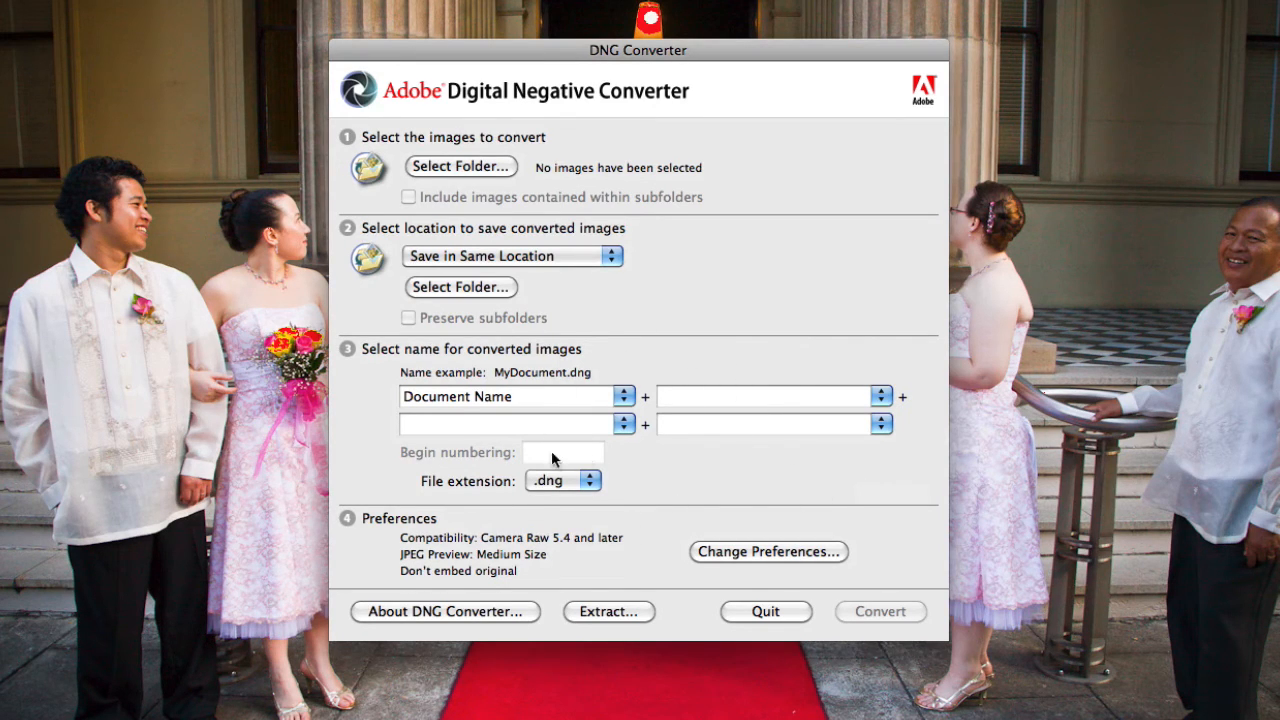
{"action": "mouse_move", "coordinate": [727, 490]}
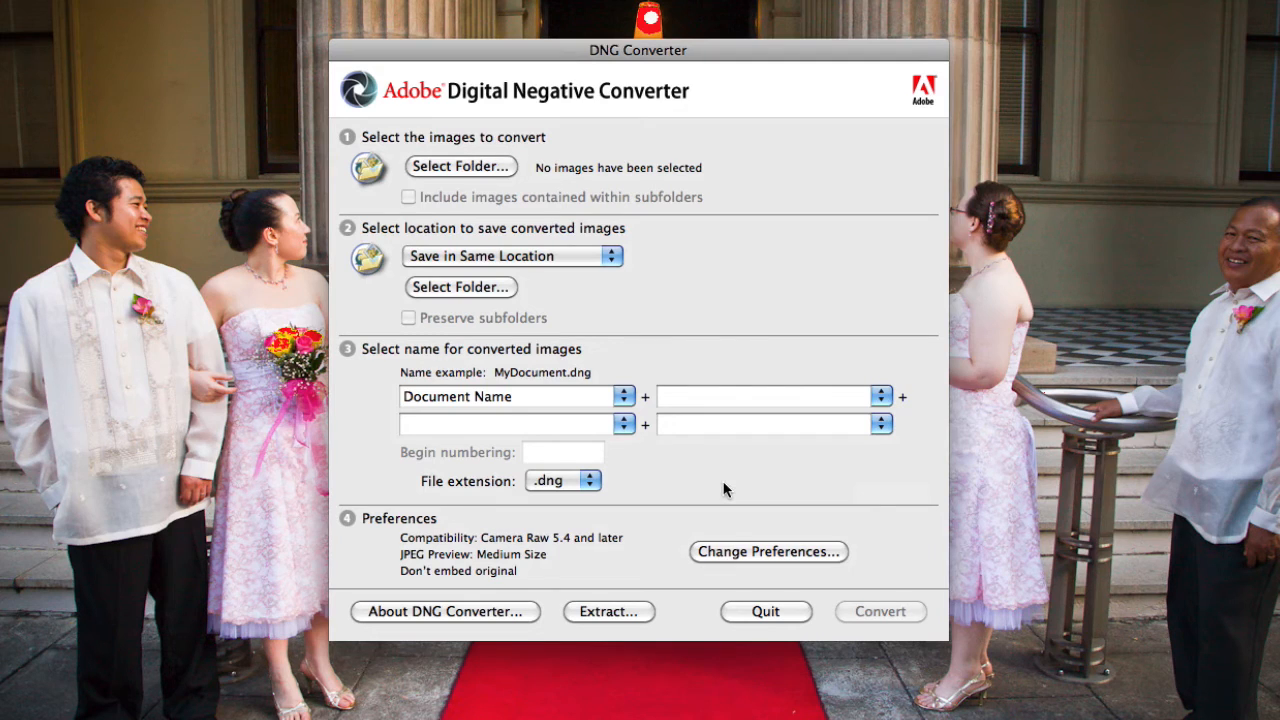
{"action": "mouse_move", "coordinate": [574, 560]}
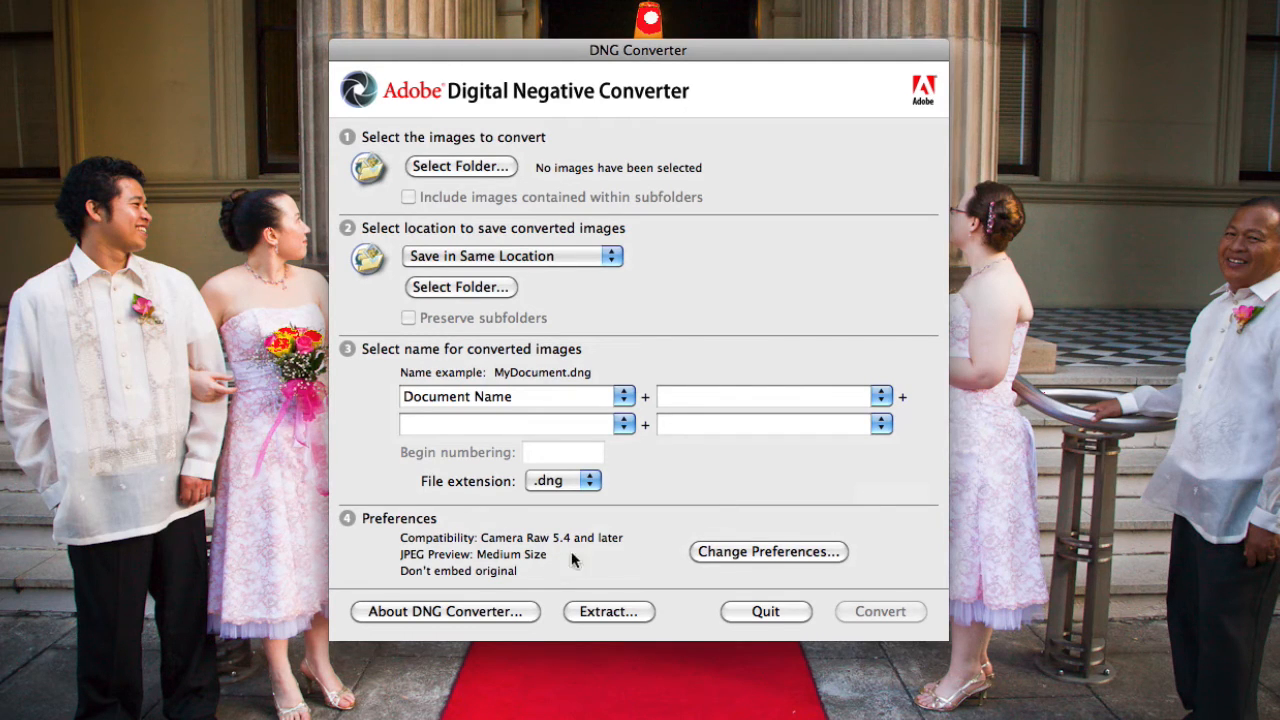
{"action": "left_click", "coordinate": [767, 551]}
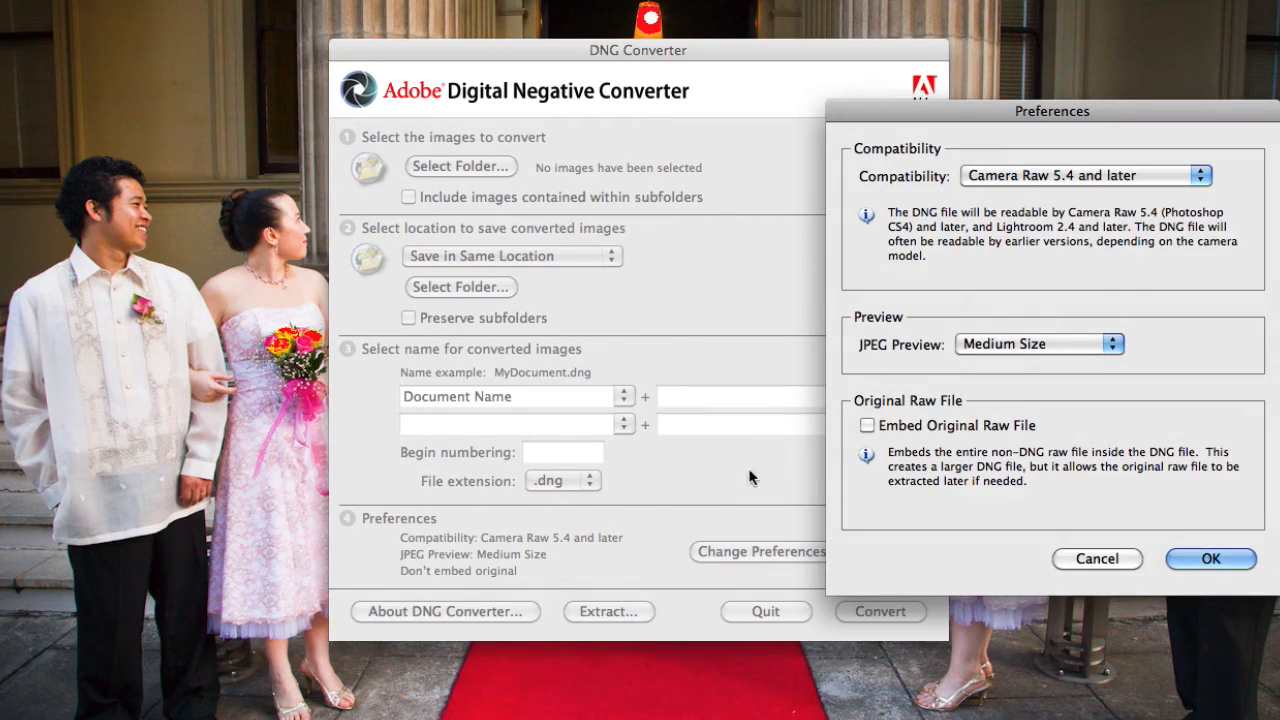
{"action": "mouse_move", "coordinate": [895, 184]}
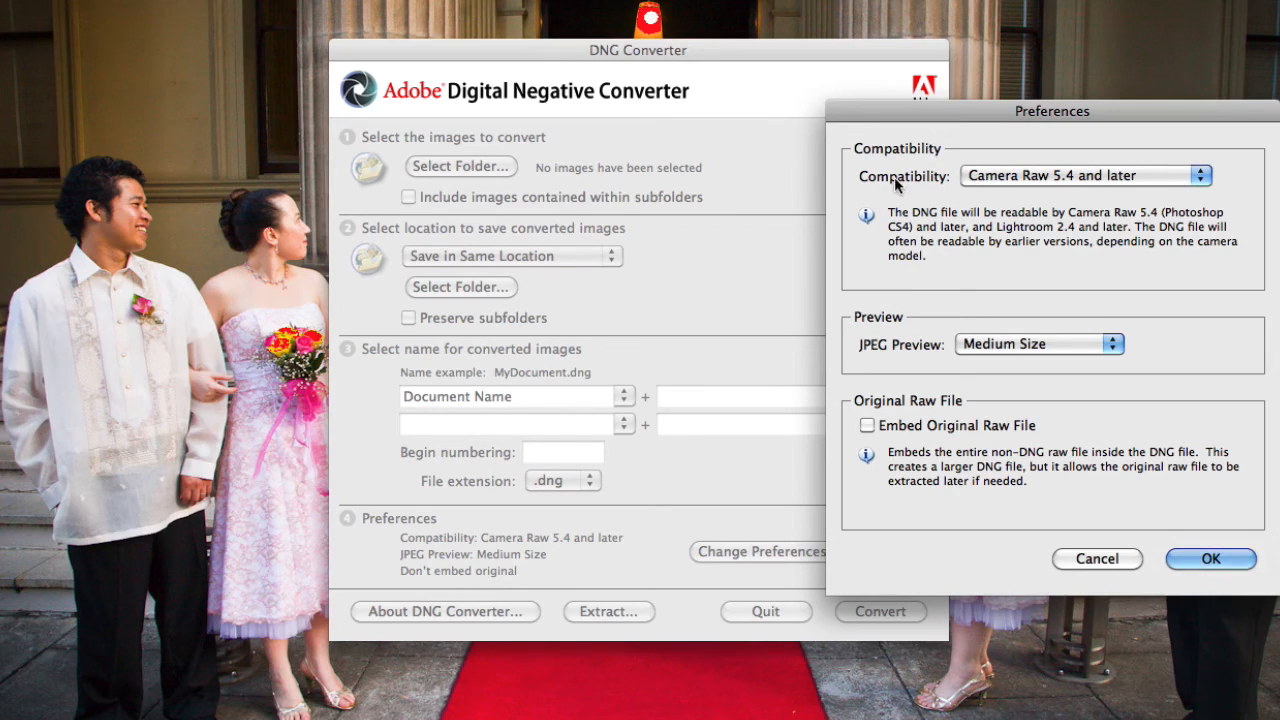
{"action": "mouse_move", "coordinate": [955, 192]}
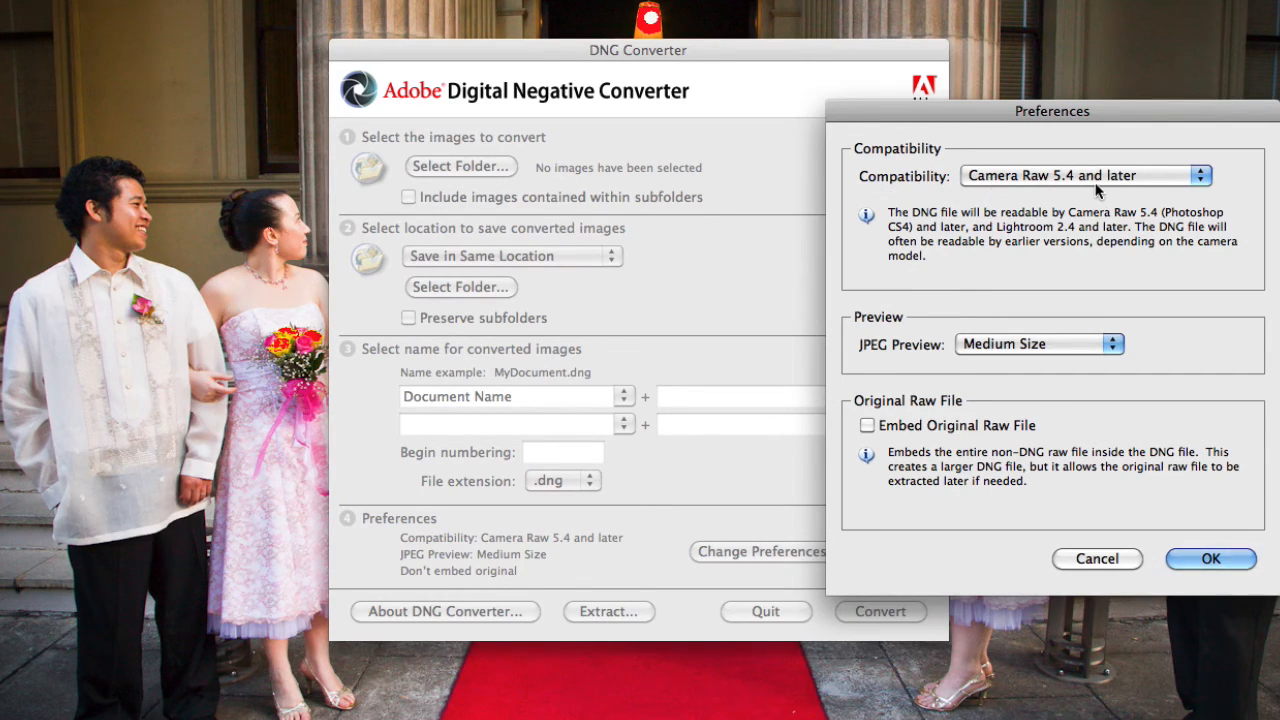
{"action": "mouse_move", "coordinate": [1065, 190]}
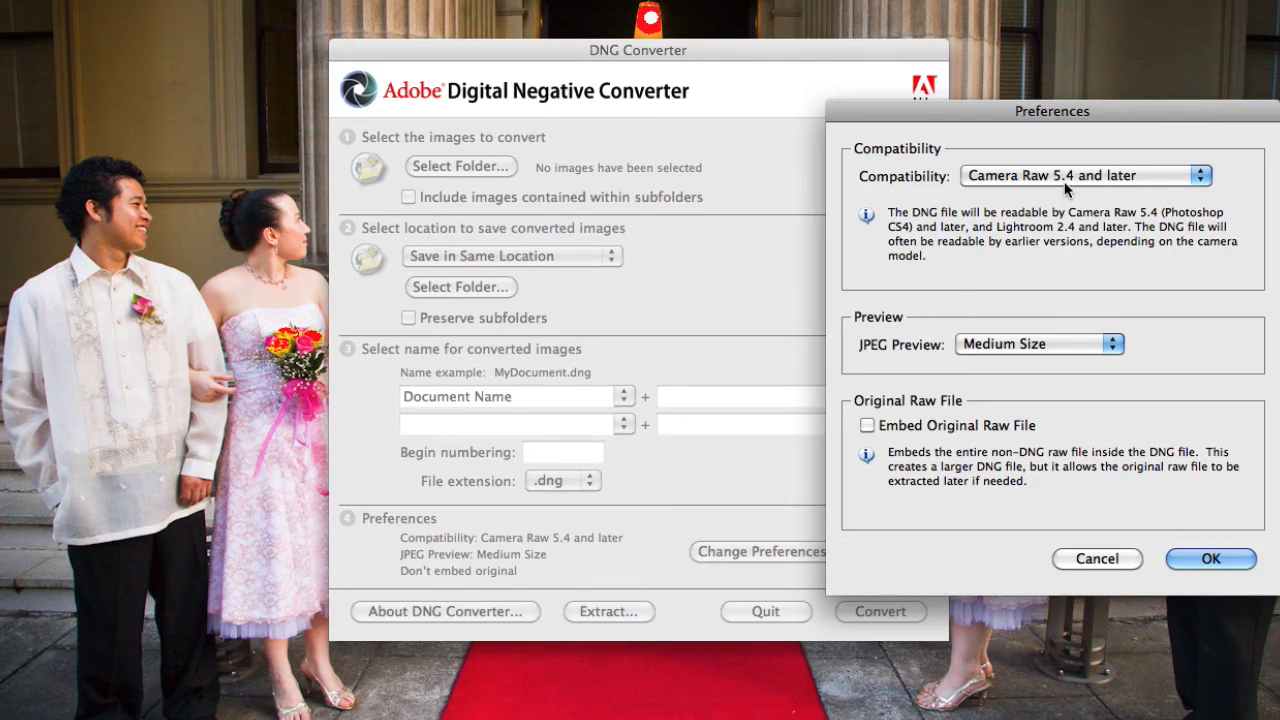
{"action": "mouse_move", "coordinate": [955, 188]}
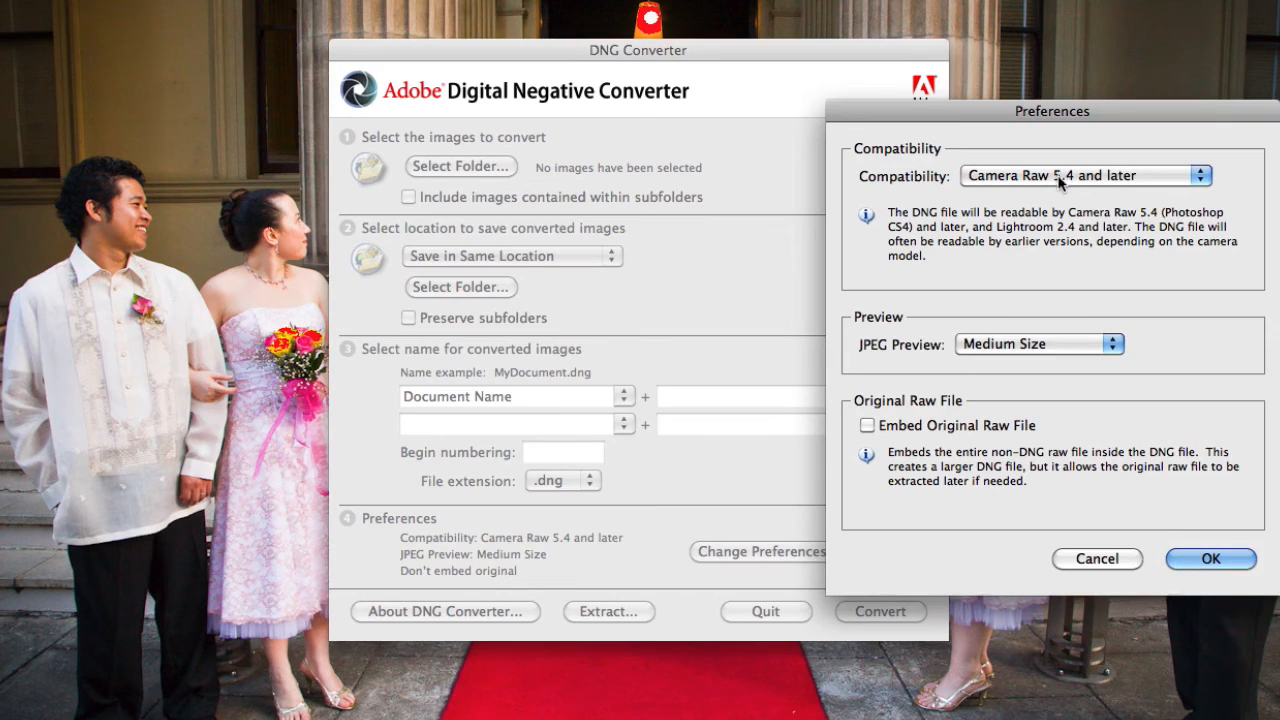
{"action": "mouse_move", "coordinate": [1068, 185]}
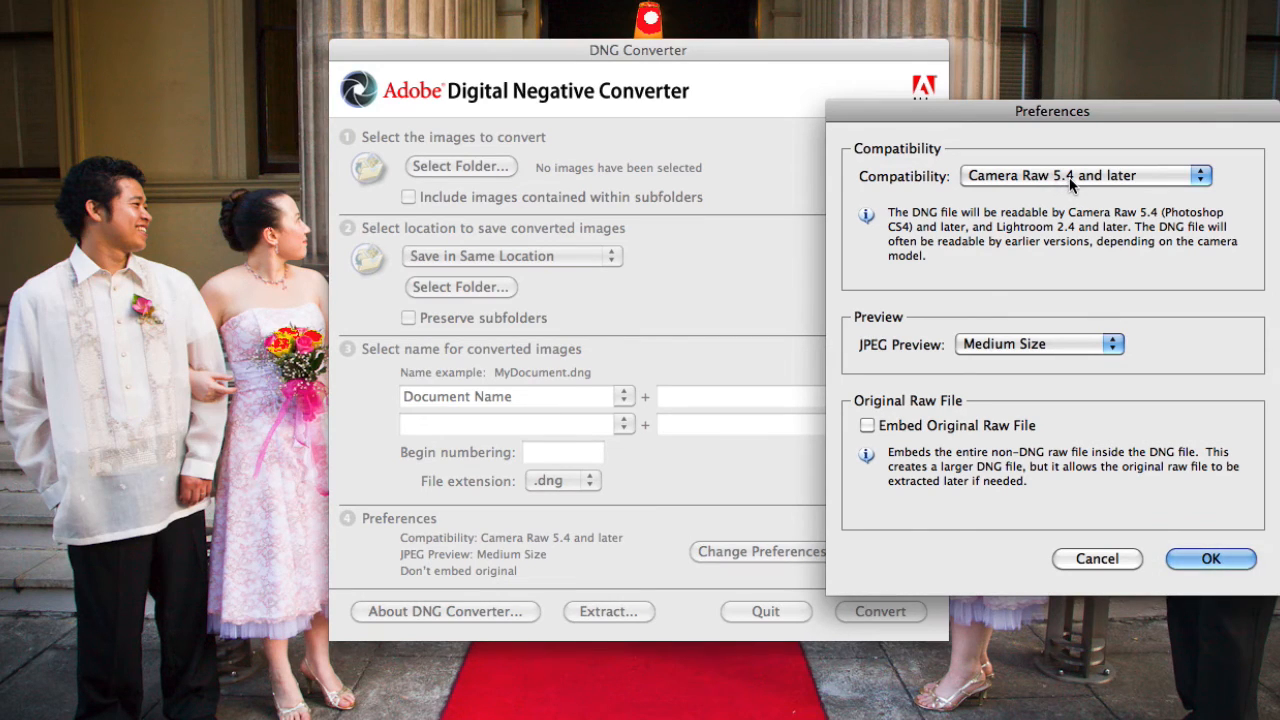
{"action": "mouse_move", "coordinate": [868, 340]}
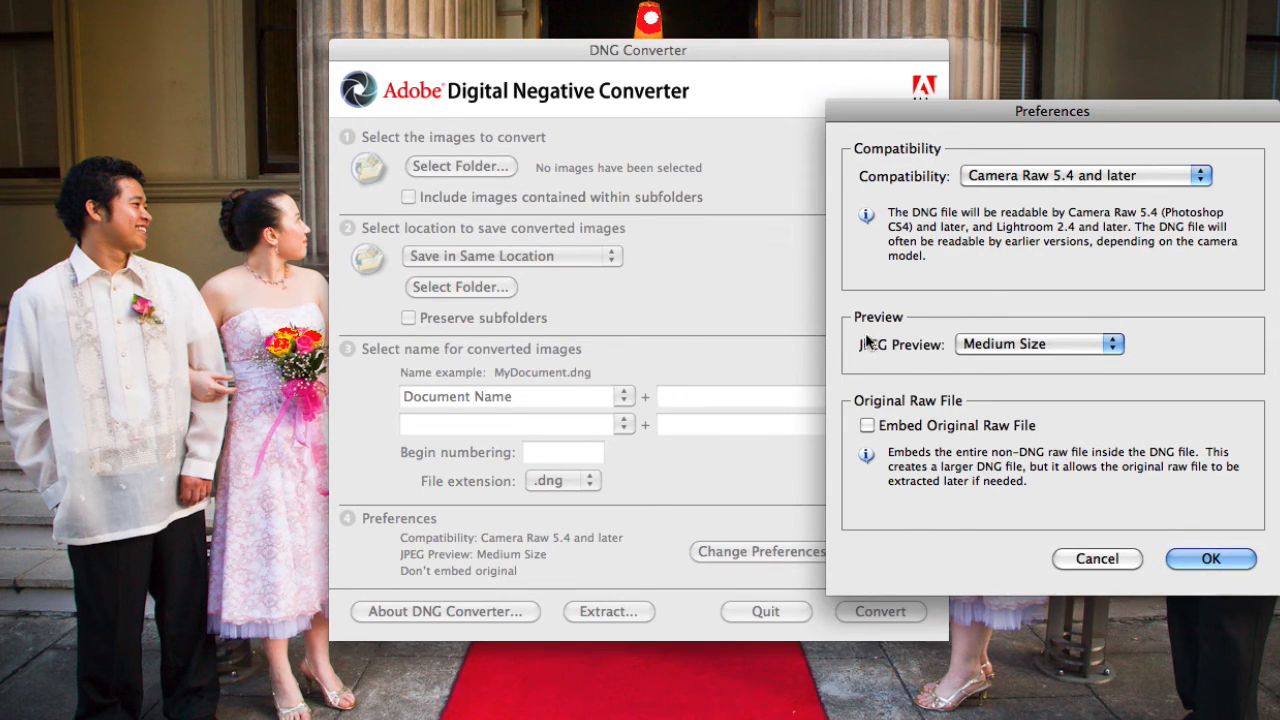
{"action": "mouse_move", "coordinate": [1100, 357]}
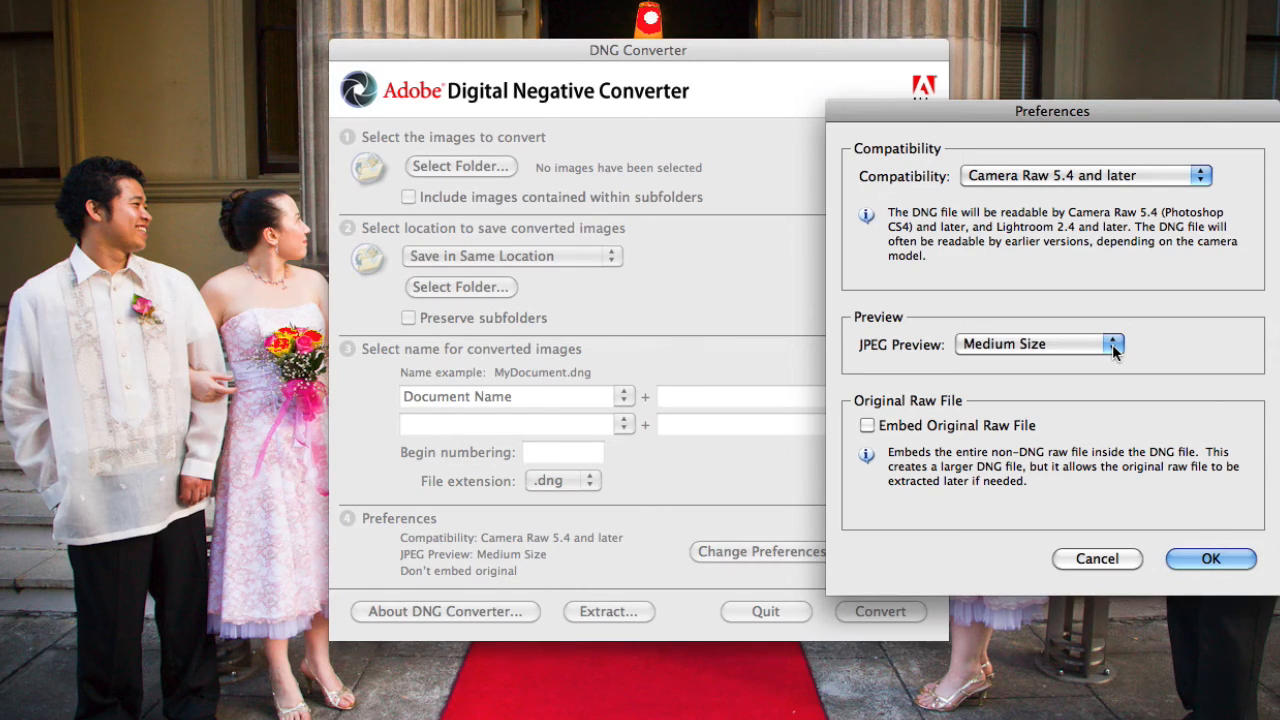
{"action": "mouse_move", "coordinate": [945, 382]}
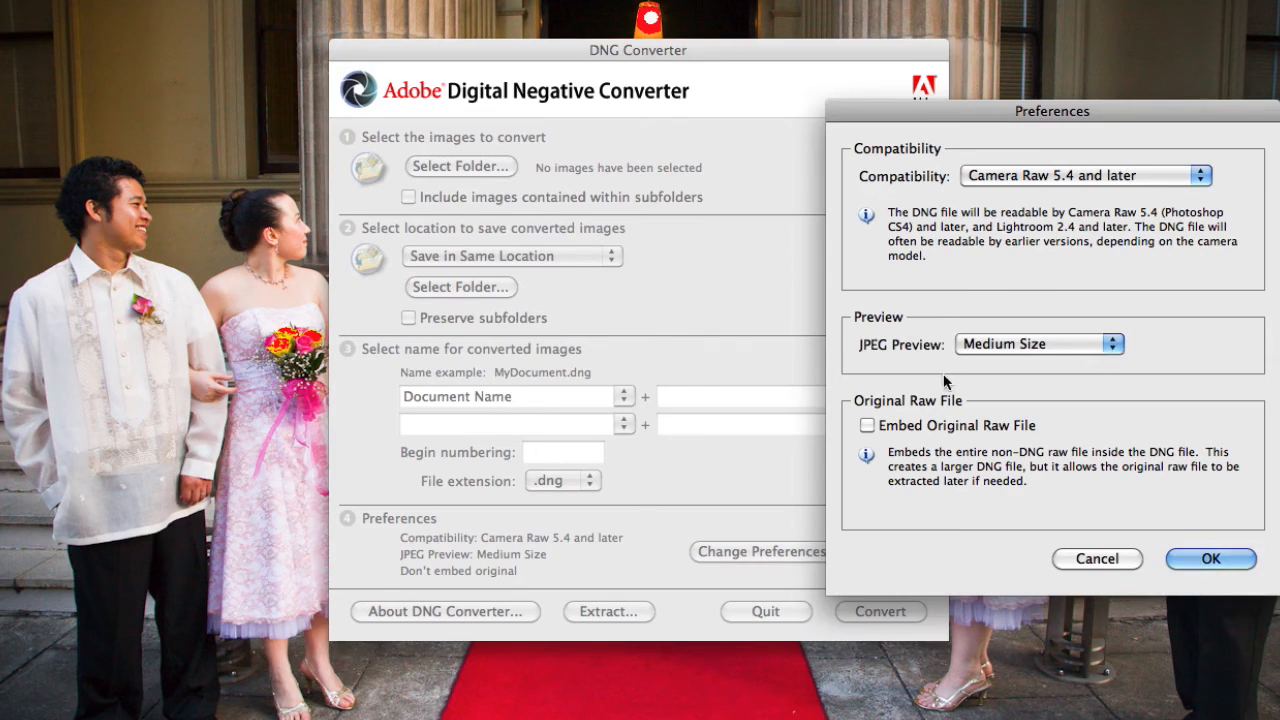
{"action": "mouse_move", "coordinate": [1038, 475]}
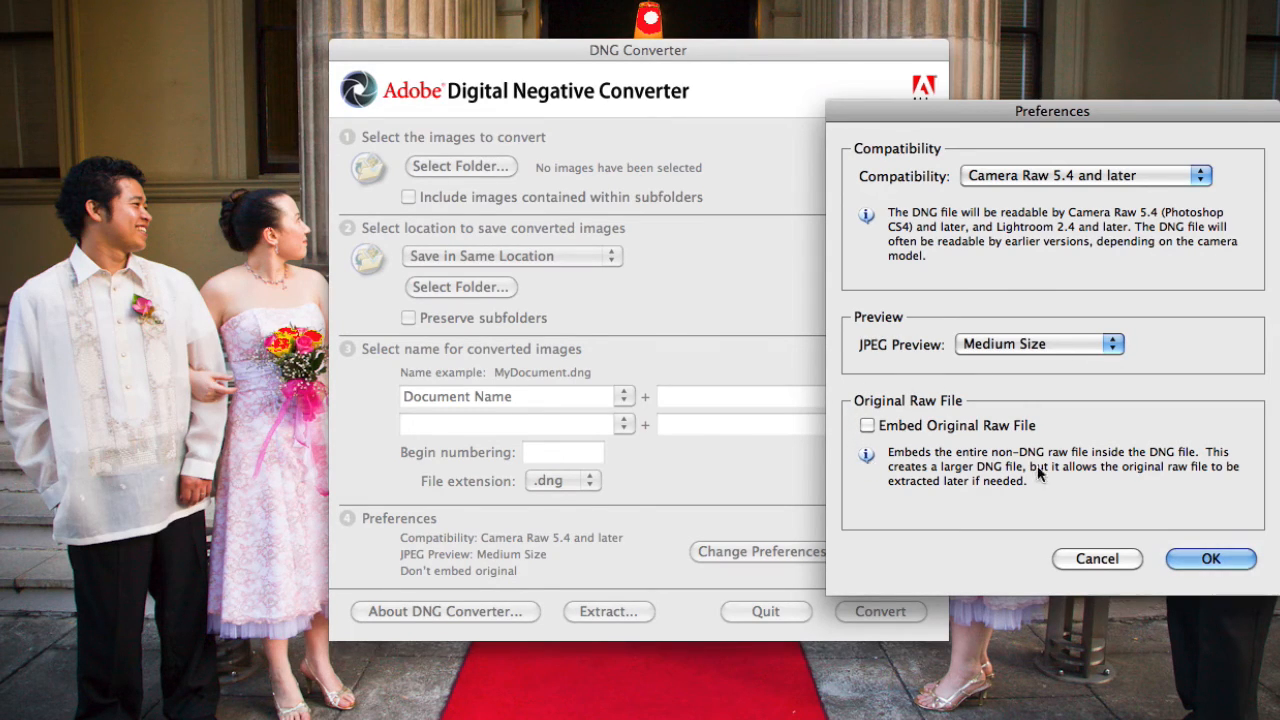
{"action": "mouse_move", "coordinate": [863, 502]}
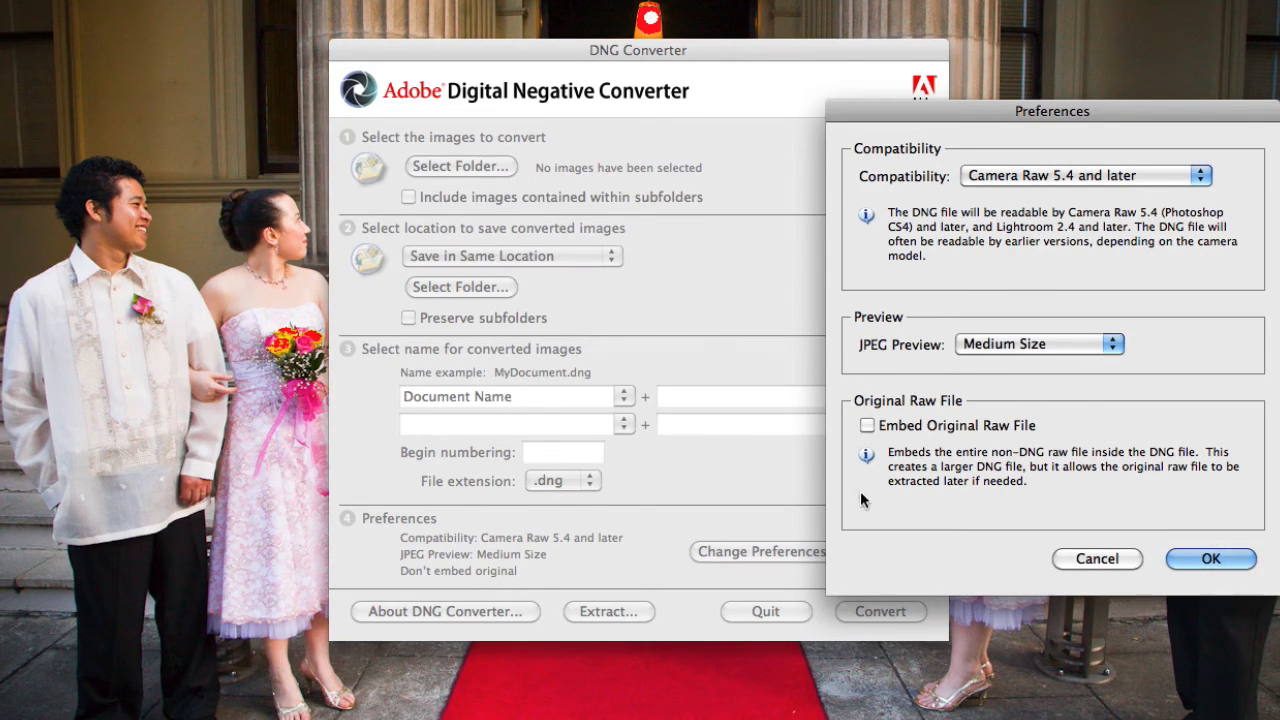
{"action": "mouse_move", "coordinate": [1091, 503]}
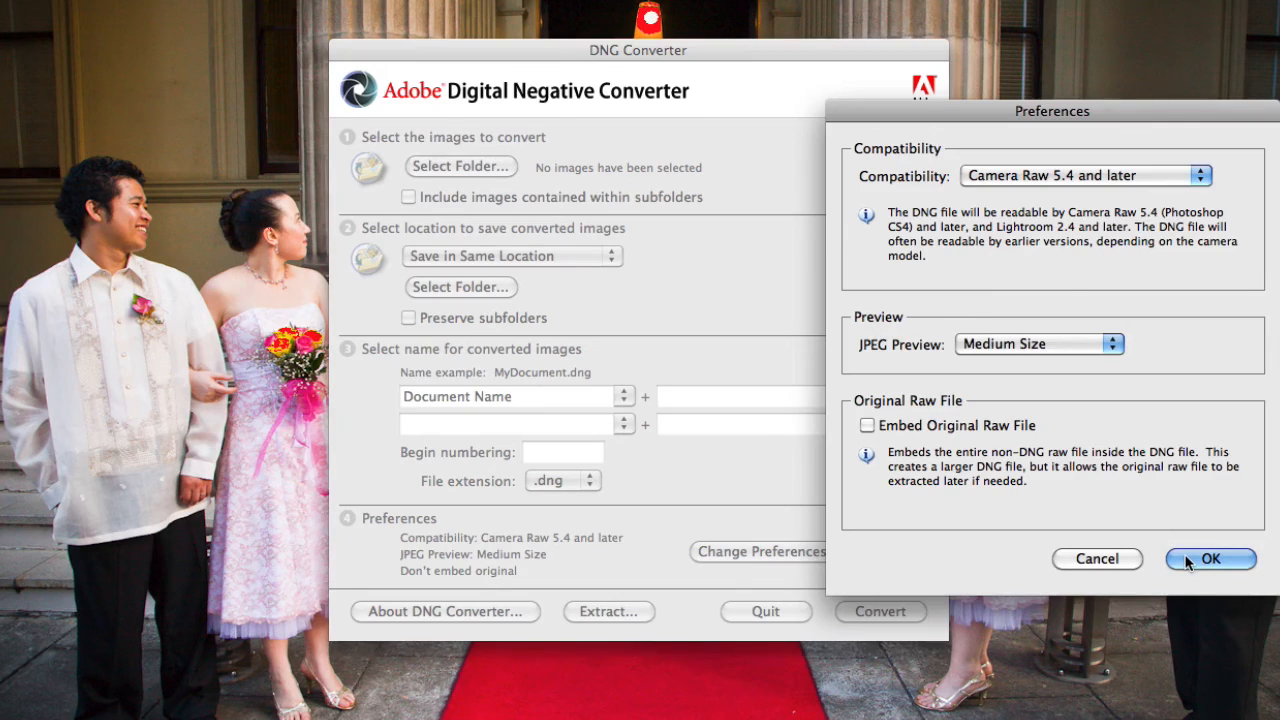
Close Preferences with OK, keeping Camera Raw 5.4 compatibility, medium preview, no embedded original
{"action": "left_click", "coordinate": [1210, 558]}
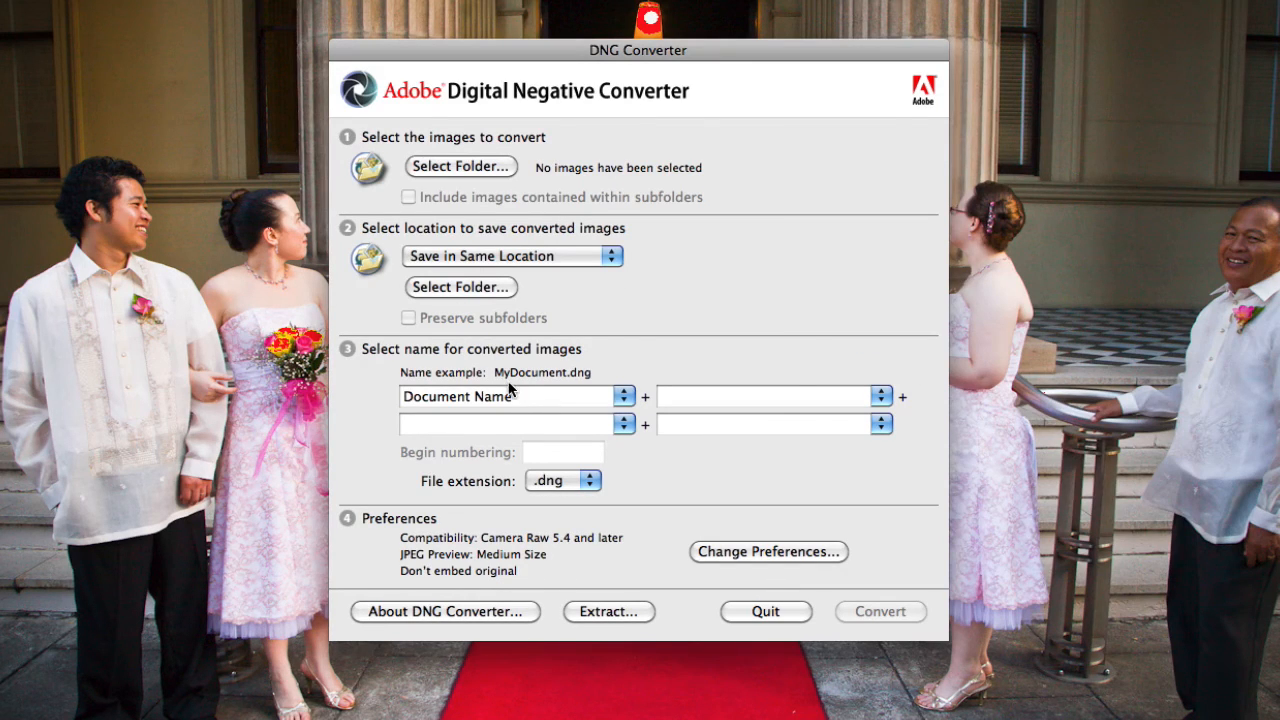
{"action": "mouse_move", "coordinate": [622, 571]}
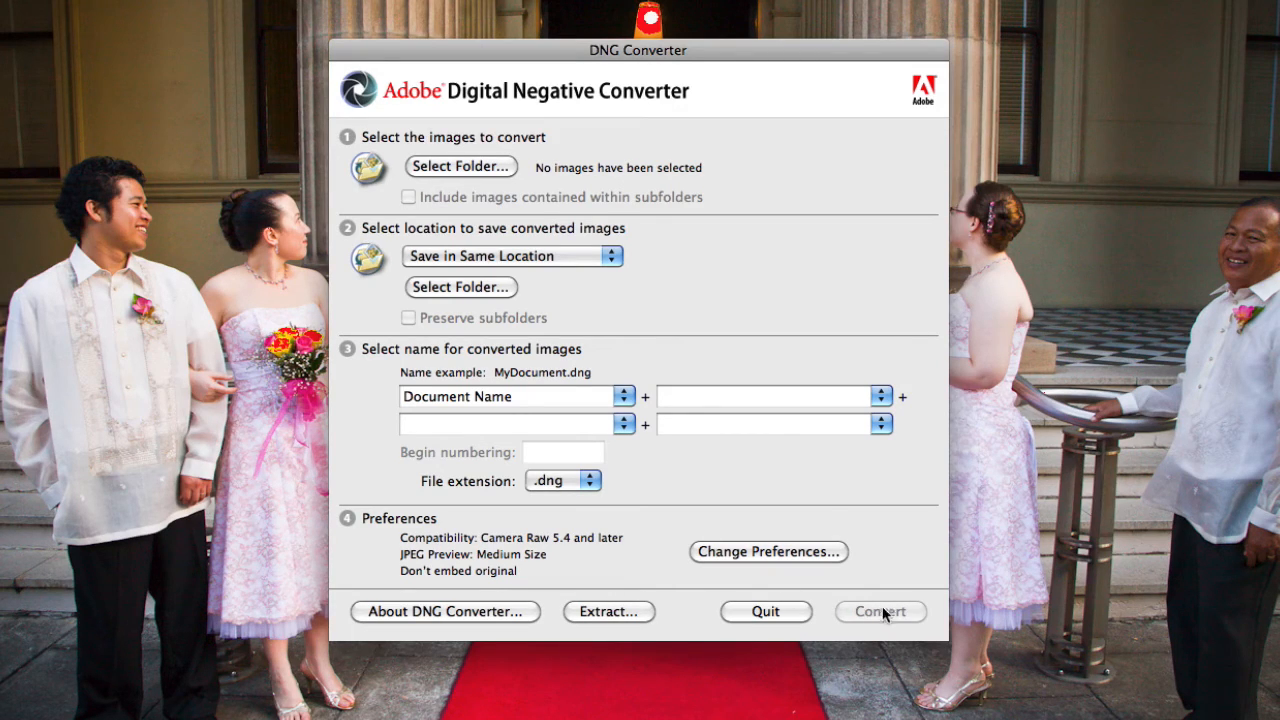
{"action": "mouse_move", "coordinate": [905, 595]}
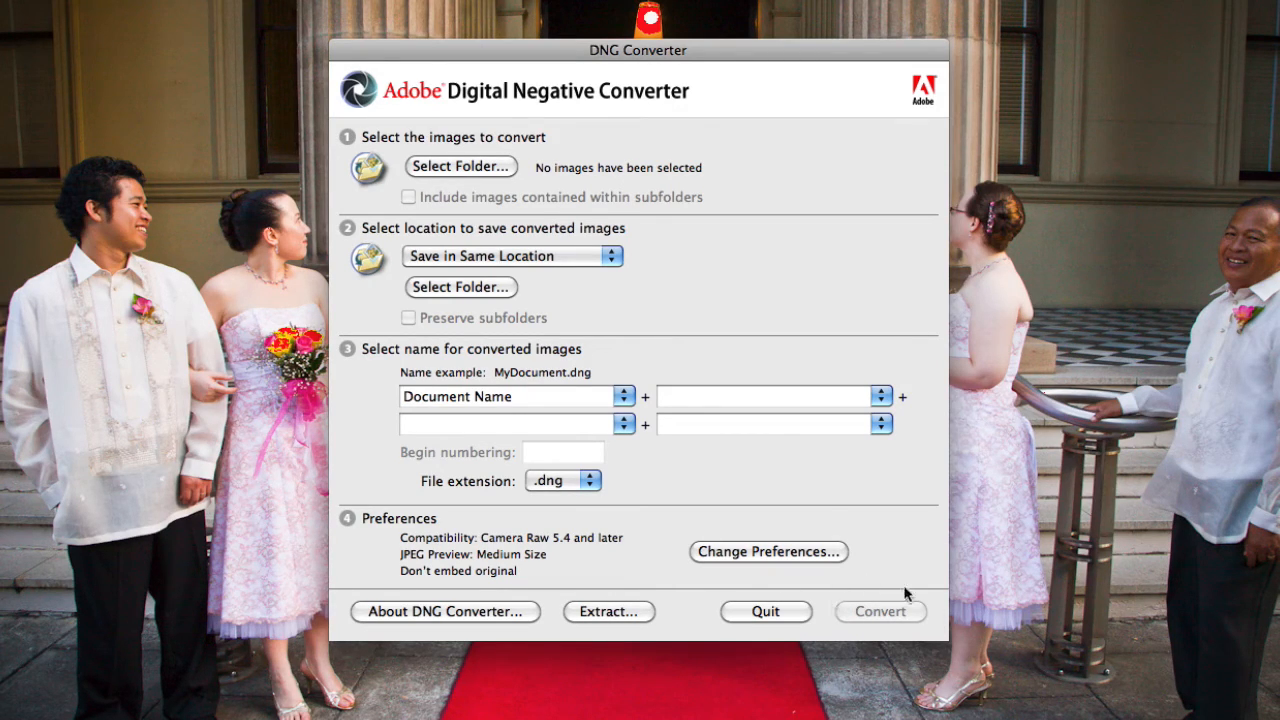
{"action": "mouse_move", "coordinate": [895, 620]}
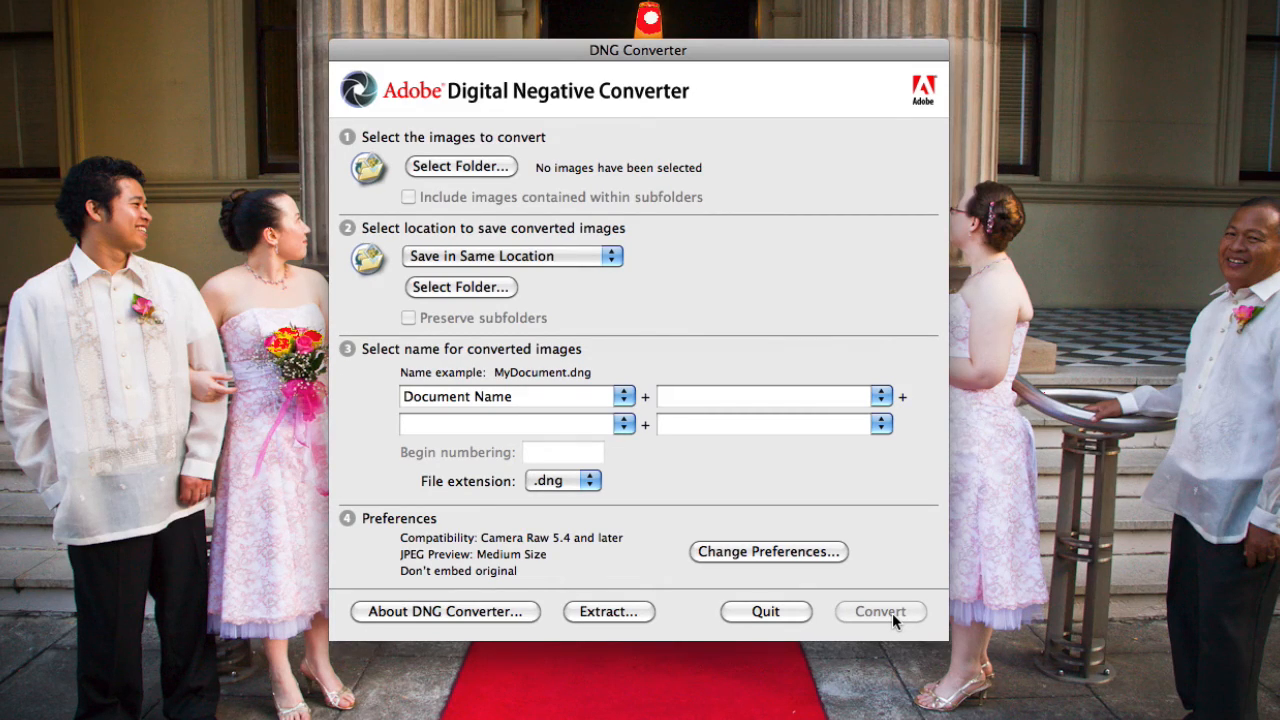
{"action": "mouse_move", "coordinate": [765, 624]}
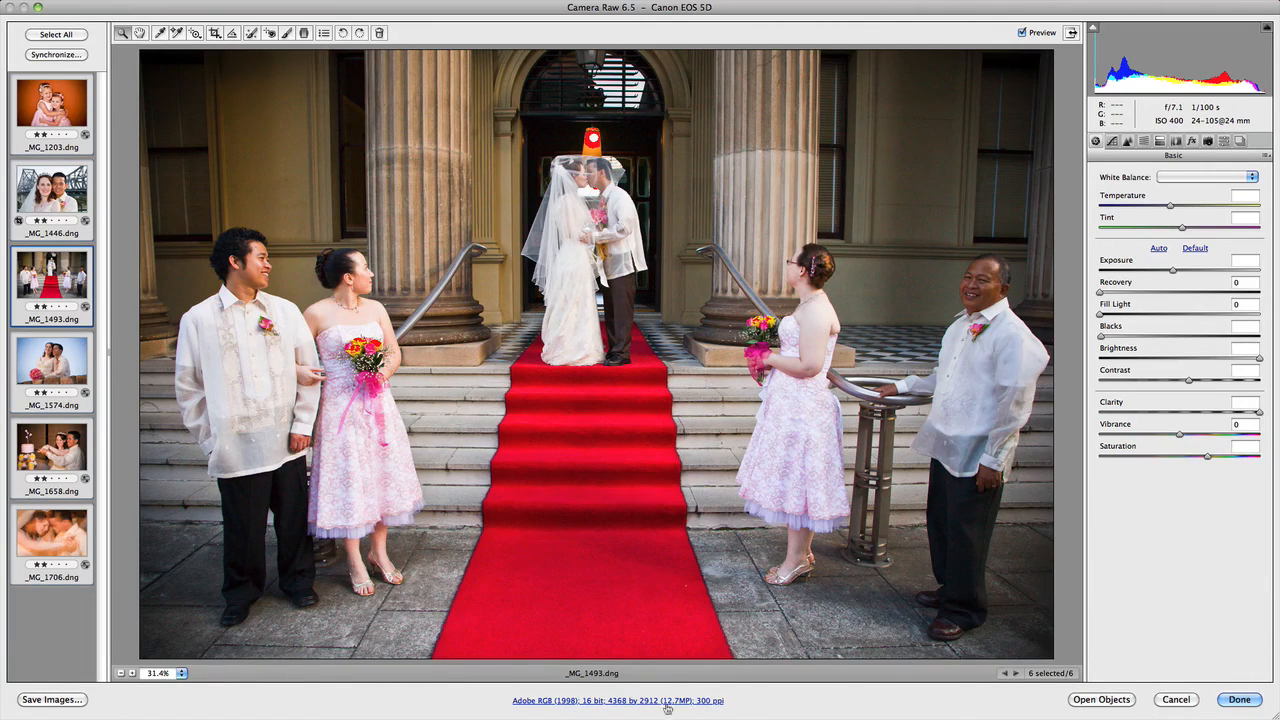
{"action": "left_click", "coordinate": [617, 700]}
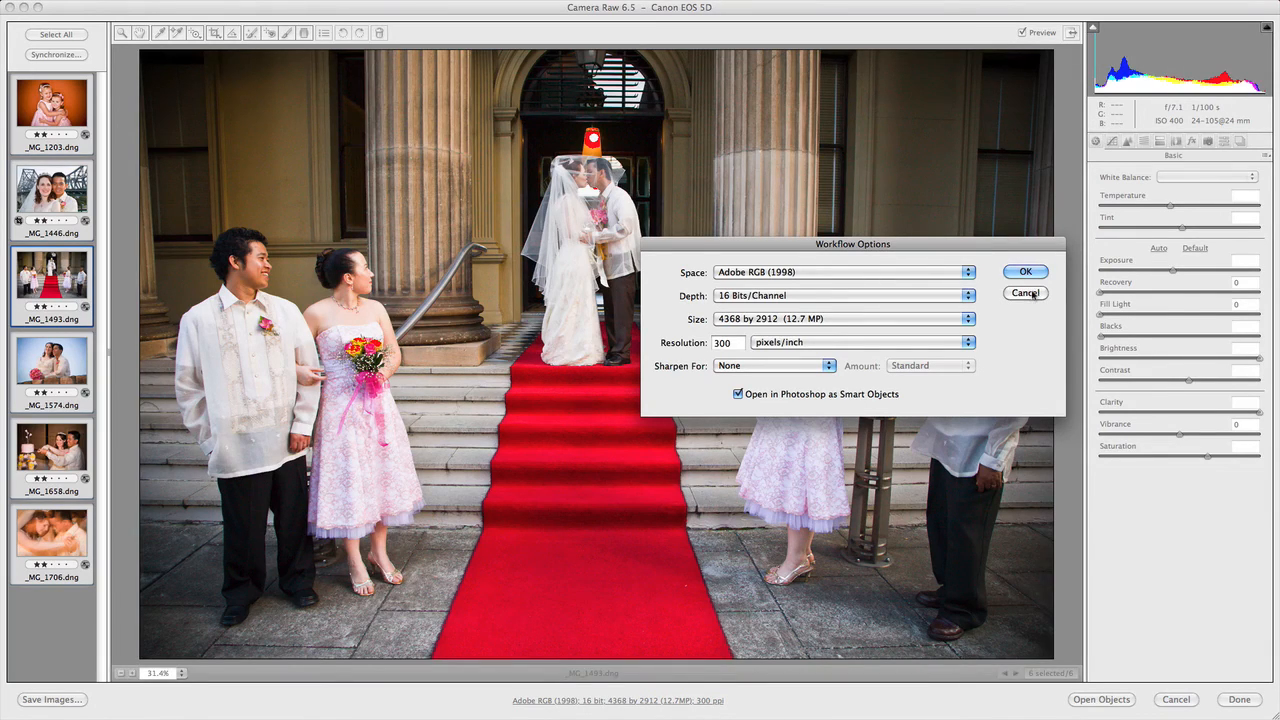
{"action": "left_click", "coordinate": [1026, 292]}
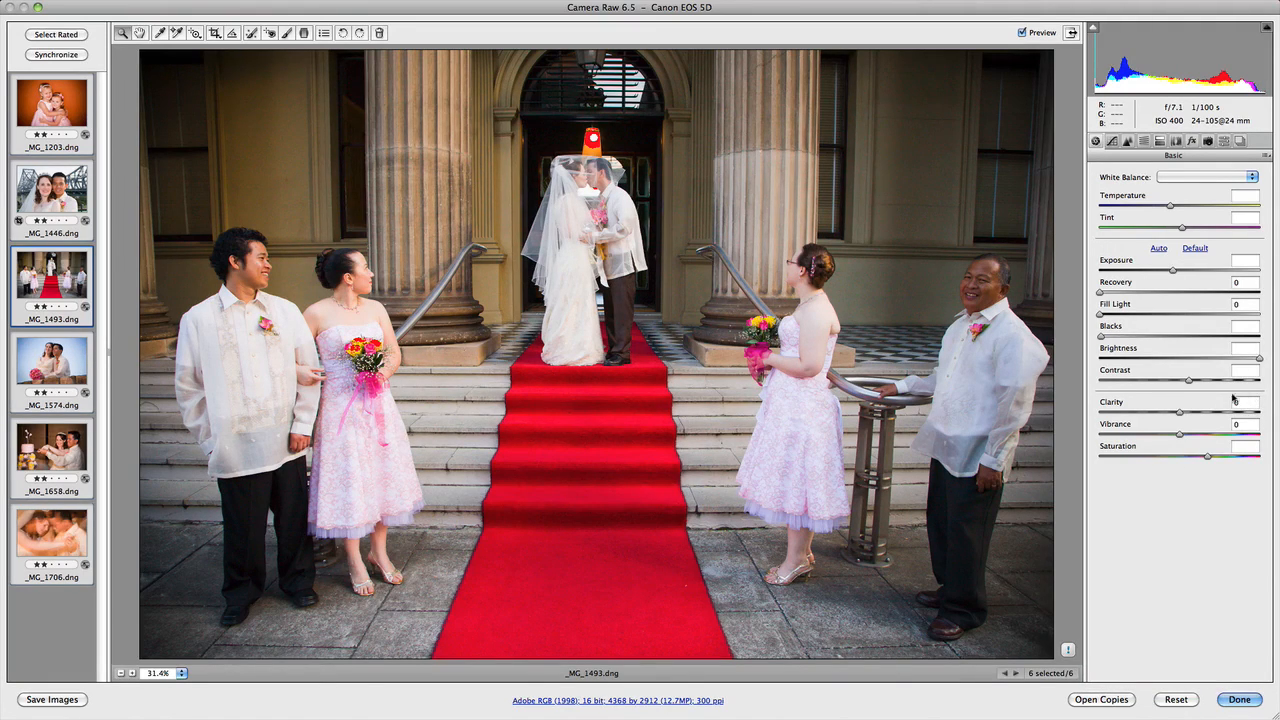
{"action": "mouse_move", "coordinate": [1235, 398]}
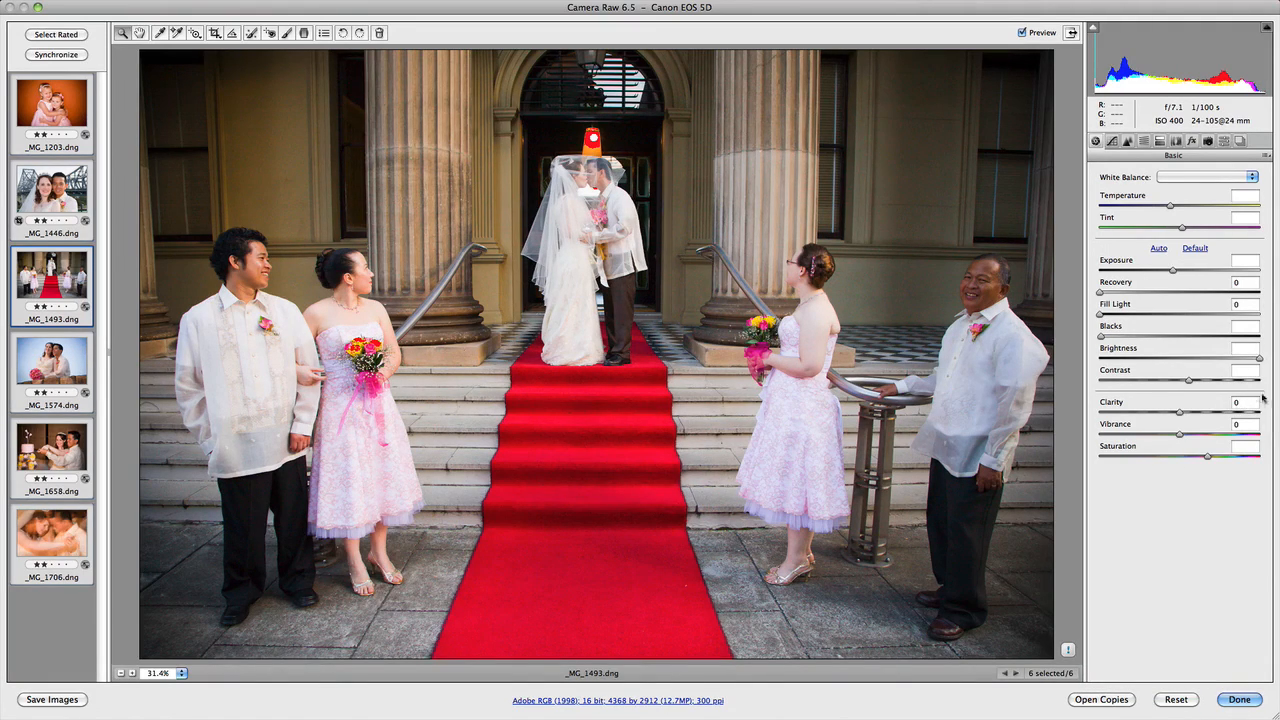
Adjust a Basic slider, then Option-click Reset to restore the red-carpet photo's original settings
{"action": "left_click_drag", "start_coordinate": [1172, 271], "coordinate": [1188, 271]}
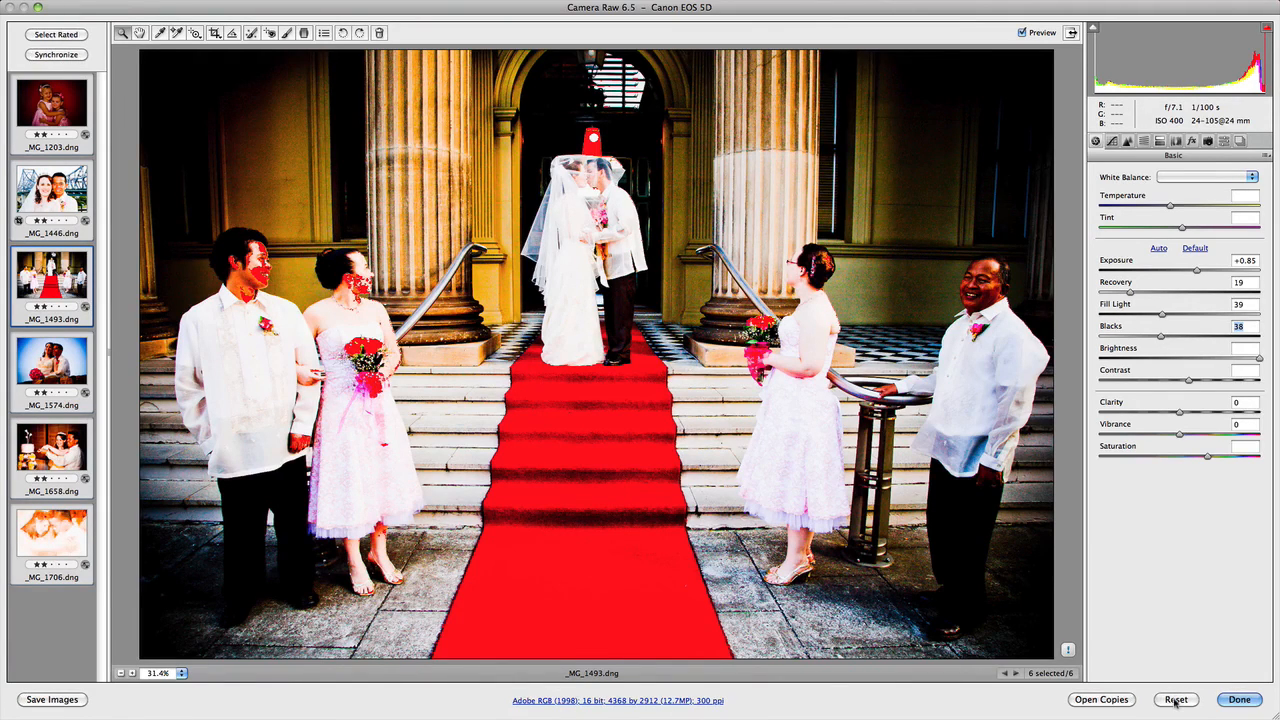
{"action": "mouse_move", "coordinate": [1176, 699]}
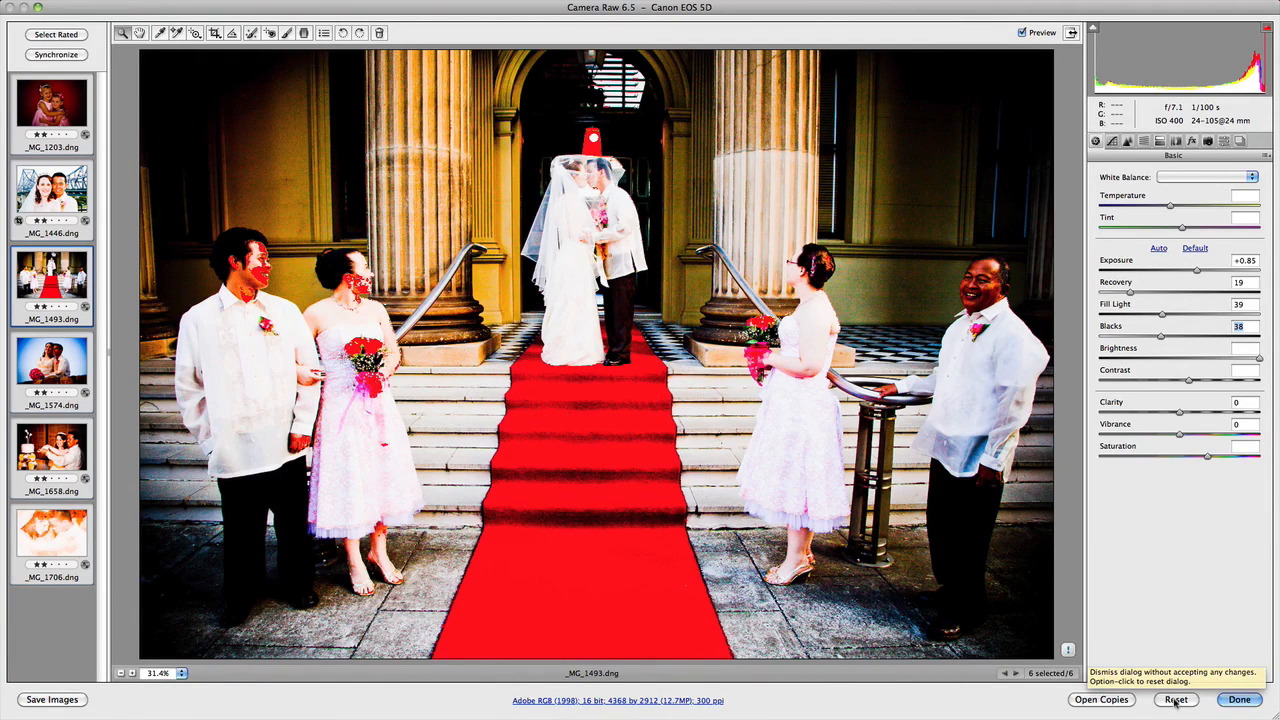
{"action": "left_click", "coordinate": [1176, 699]}
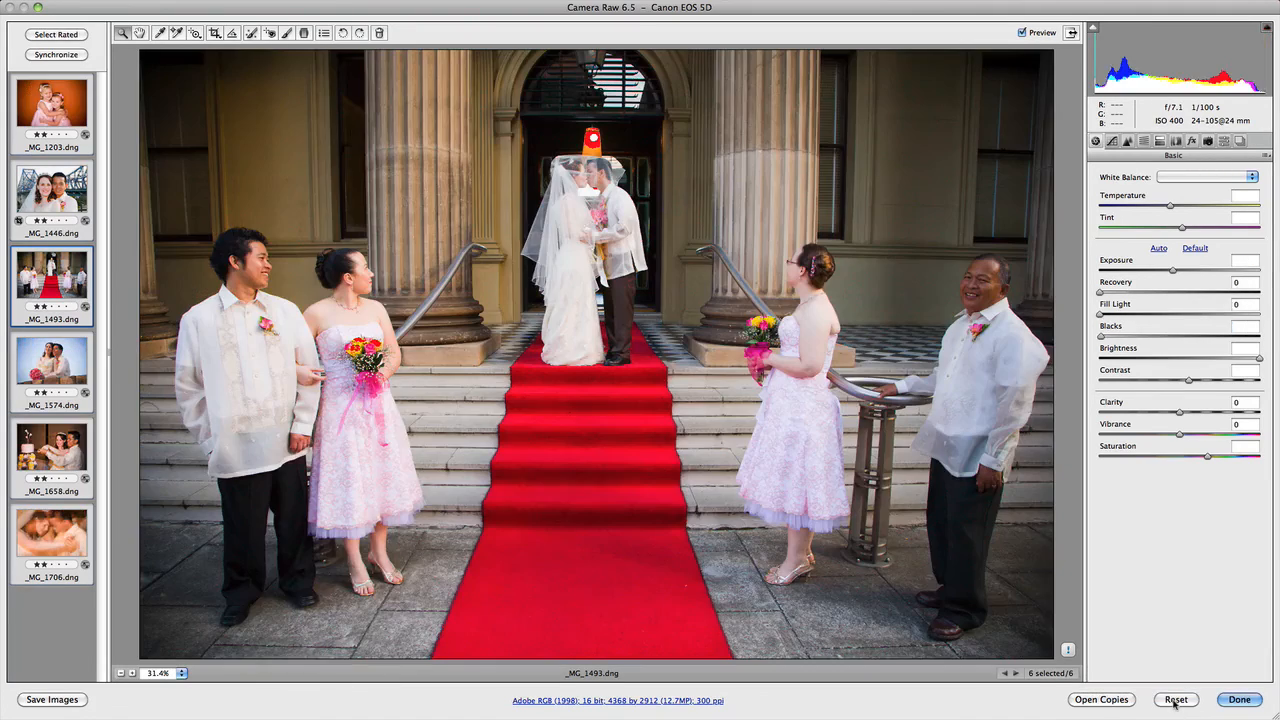